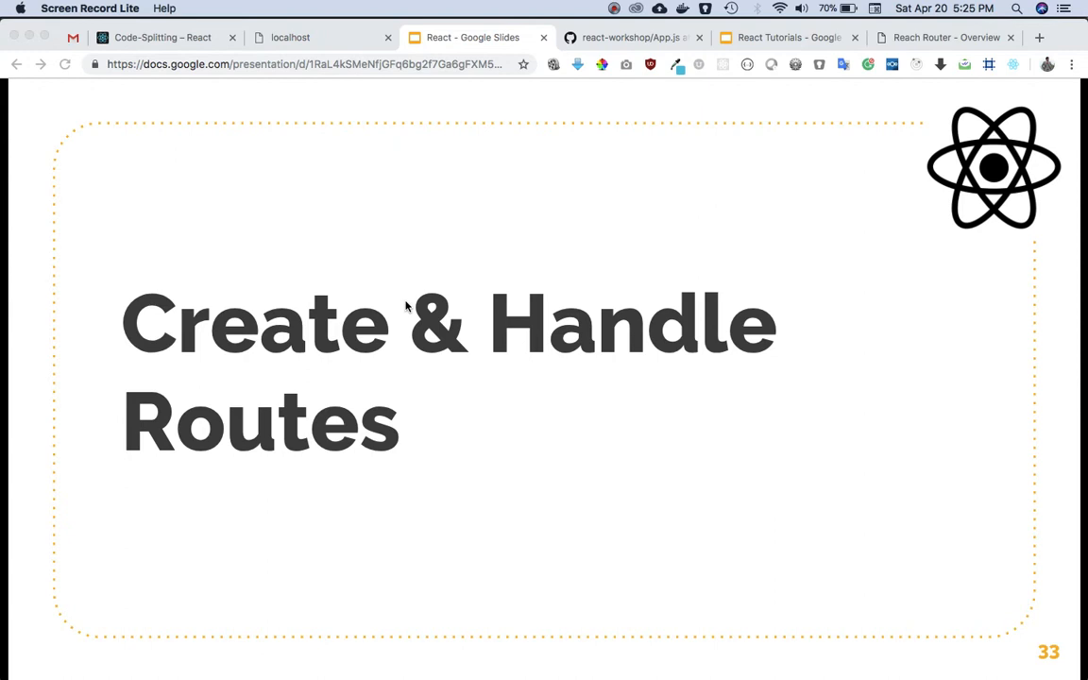
pyautogui.moveTo(454, 647)
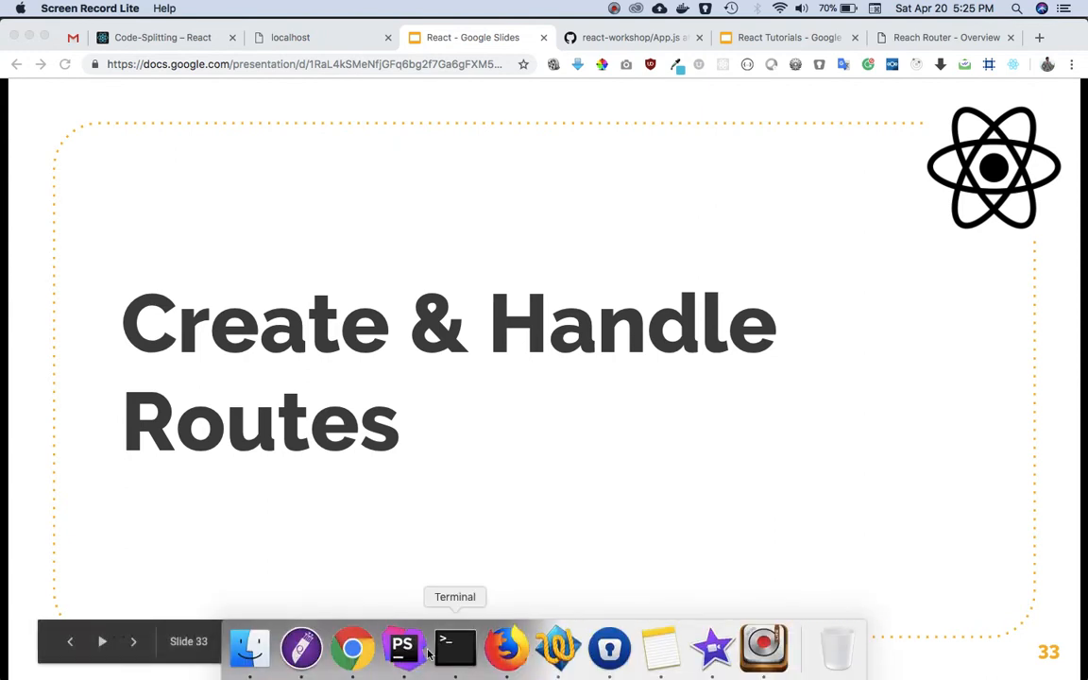
# - Switch from the Create & Handle Routes slide to the react-workshop App.js in PhpStorm
pyautogui.click(404, 648)
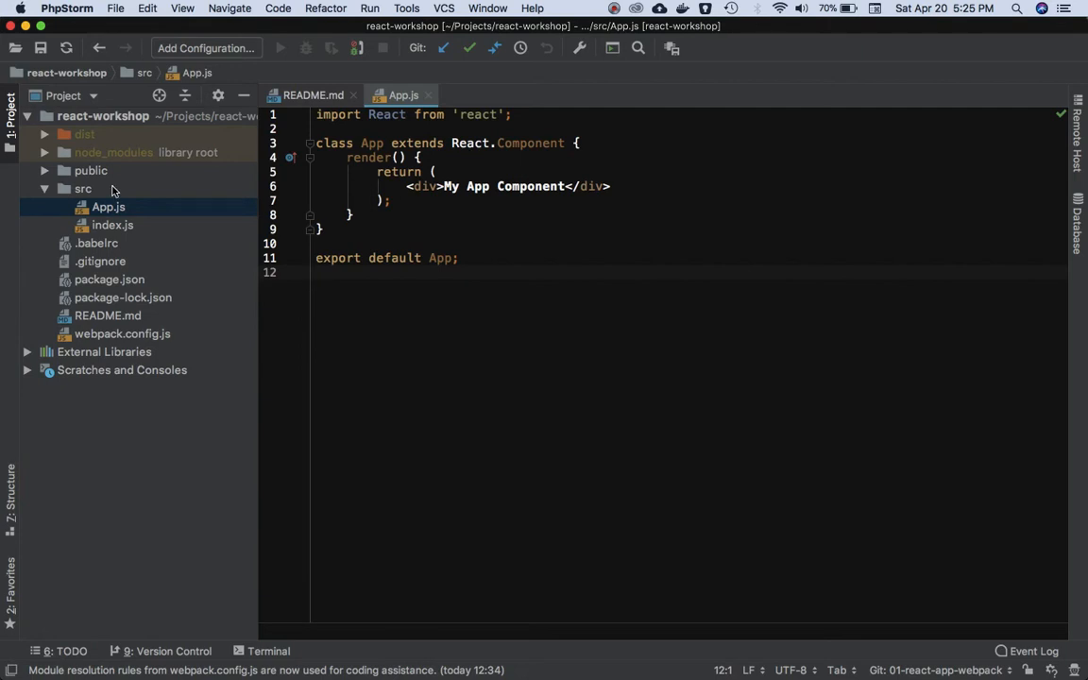
# - Create a components folder under src and add a Home.js file to it
pyautogui.write('co')
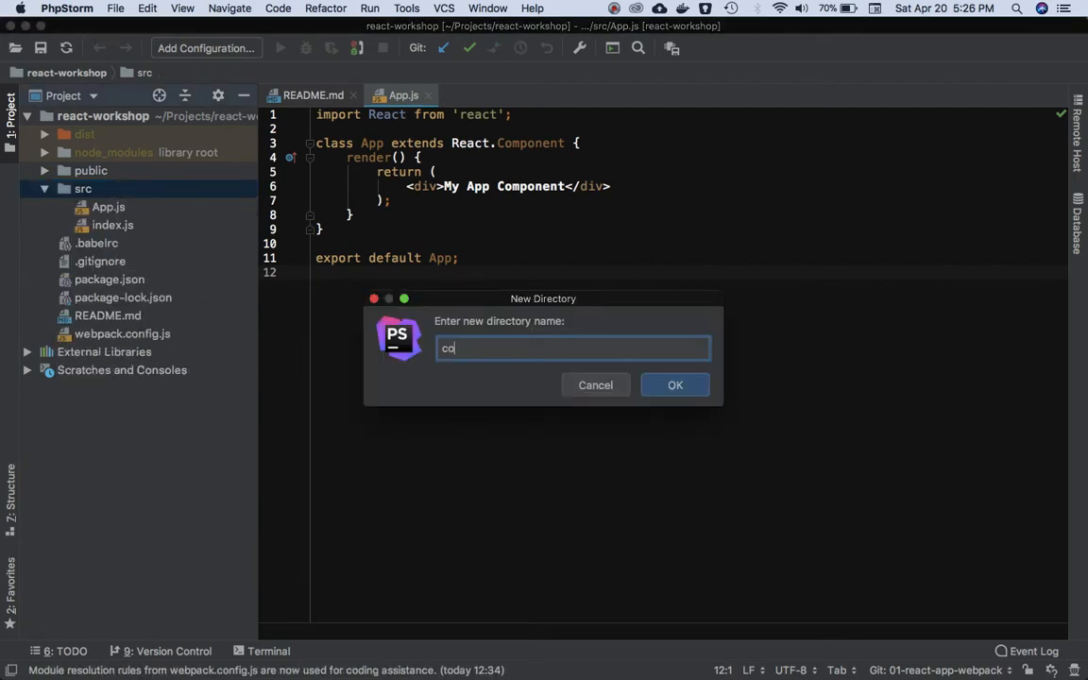
pyautogui.click(675, 384)
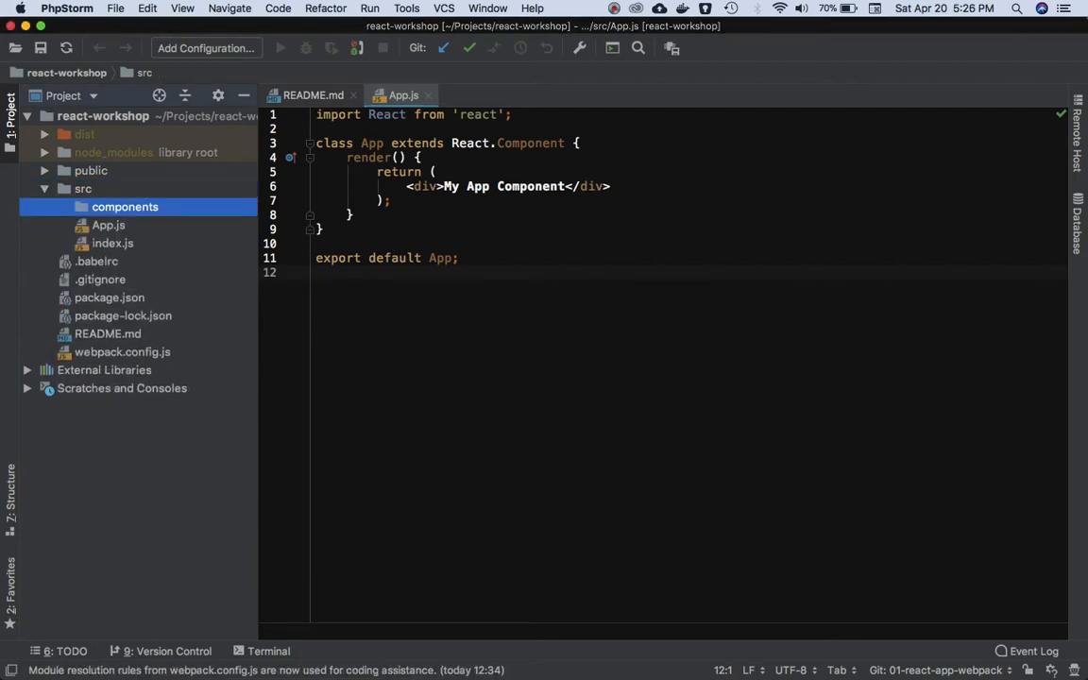
pyautogui.click(124, 205)
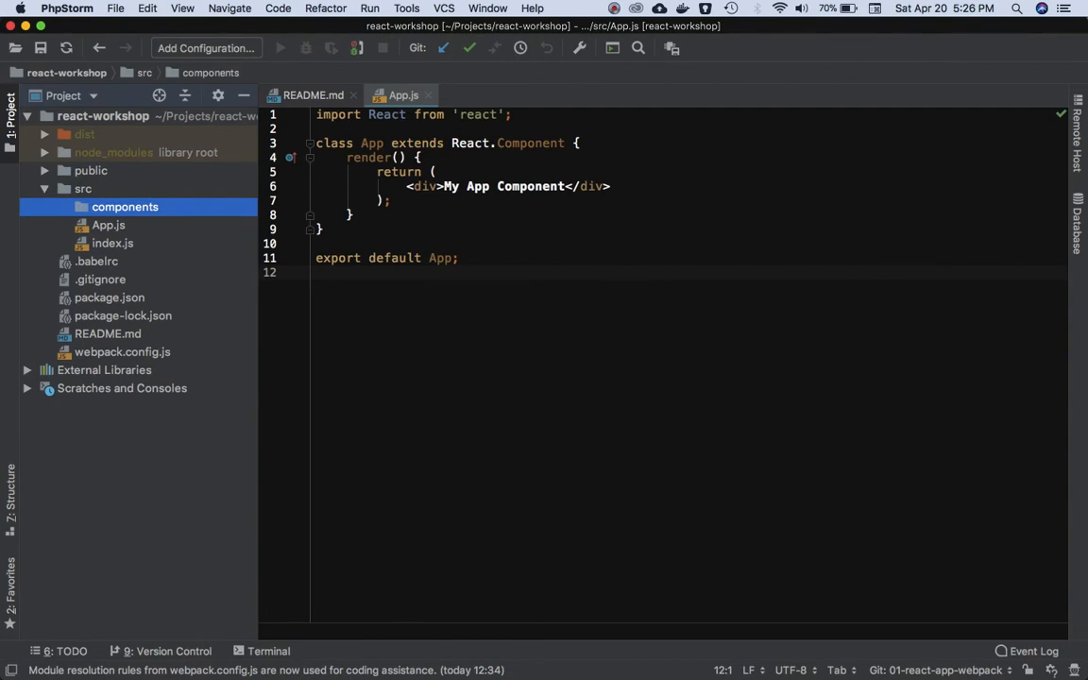
pyautogui.rightClick(125, 206)
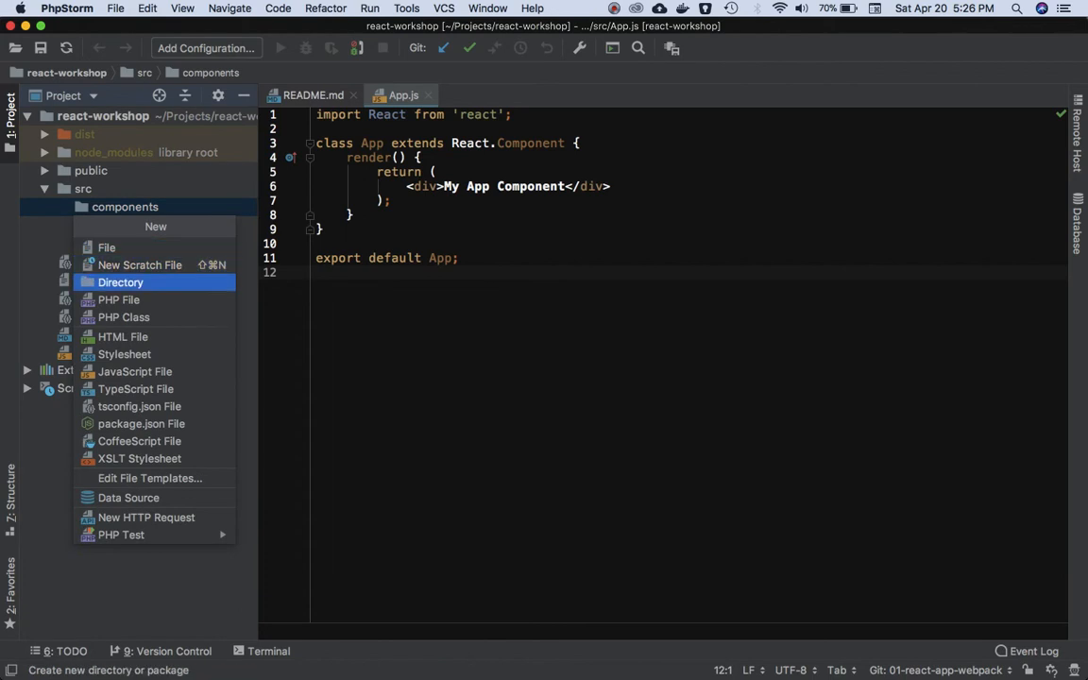
pyautogui.click(135, 371)
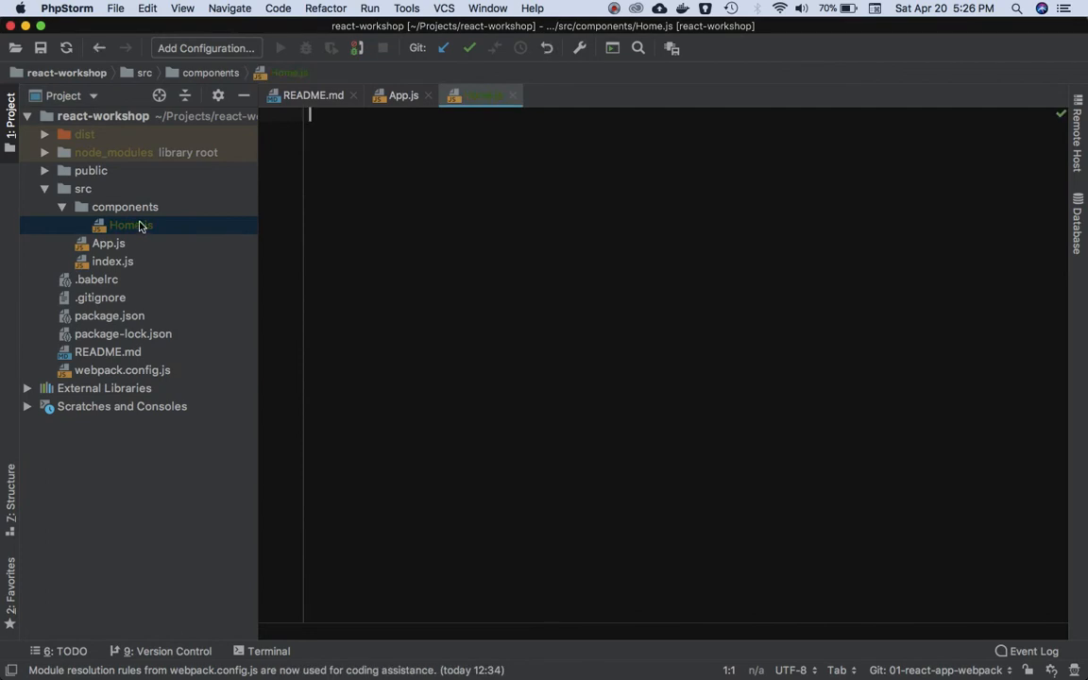
# - Add Nav.js, About.js and ContactUs.js JavaScript files to the components folder
pyautogui.rightClick(125, 206)
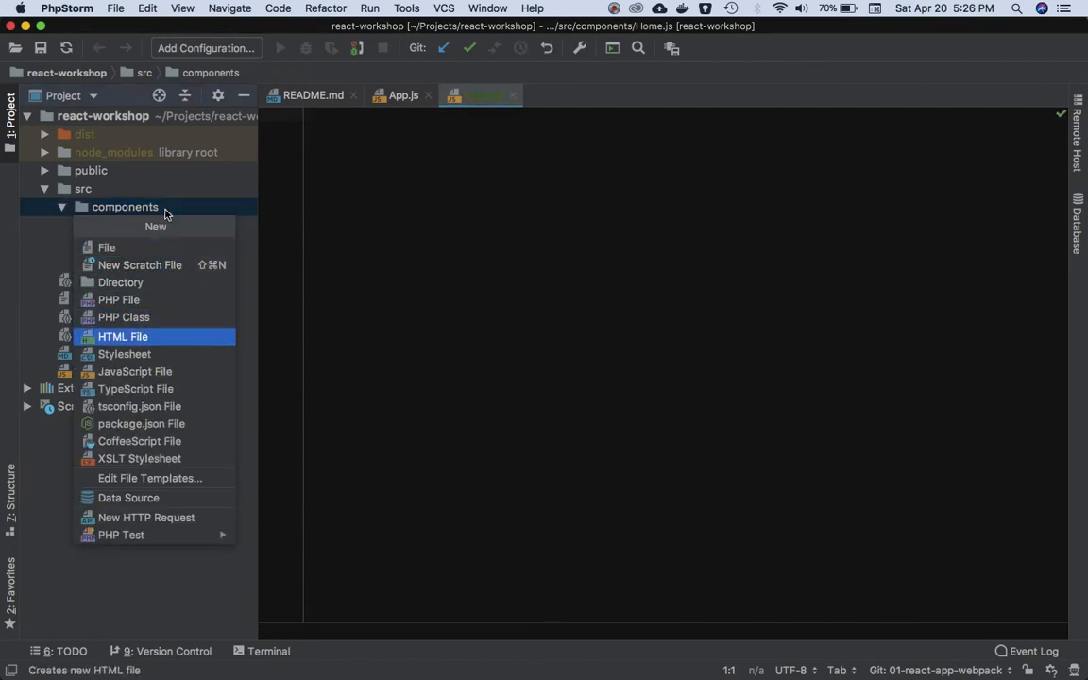
pyautogui.click(135, 372)
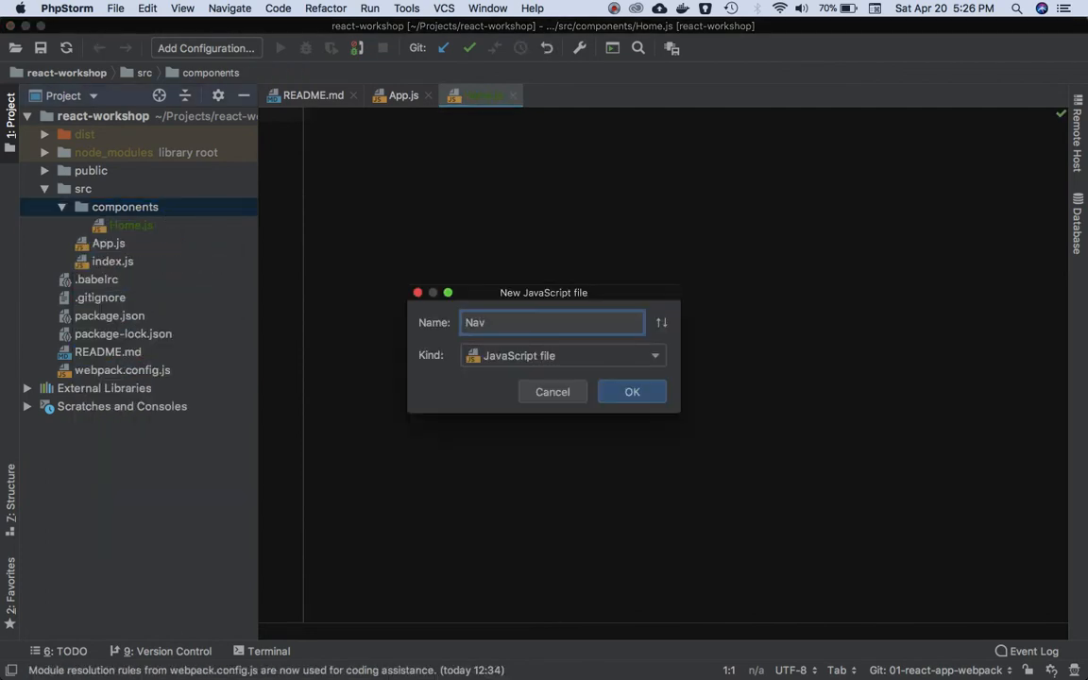
pyautogui.click(632, 391)
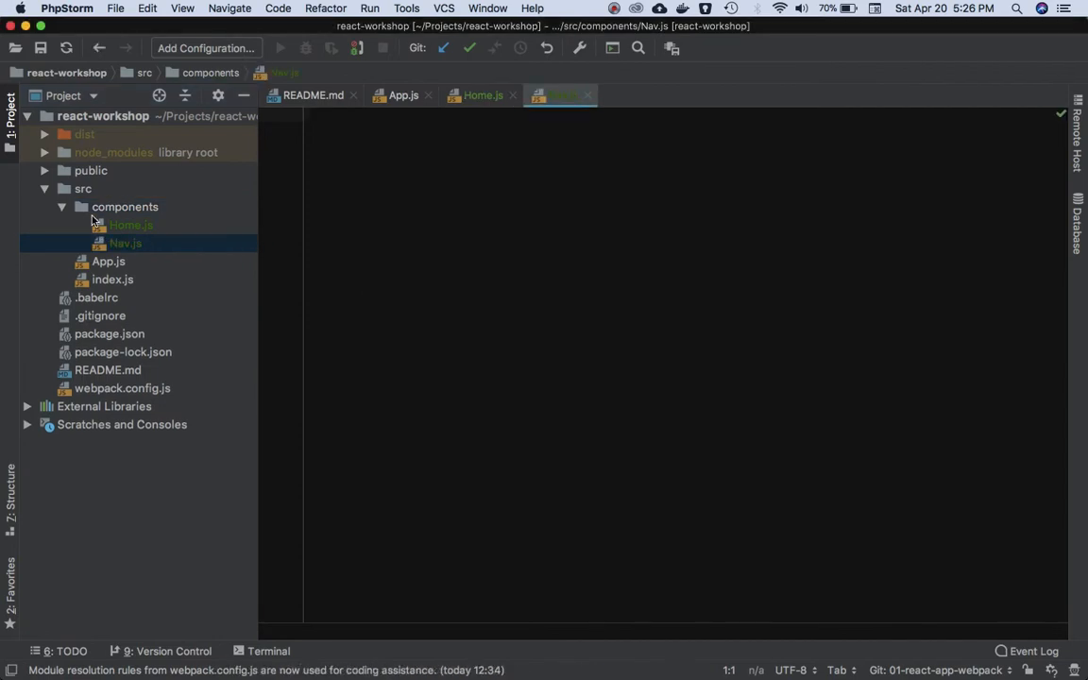
pyautogui.rightClick(124, 206)
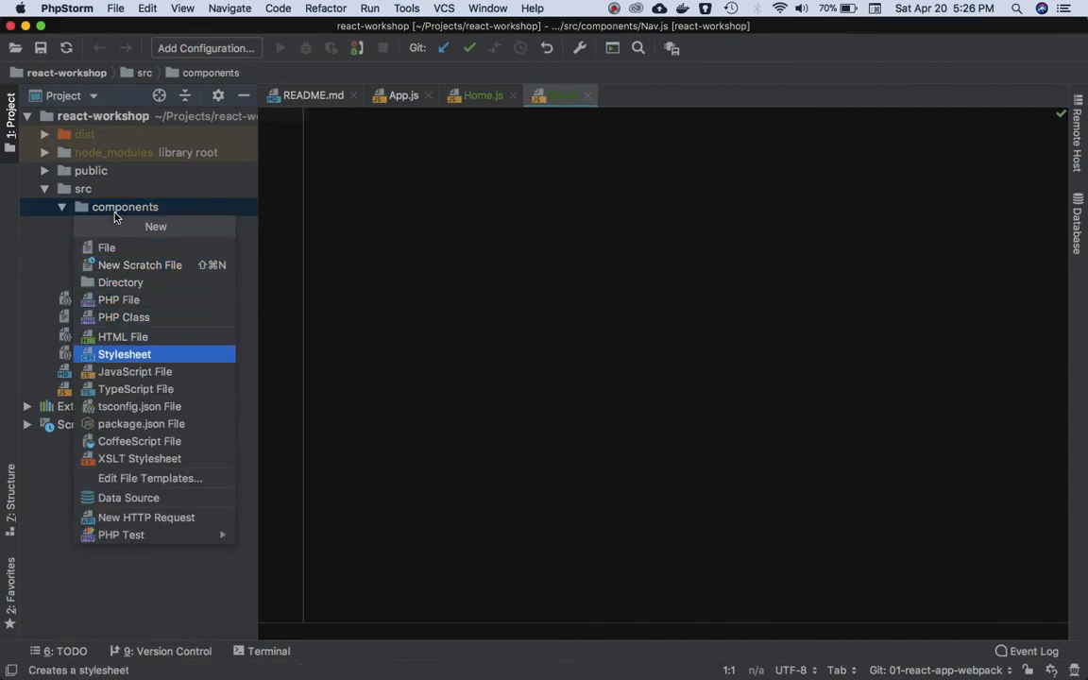
pyautogui.click(135, 371)
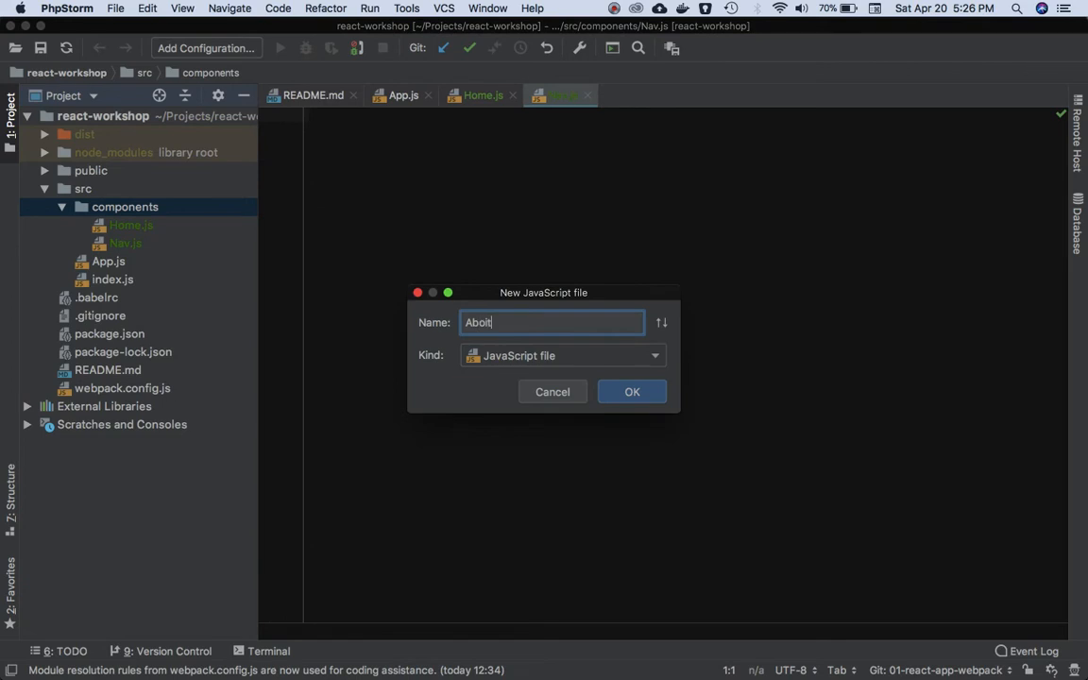
pyautogui.click(631, 391)
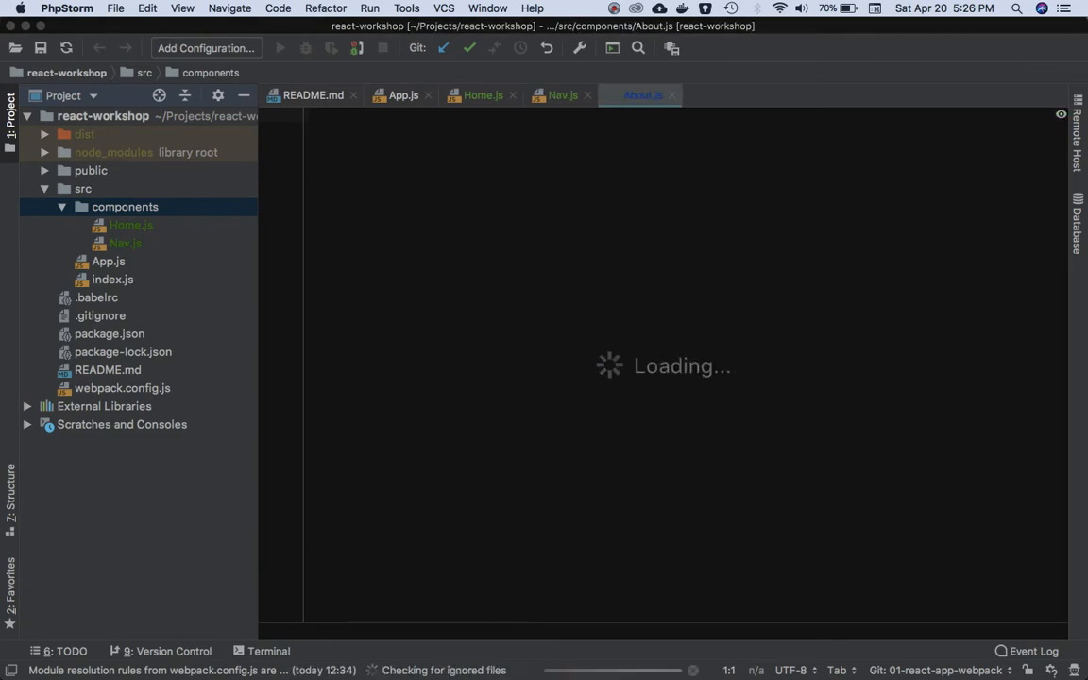
pyautogui.click(126, 205)
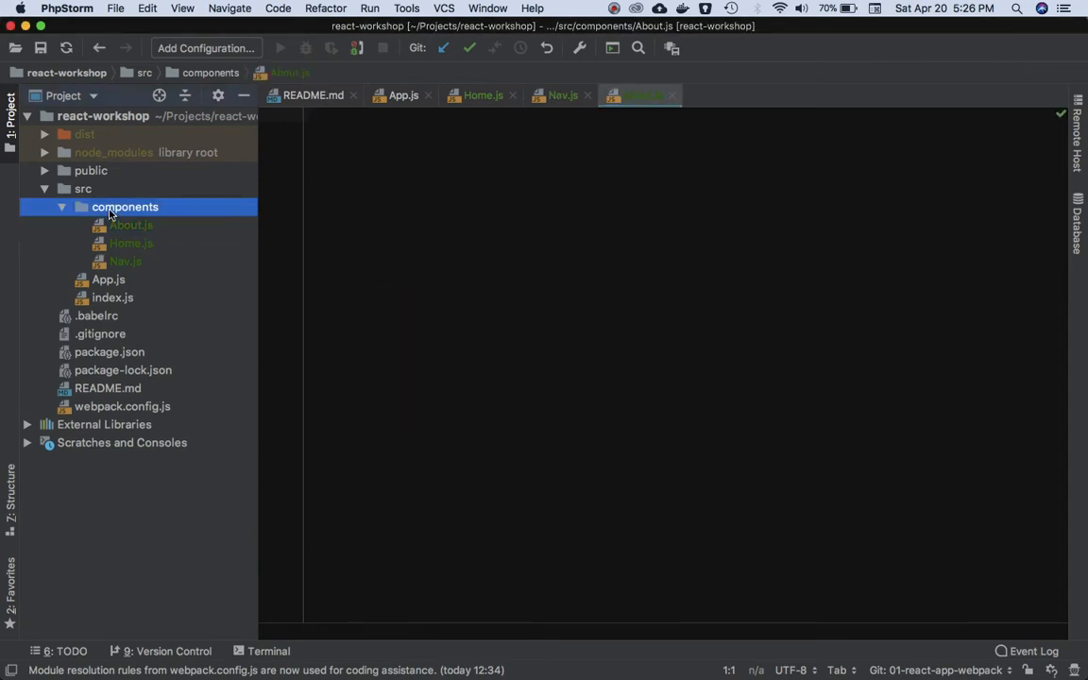
pyautogui.rightClick(126, 206)
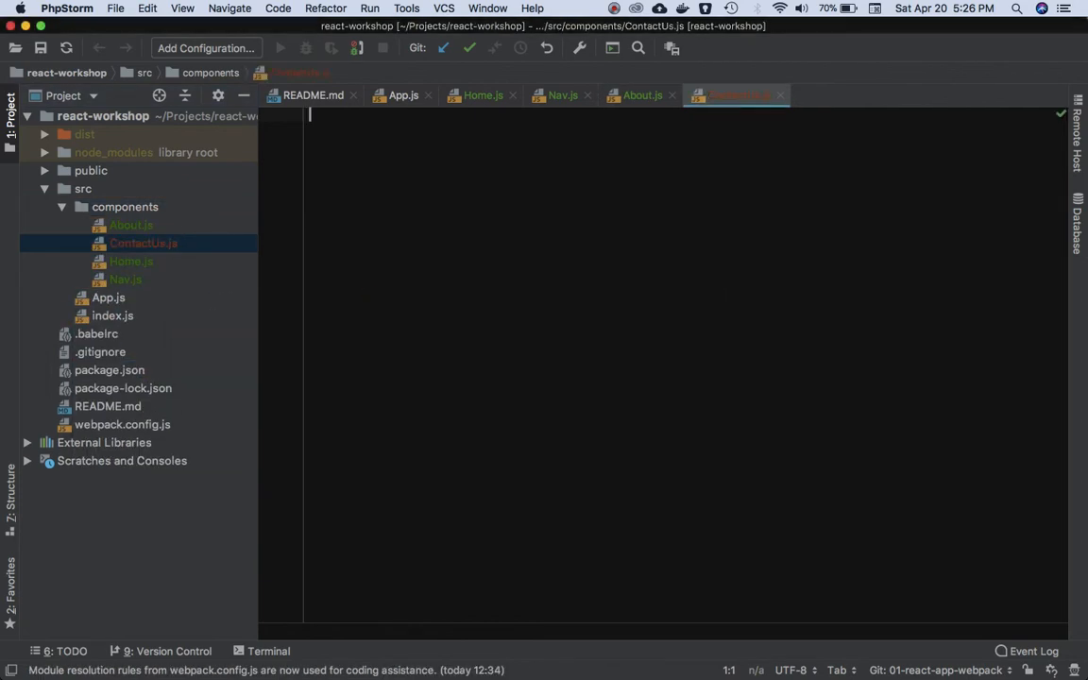
# - In Home.js, import React from 'react'
pyautogui.click(144, 243)
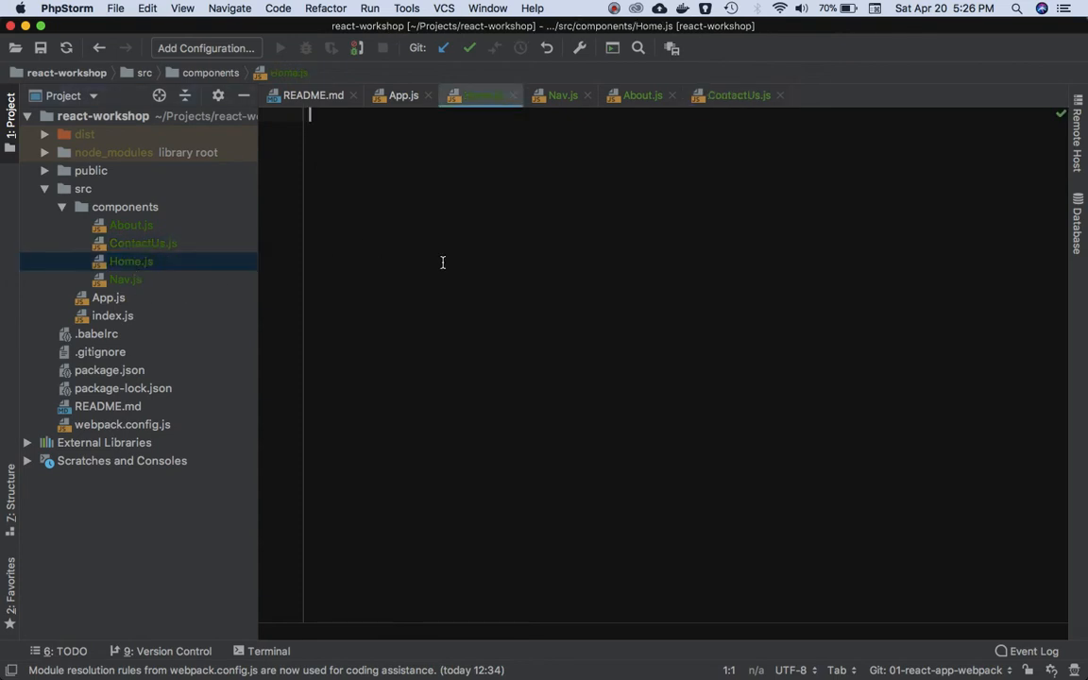
pyautogui.write('import')
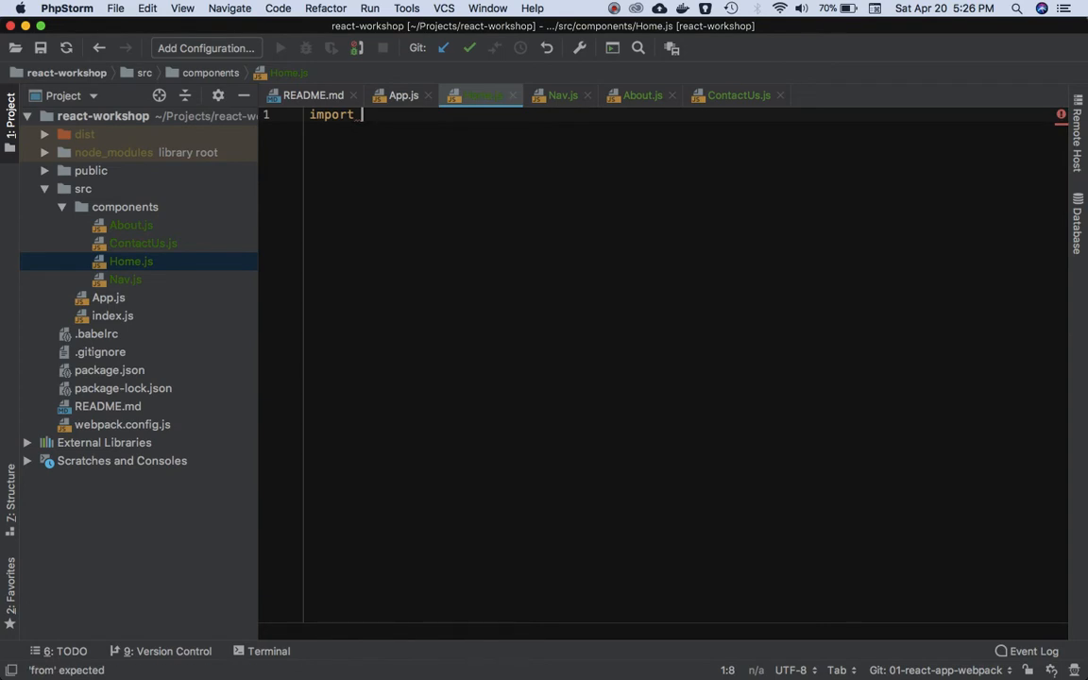
pyautogui.write('React from')
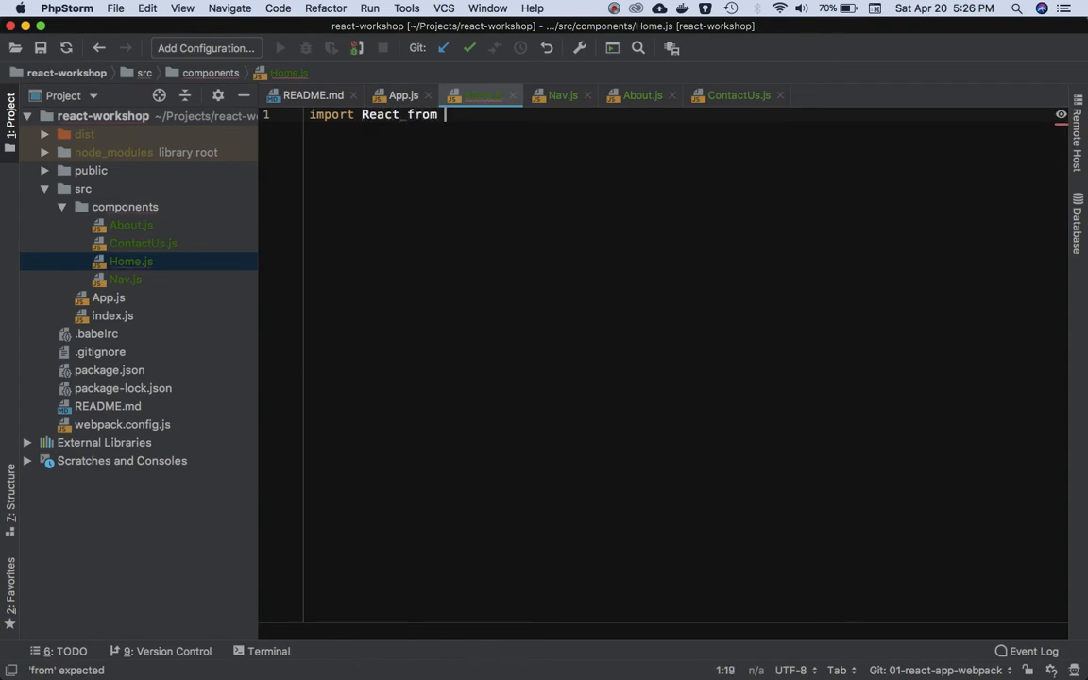
pyautogui.write("'react'")
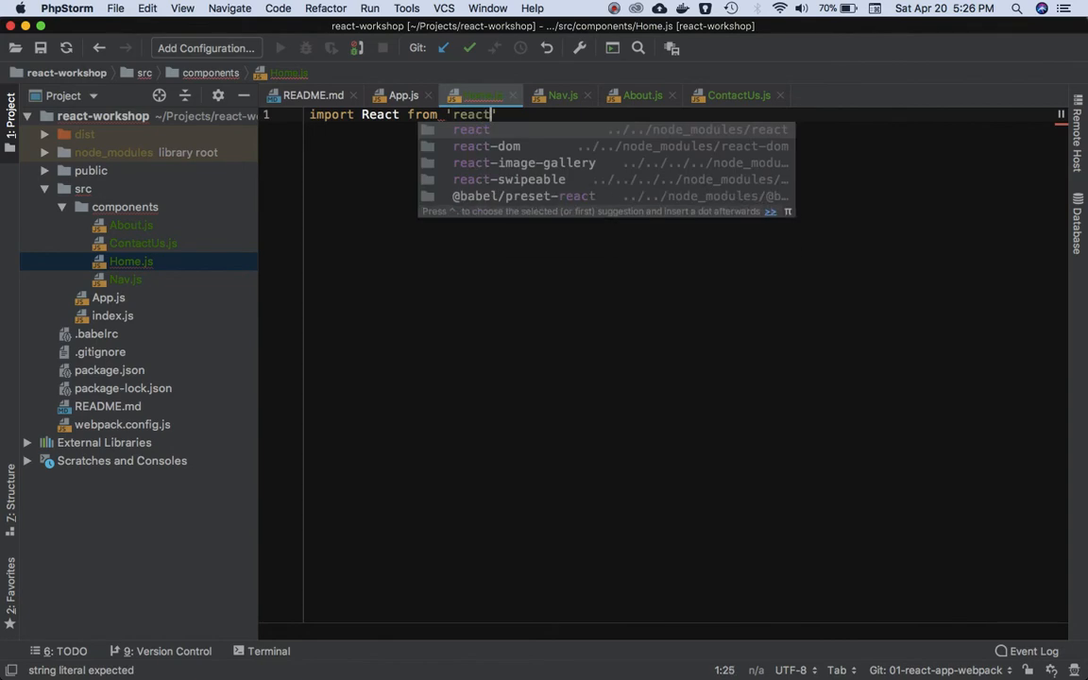
pyautogui.write(';')
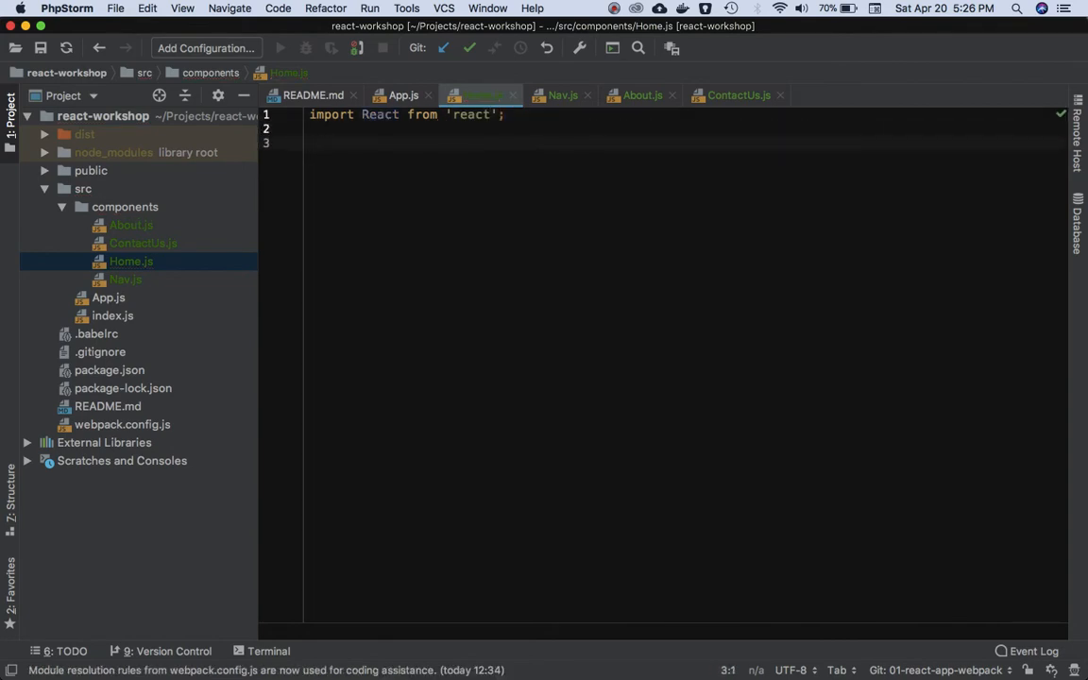
# - Define a Home arrow component returning <div>This is home</div> and add export default Home
pyautogui.write('const')
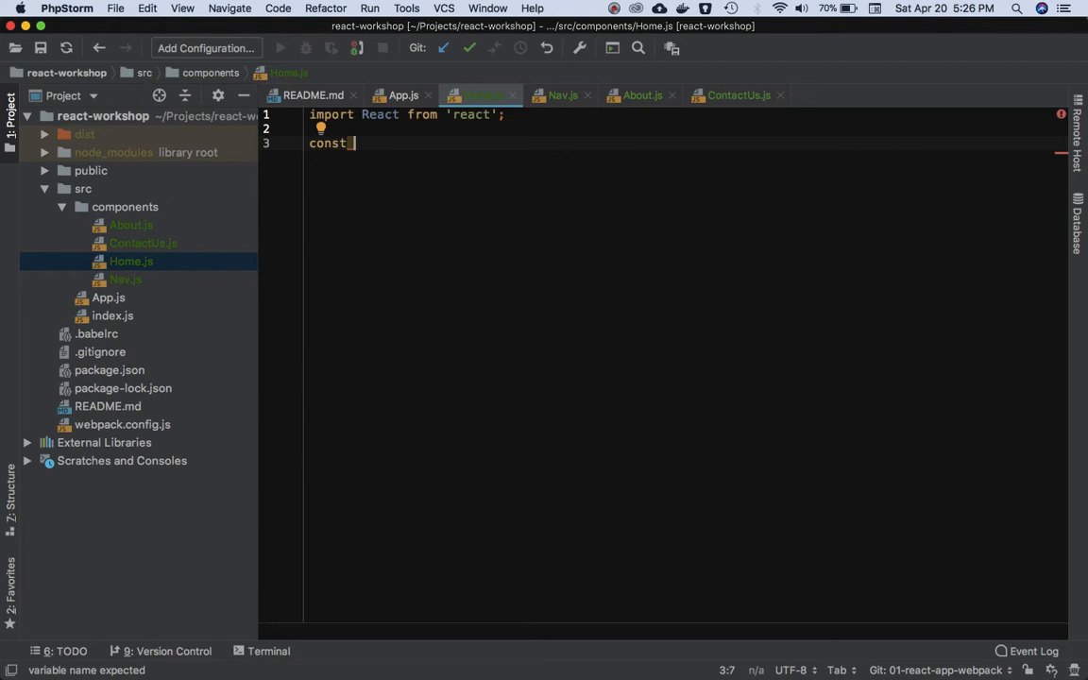
pyautogui.write('Home = () => {')
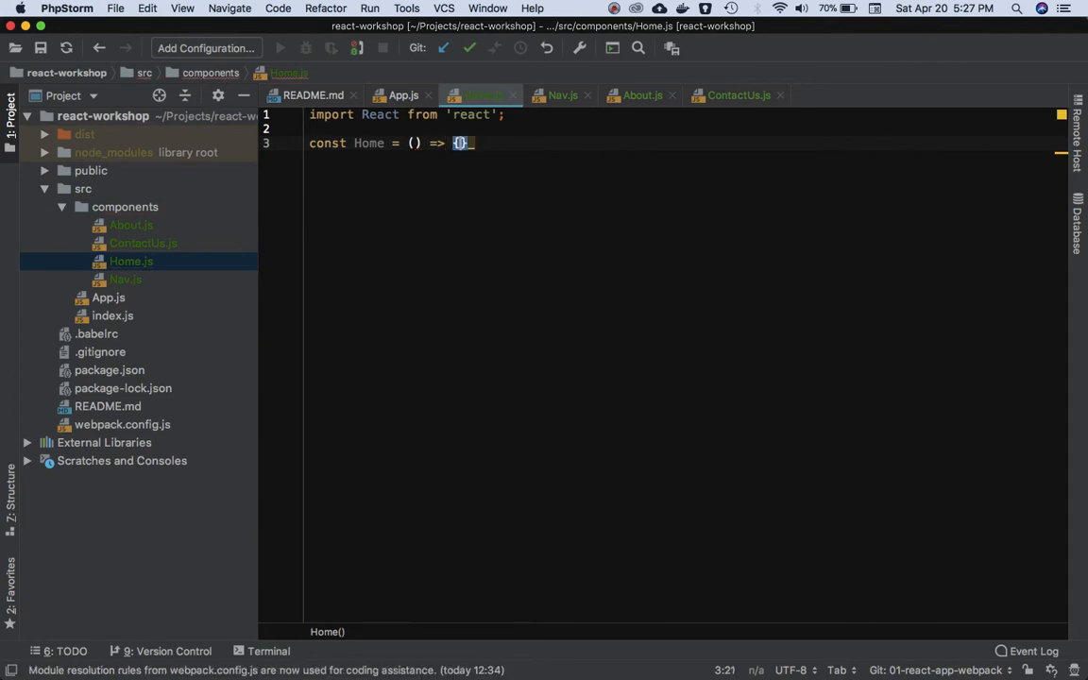
pyautogui.press('Backspace')
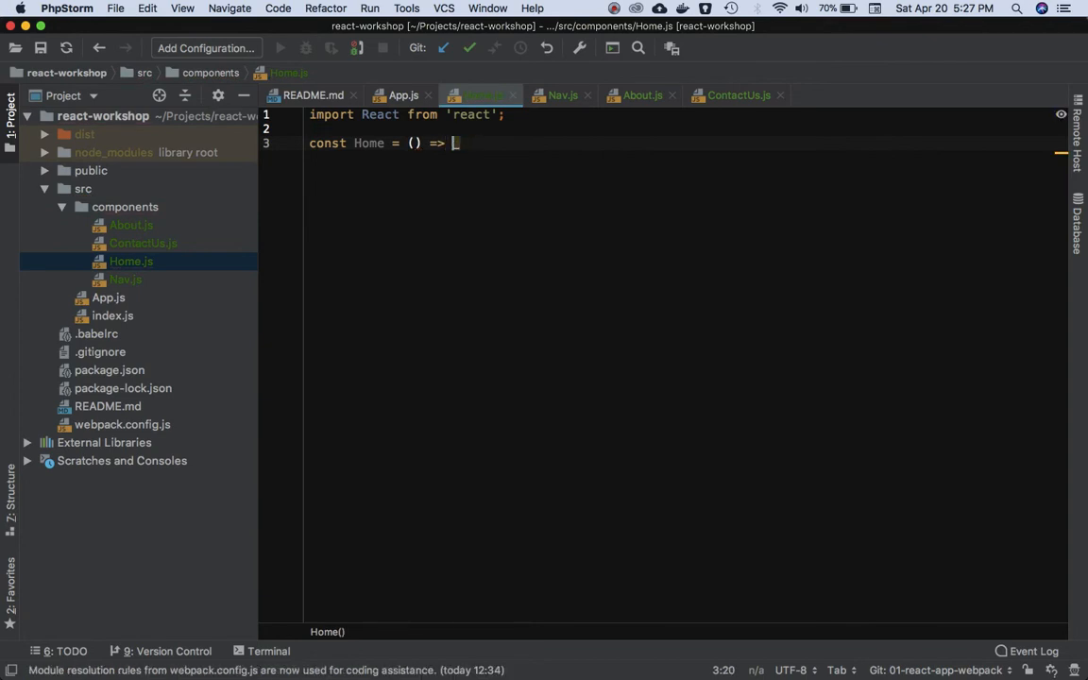
pyautogui.write('(')
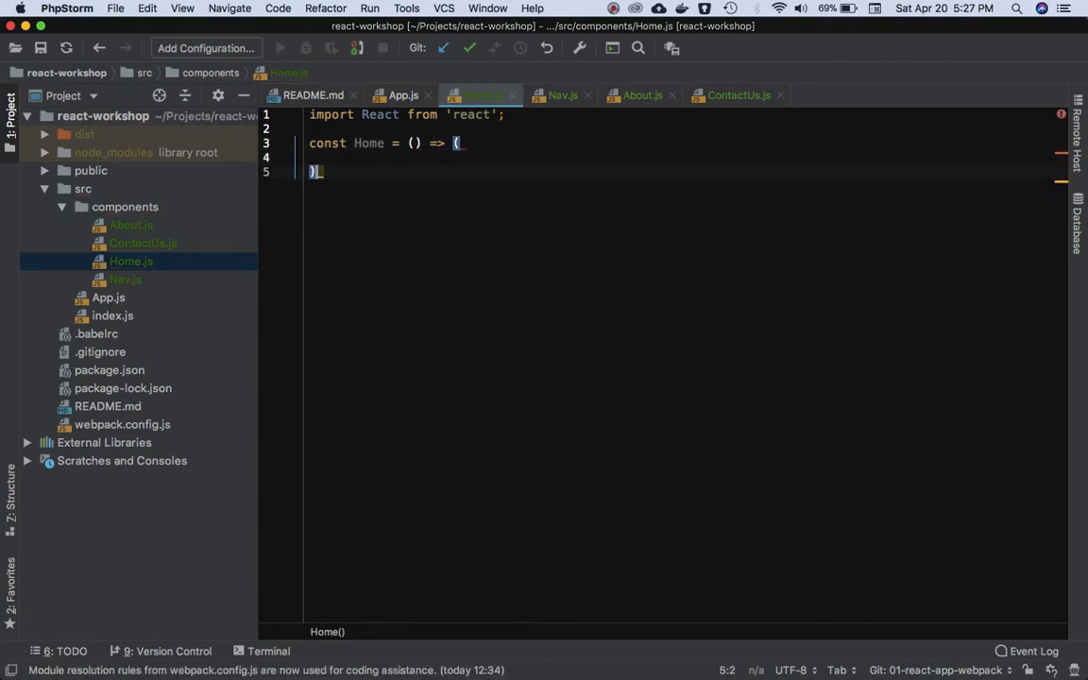
pyautogui.write('<div></div>')
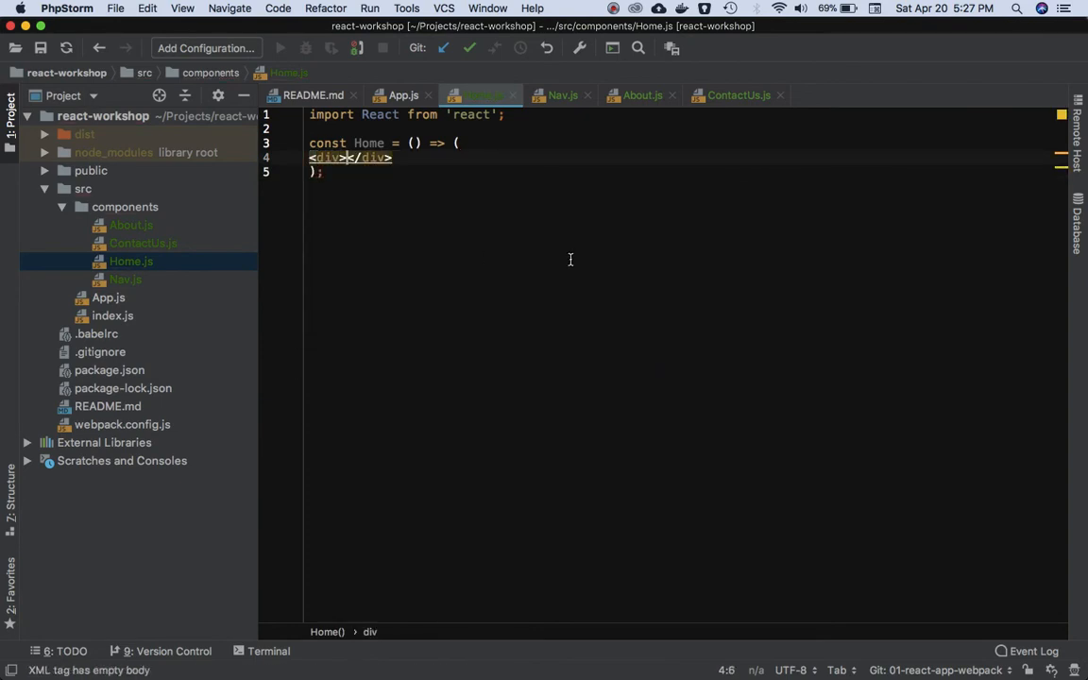
pyautogui.press('Enter')
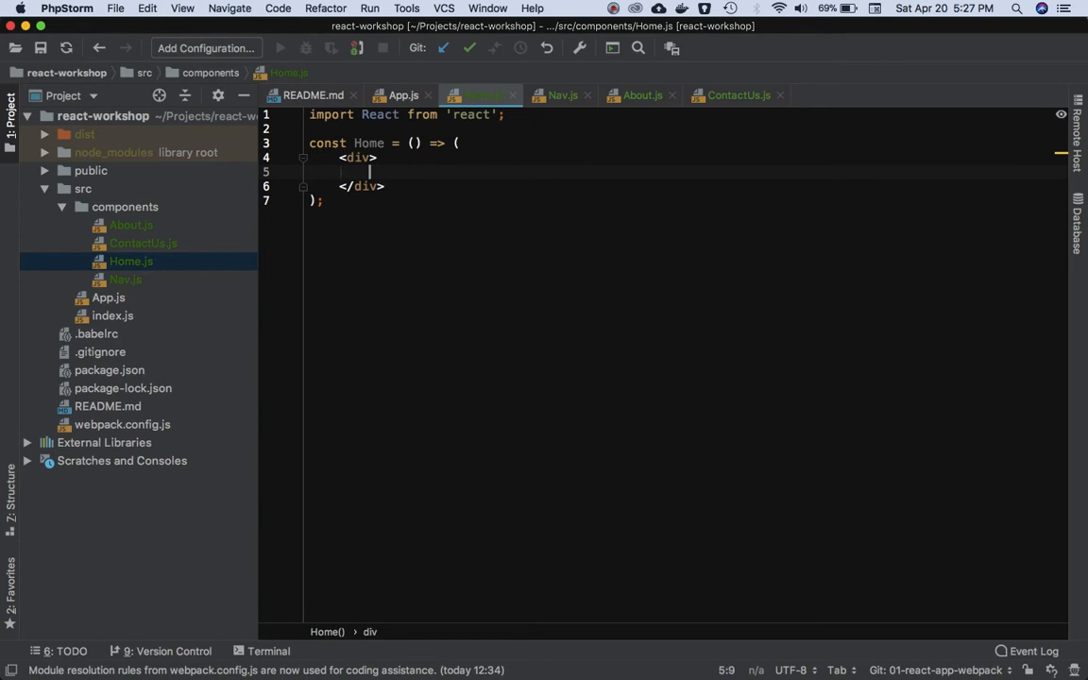
pyautogui.write('This is home')
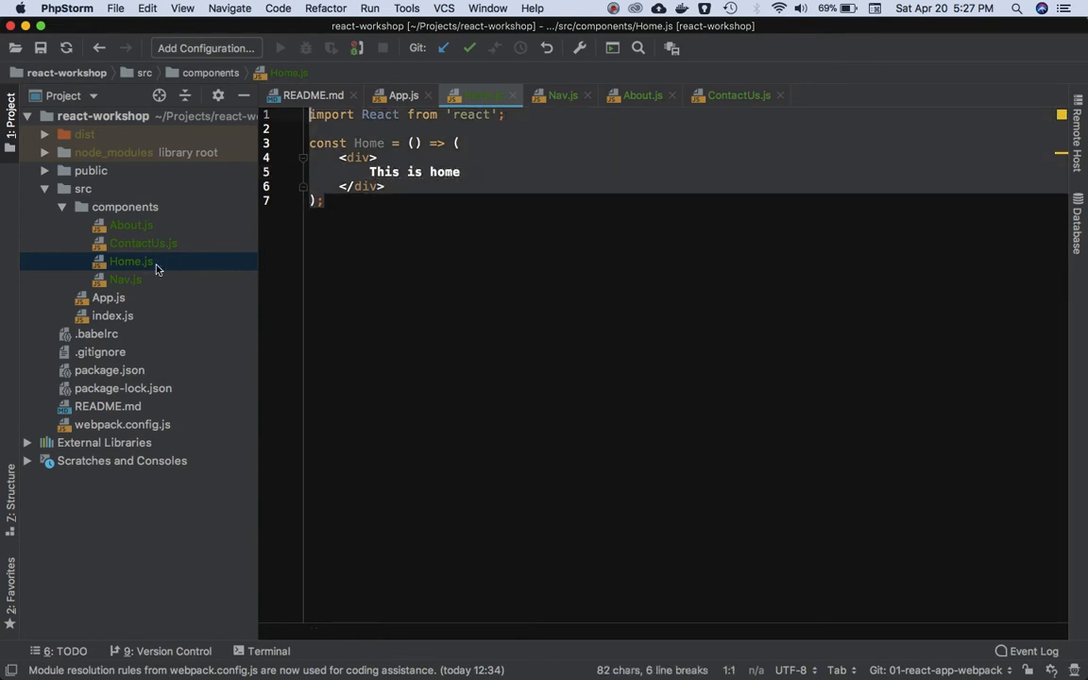
pyautogui.click(143, 243)
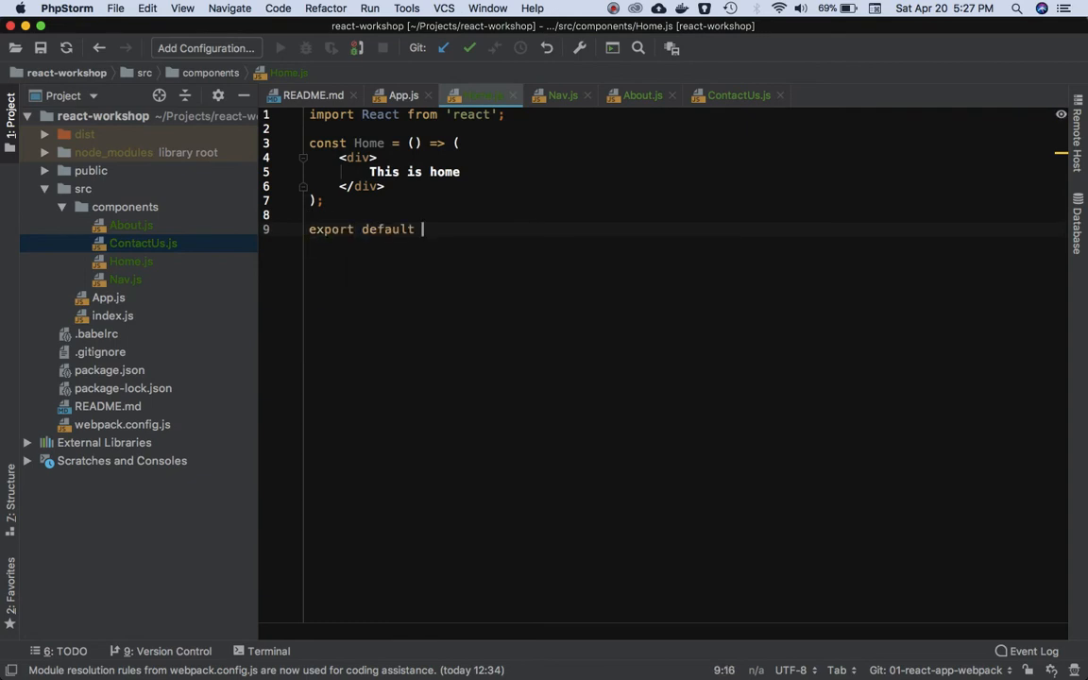
pyautogui.write('Home')
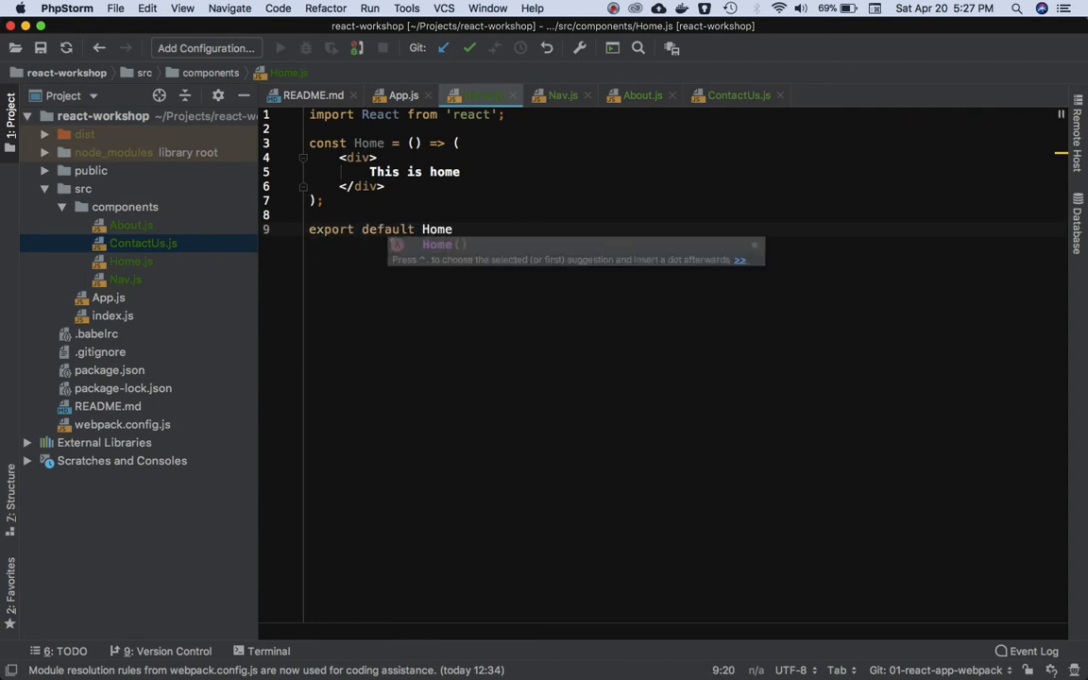
pyautogui.write(';')
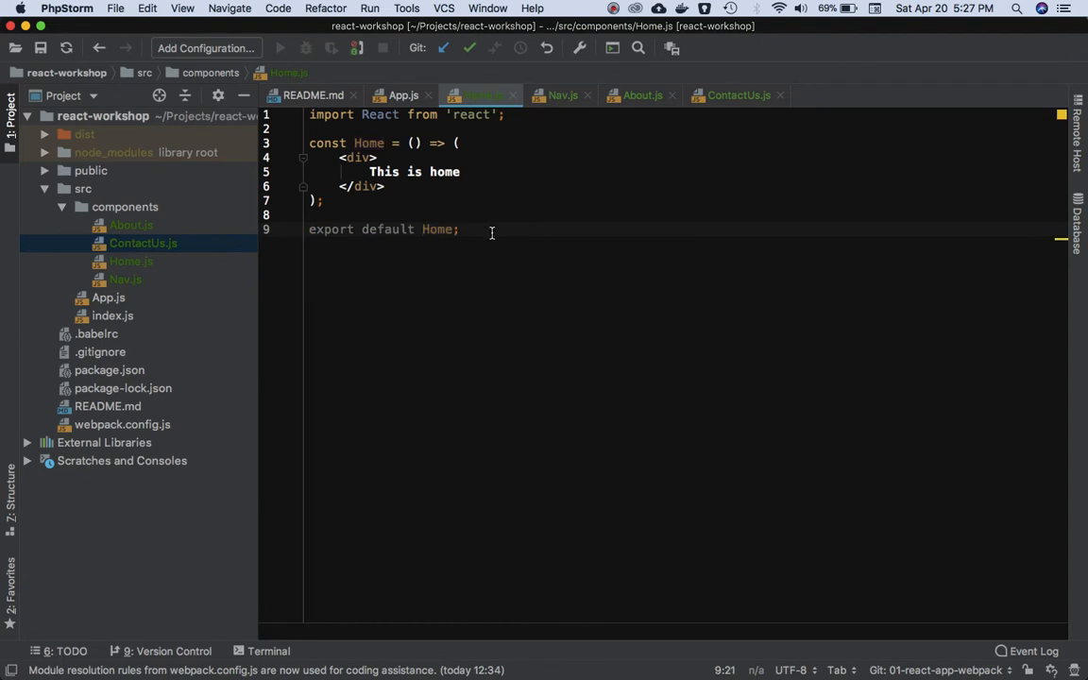
# - Rename the copied Home component in About.js to About
pyautogui.click(559, 94)
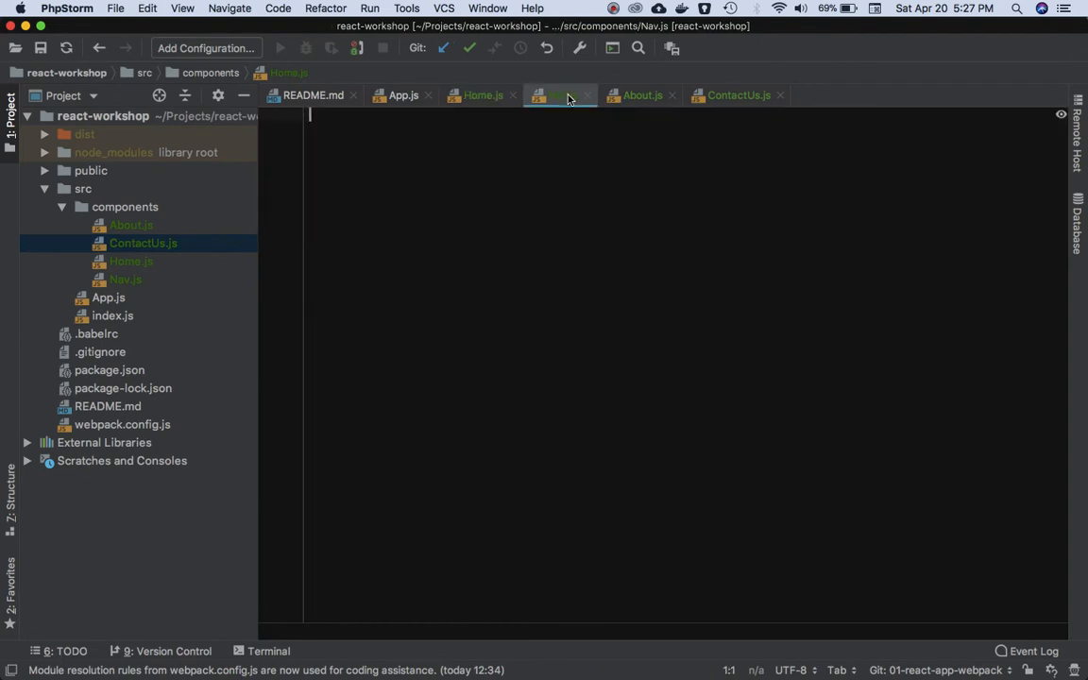
pyautogui.click(560, 94)
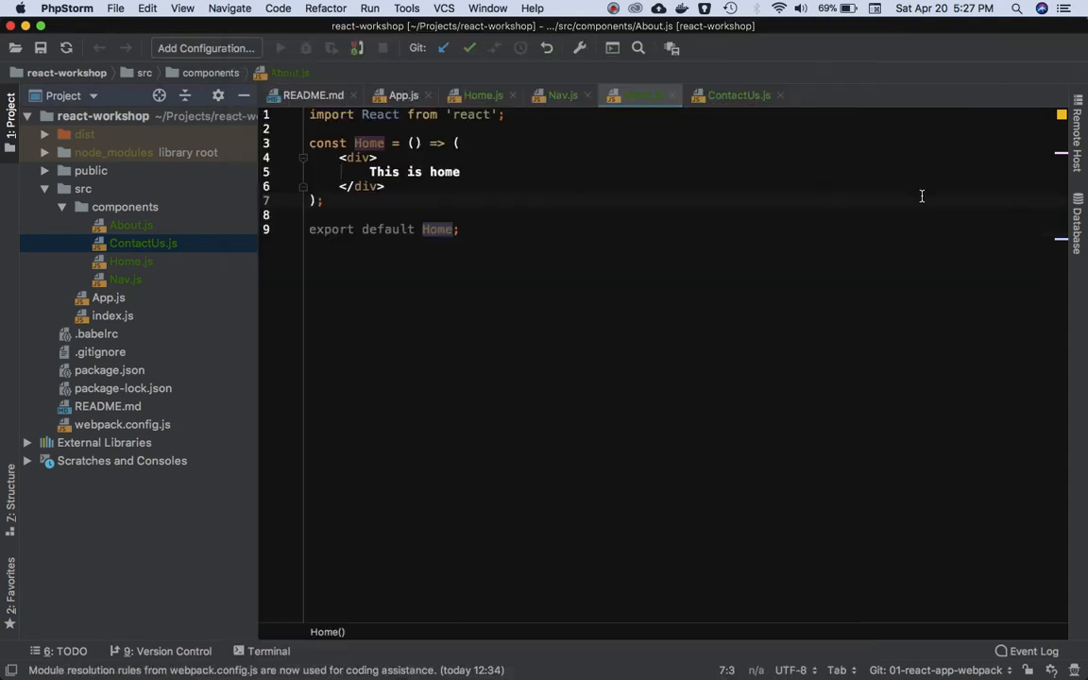
pyautogui.doubleClick(369, 143)
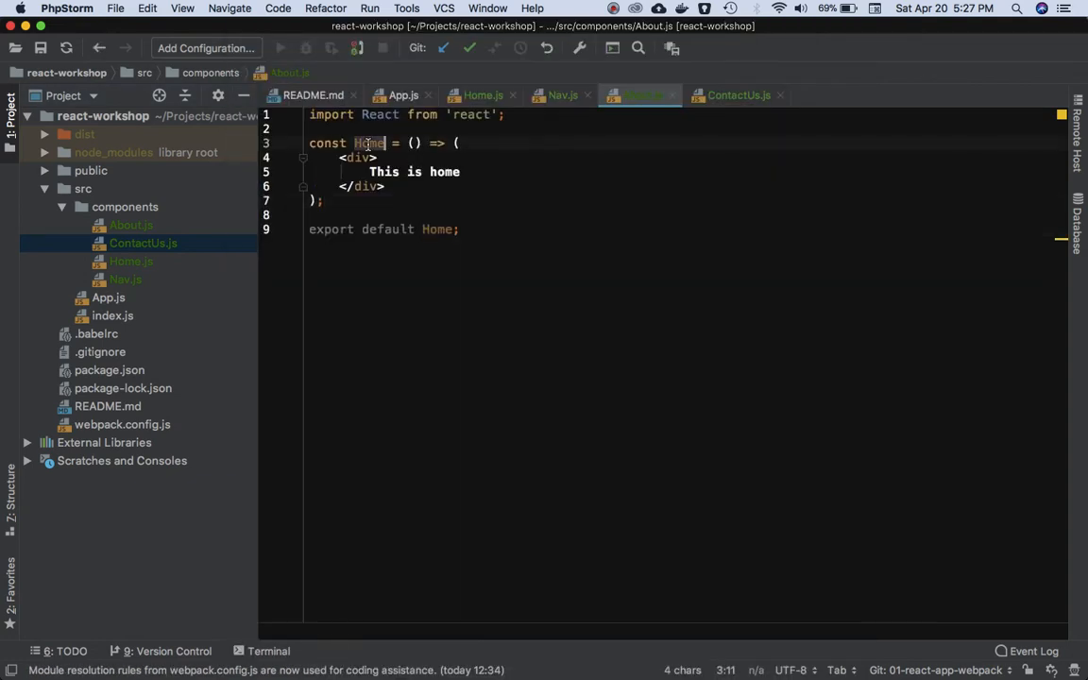
pyautogui.write('About')
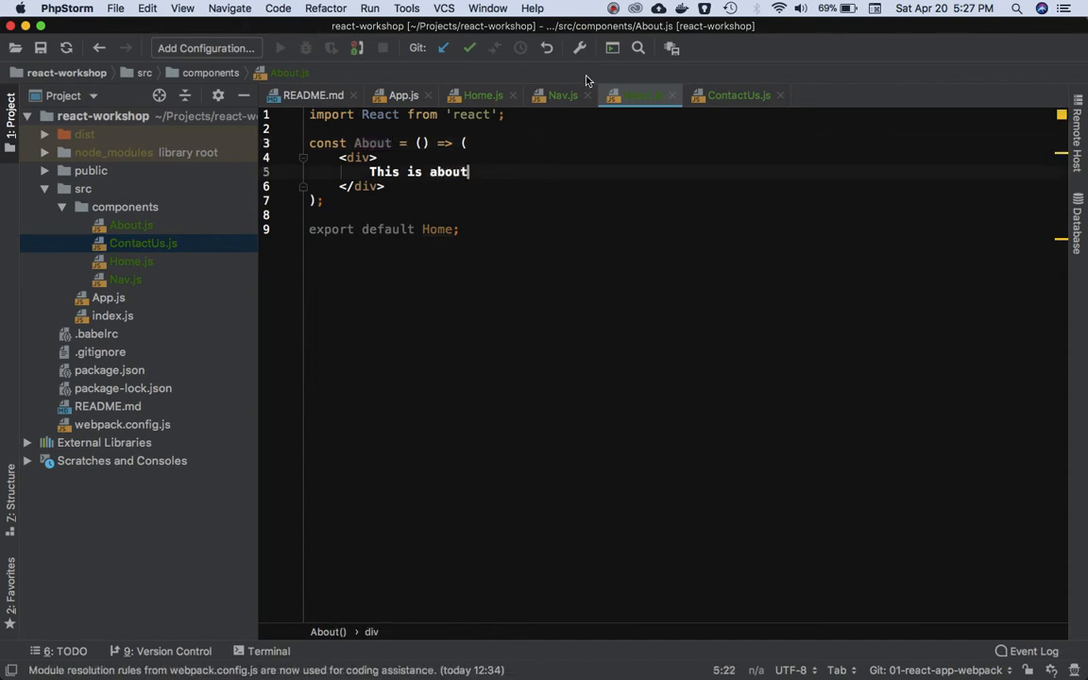
# - Rename the copied components in Nav.js and ContactUs.js, naming the latter ContactUs
pyautogui.click(563, 95)
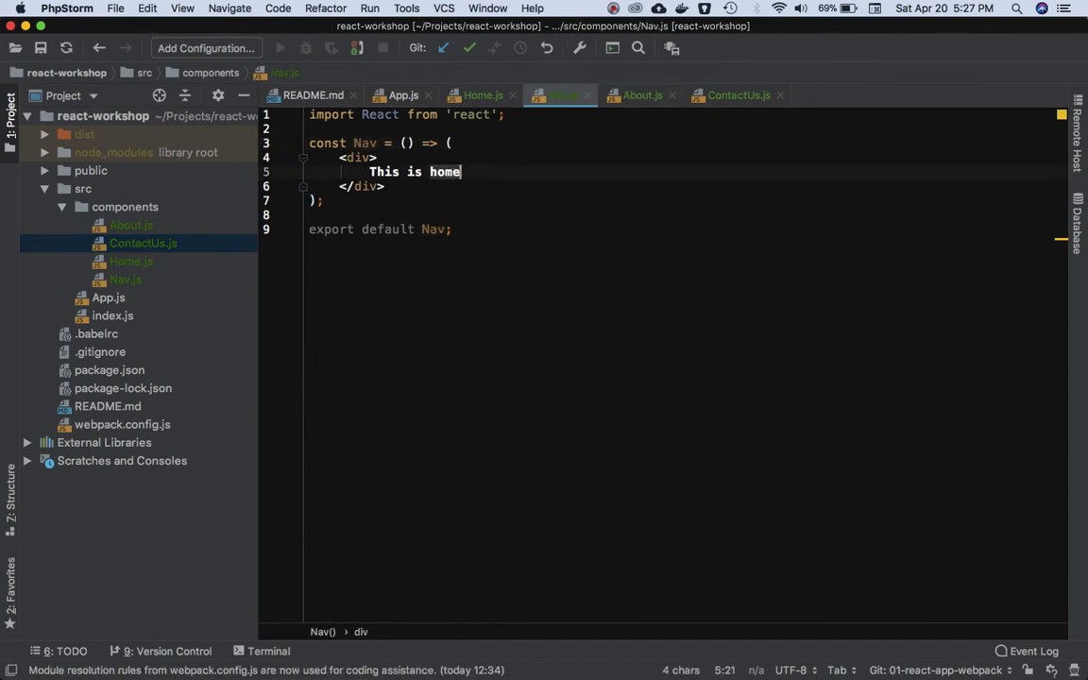
pyautogui.click(737, 95)
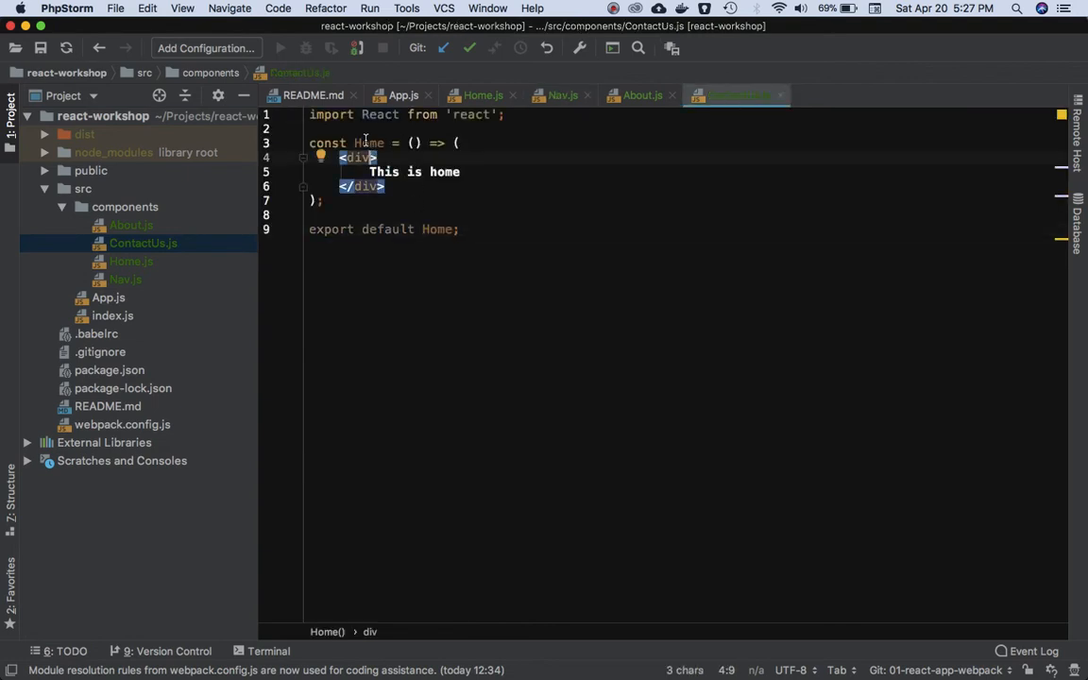
pyautogui.write('Co')
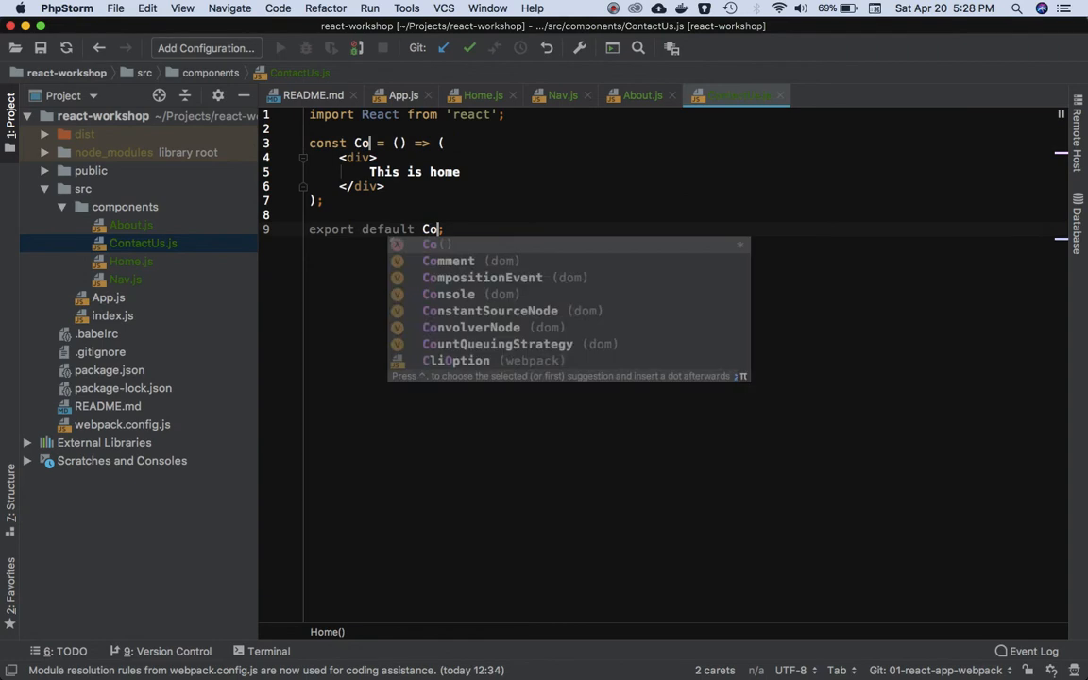
pyautogui.write('ntac')
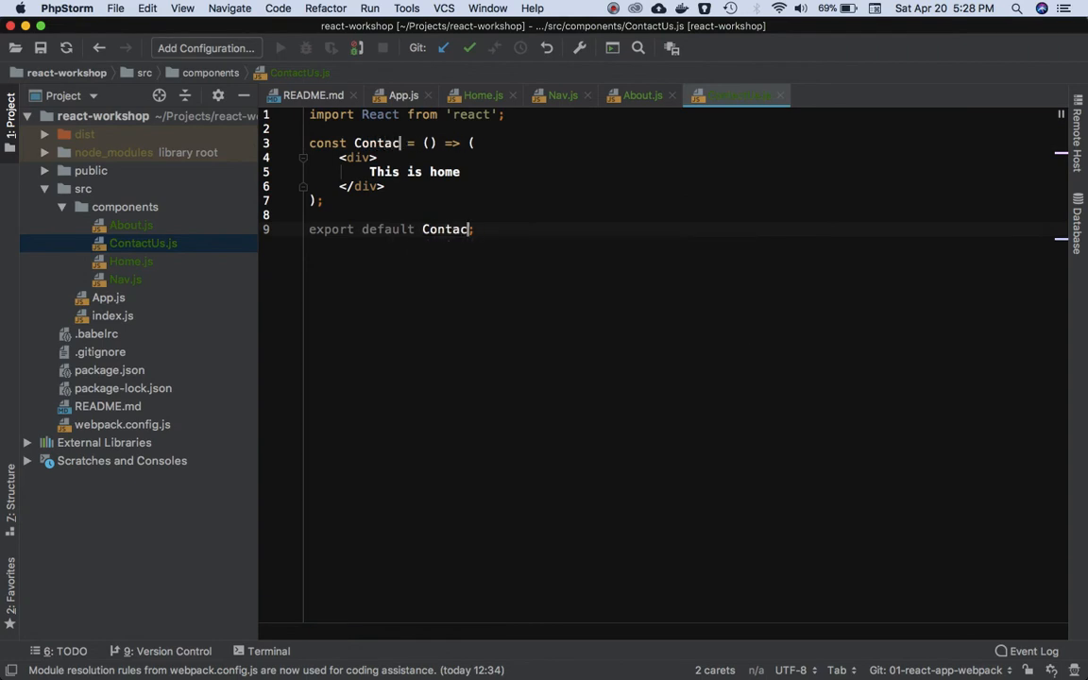
pyautogui.write('tUs')
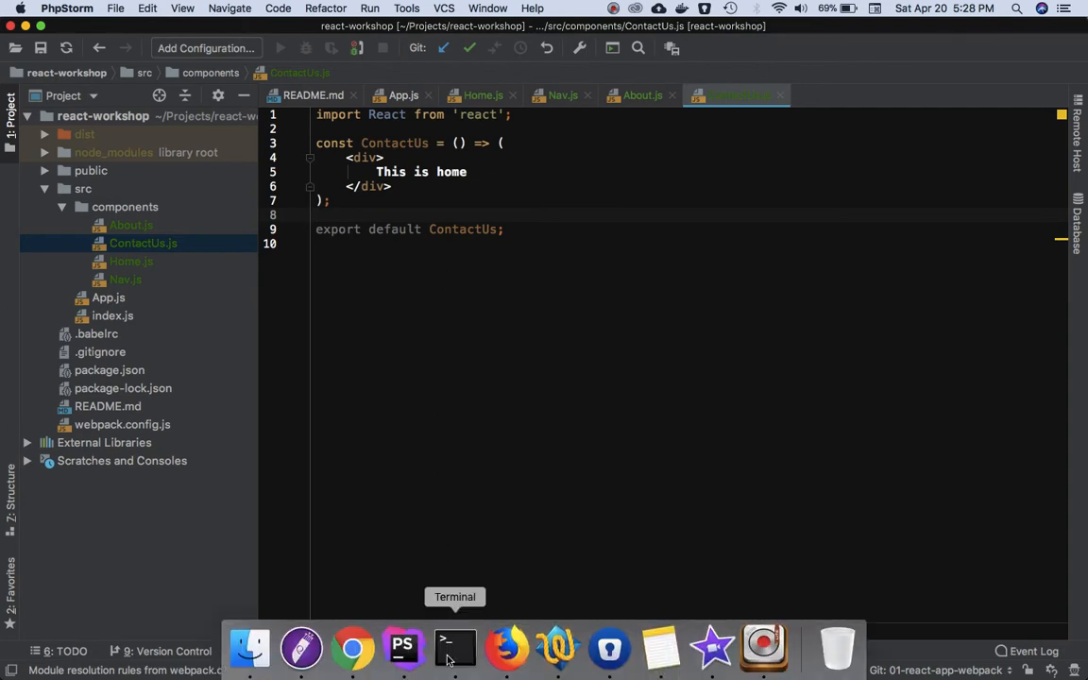
# - Show the Reach Router - Overview documentation tab in Chrome
pyautogui.click(454, 648)
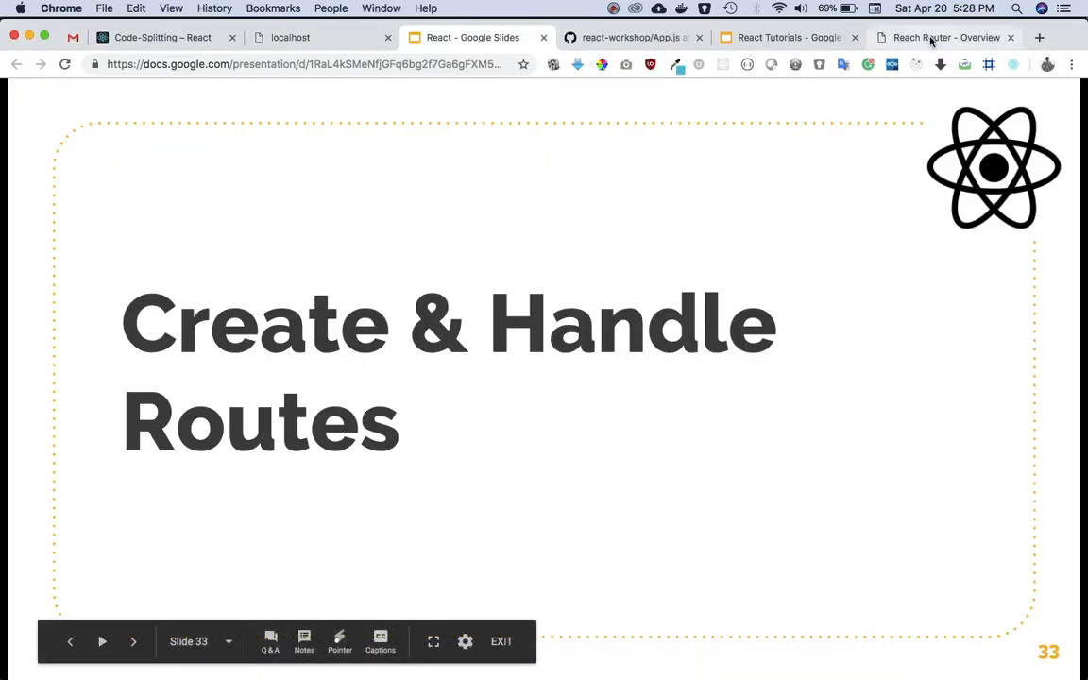
pyautogui.click(945, 37)
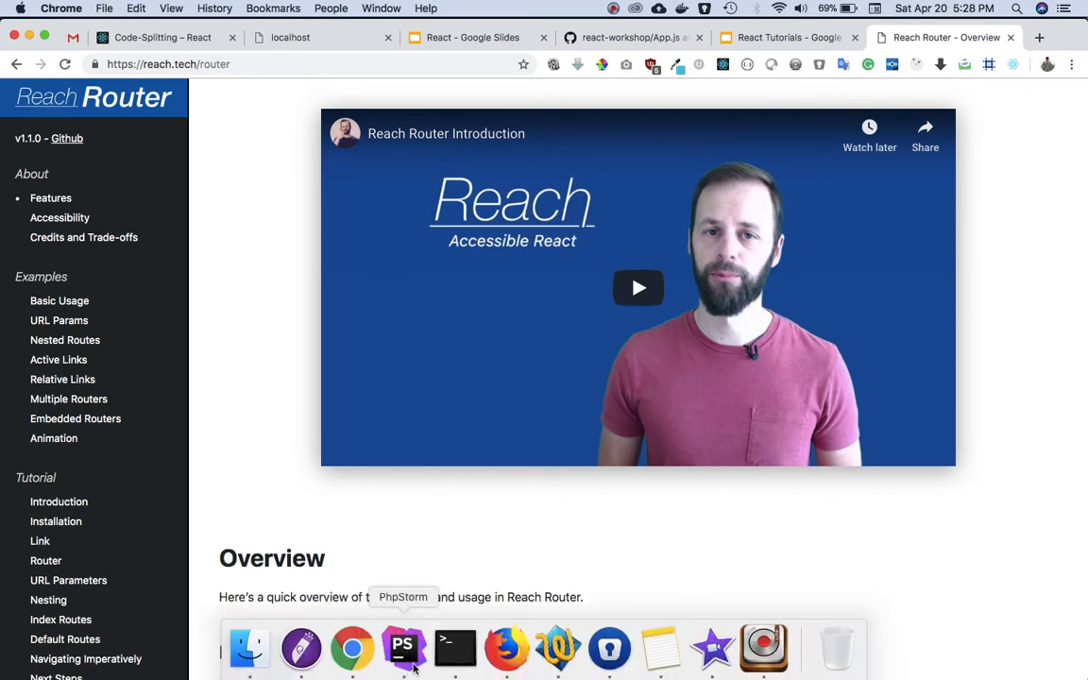
pyautogui.click(455, 648)
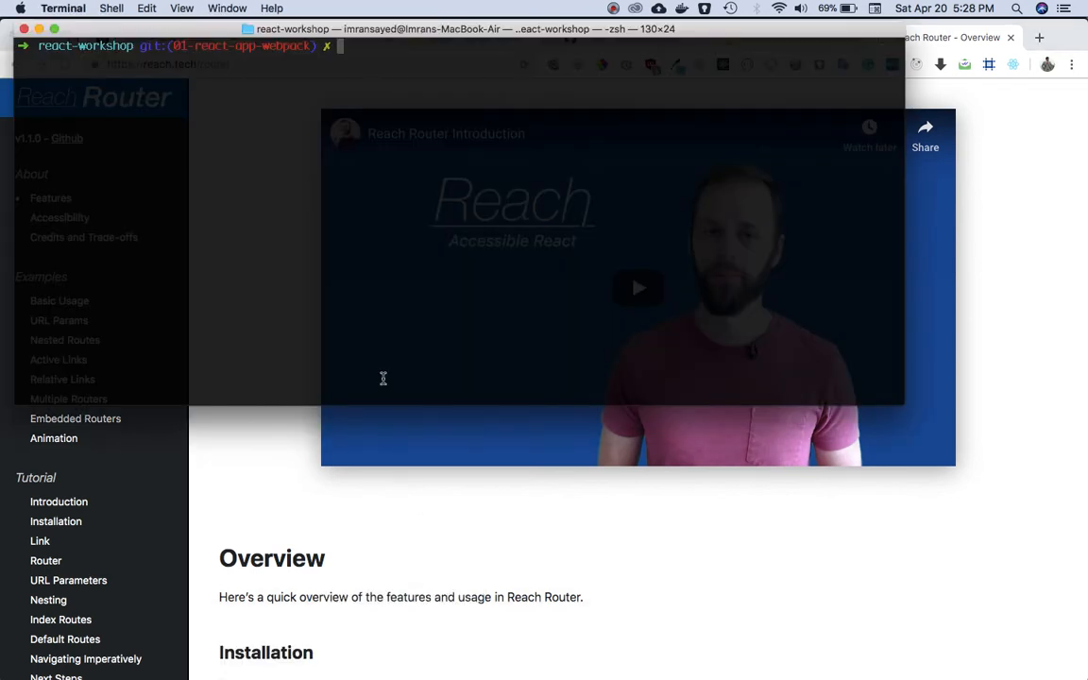
pyautogui.write('npm')
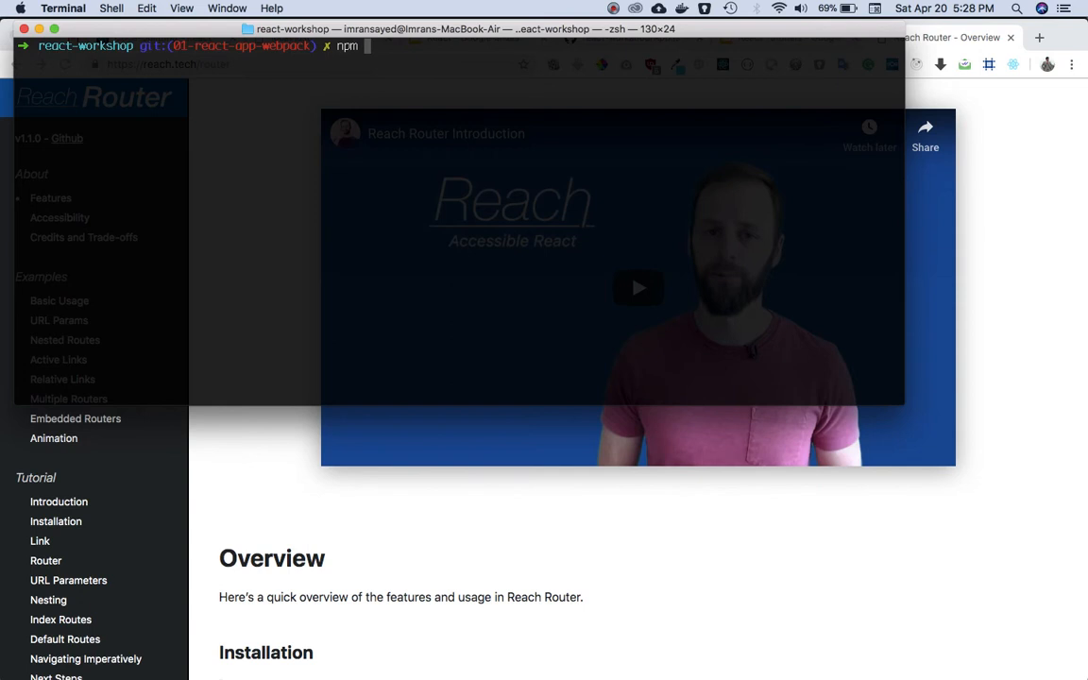
pyautogui.write('i')
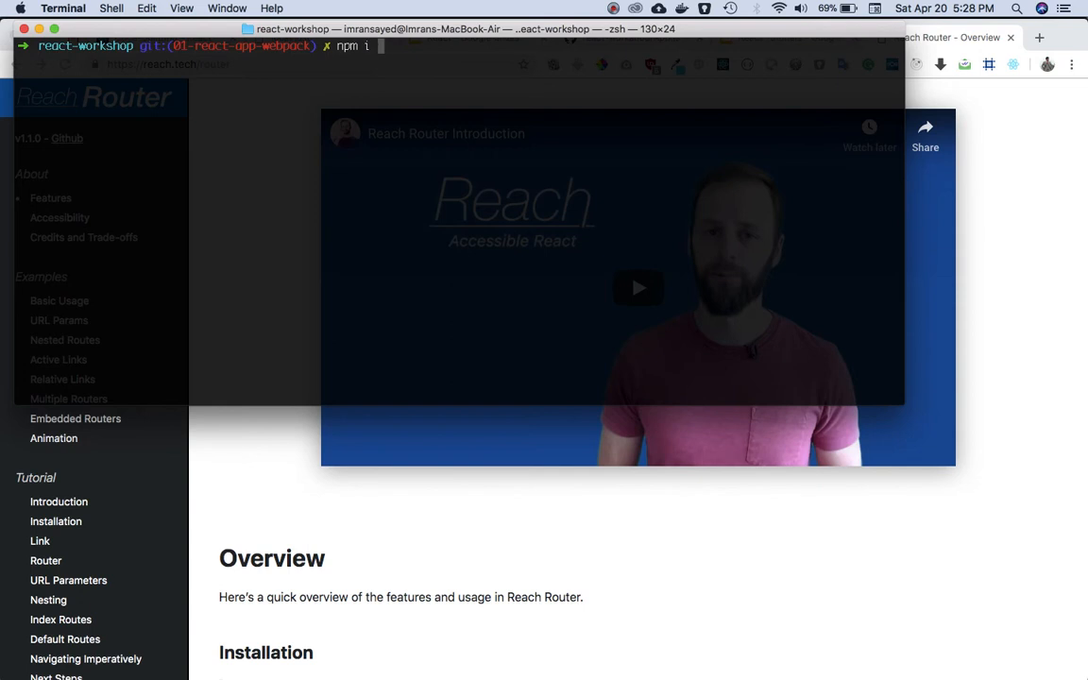
pyautogui.write('@reach')
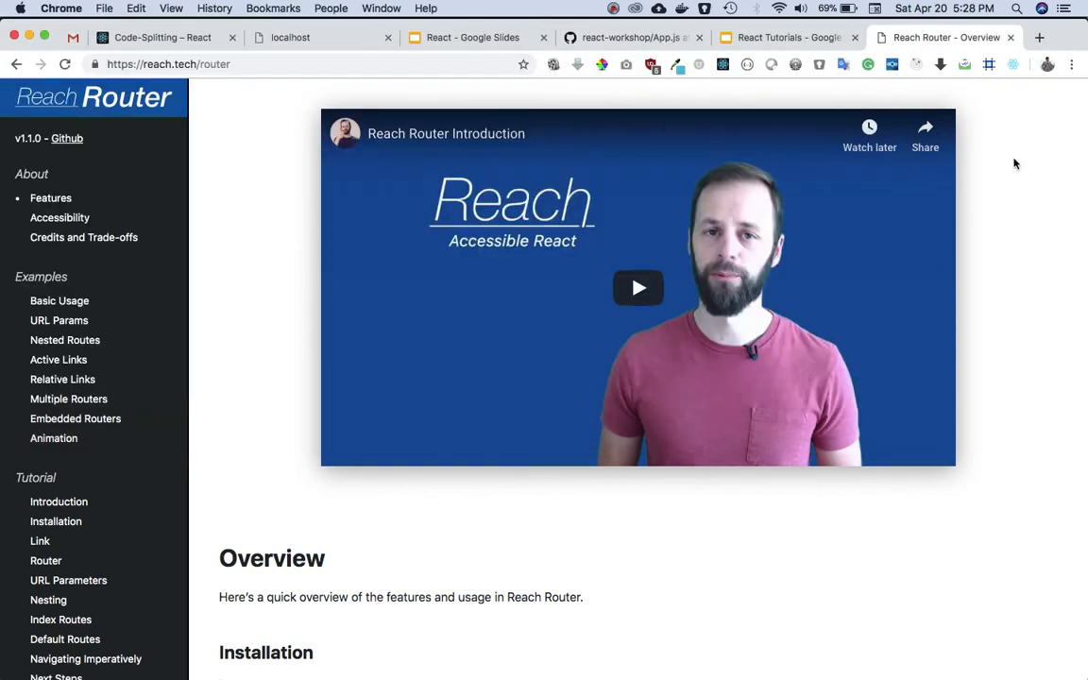
# - Search 'reach router npm' in a new tab, then scroll the docs to Rendering
pyautogui.click(1039, 36)
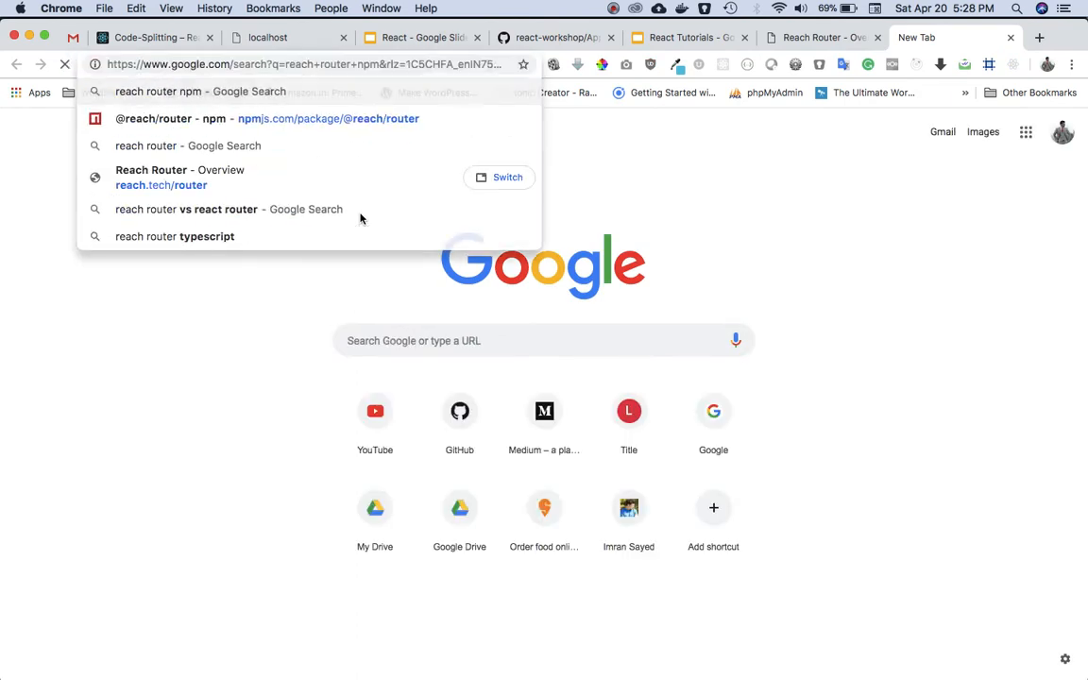
pyautogui.click(199, 90)
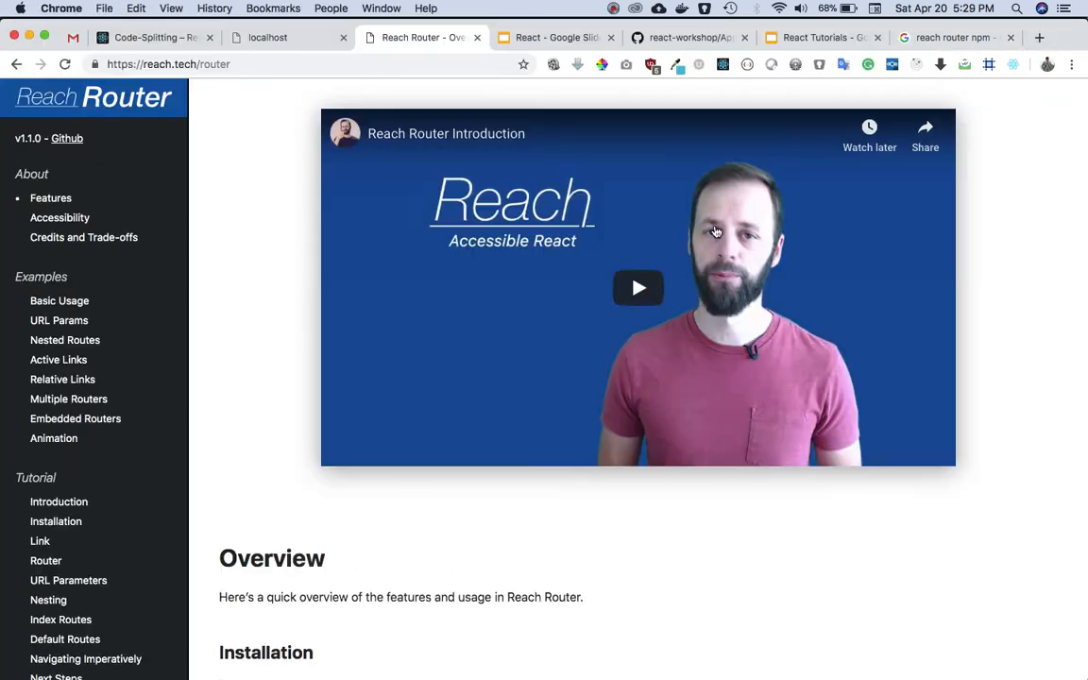
pyautogui.scroll(-3)
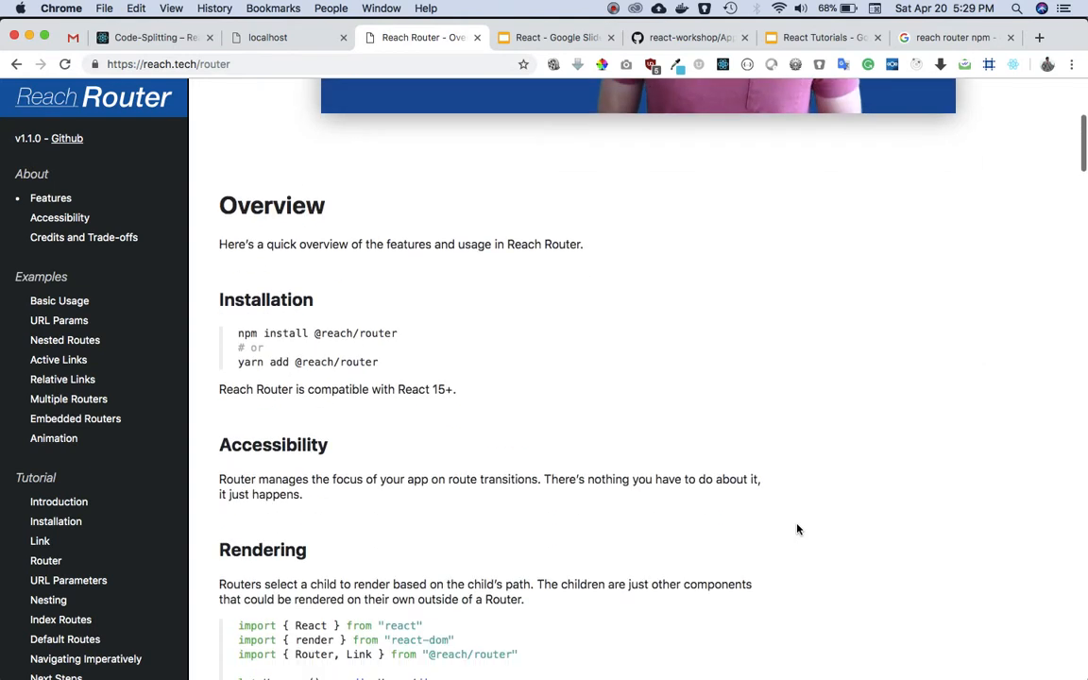
pyautogui.scroll(-3)
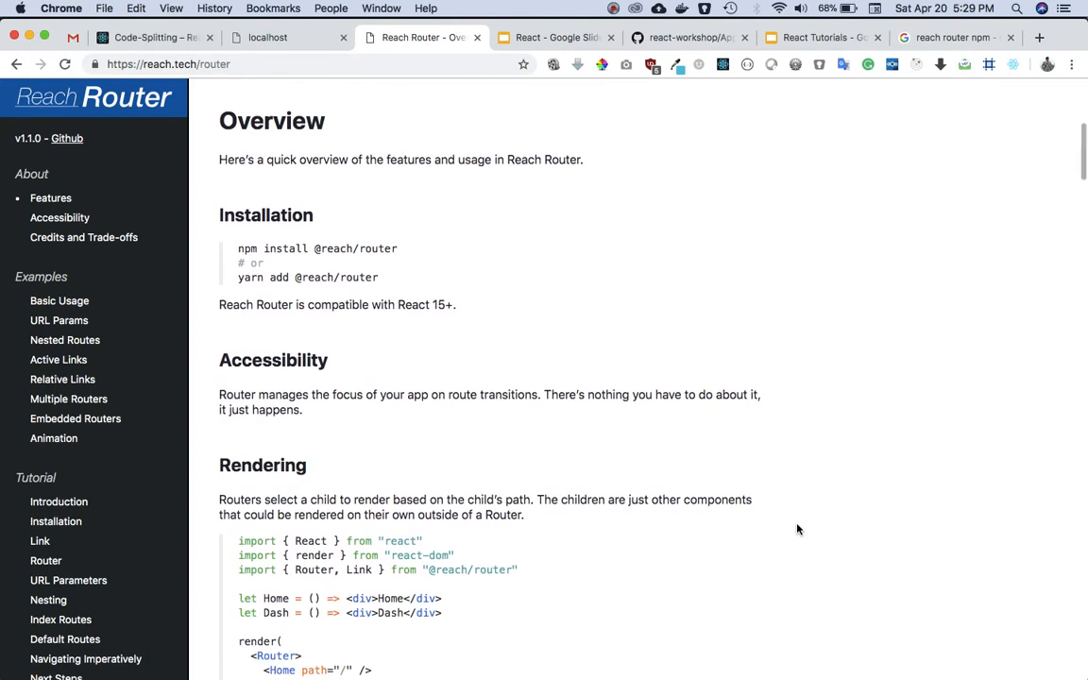
pyautogui.scroll(-3)
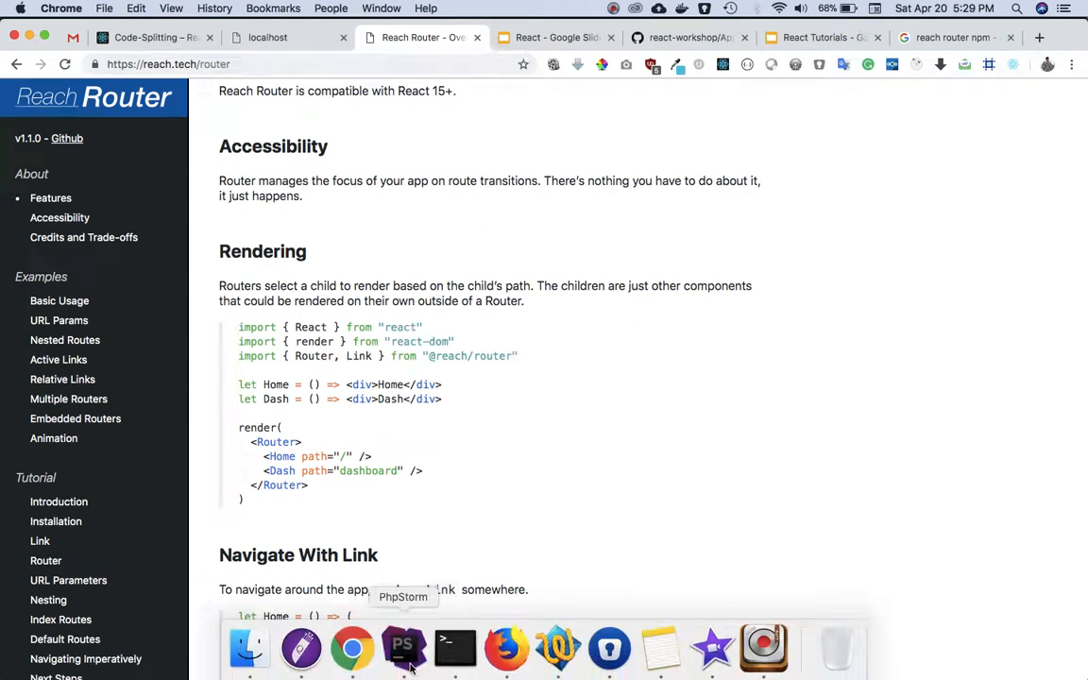
pyautogui.click(403, 648)
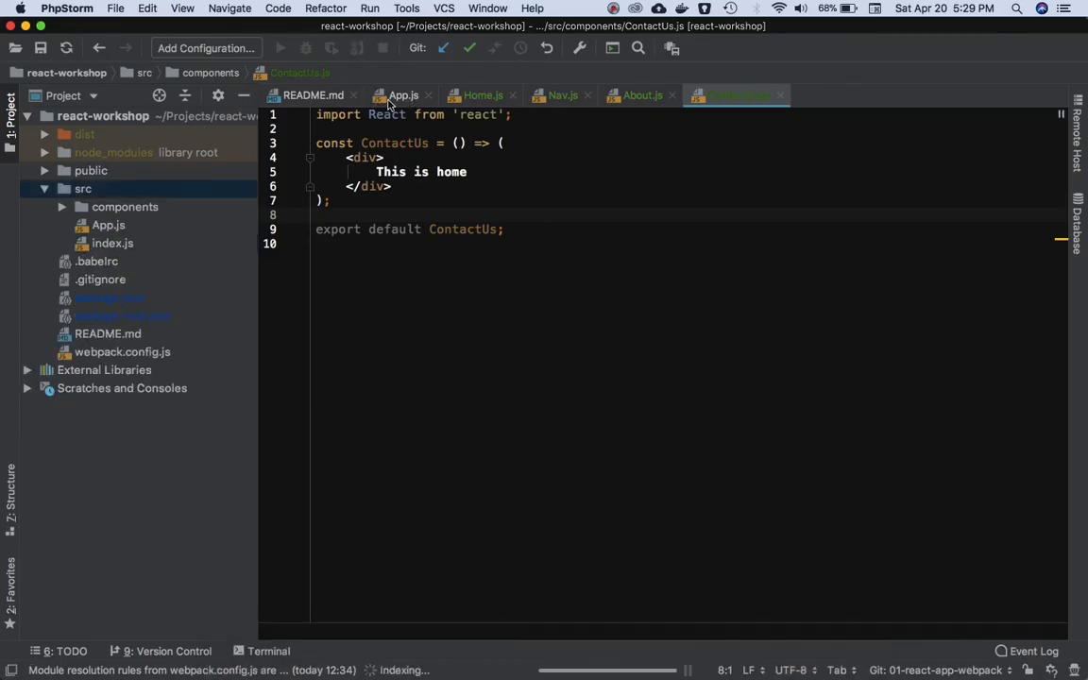
pyautogui.click(403, 94)
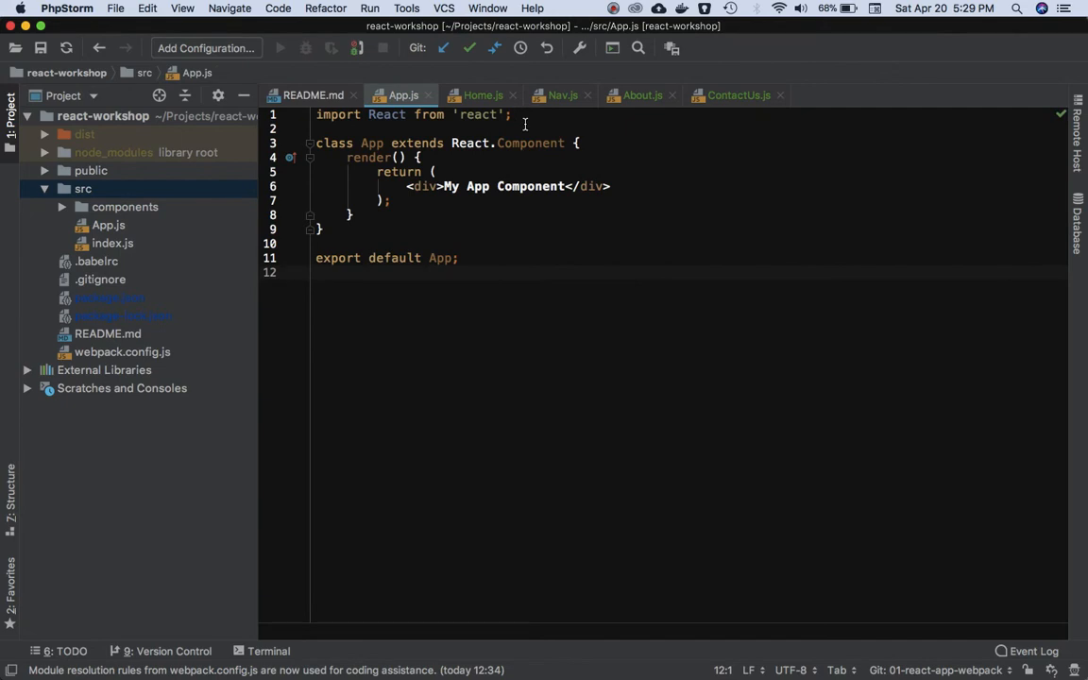
pyautogui.press('enter')
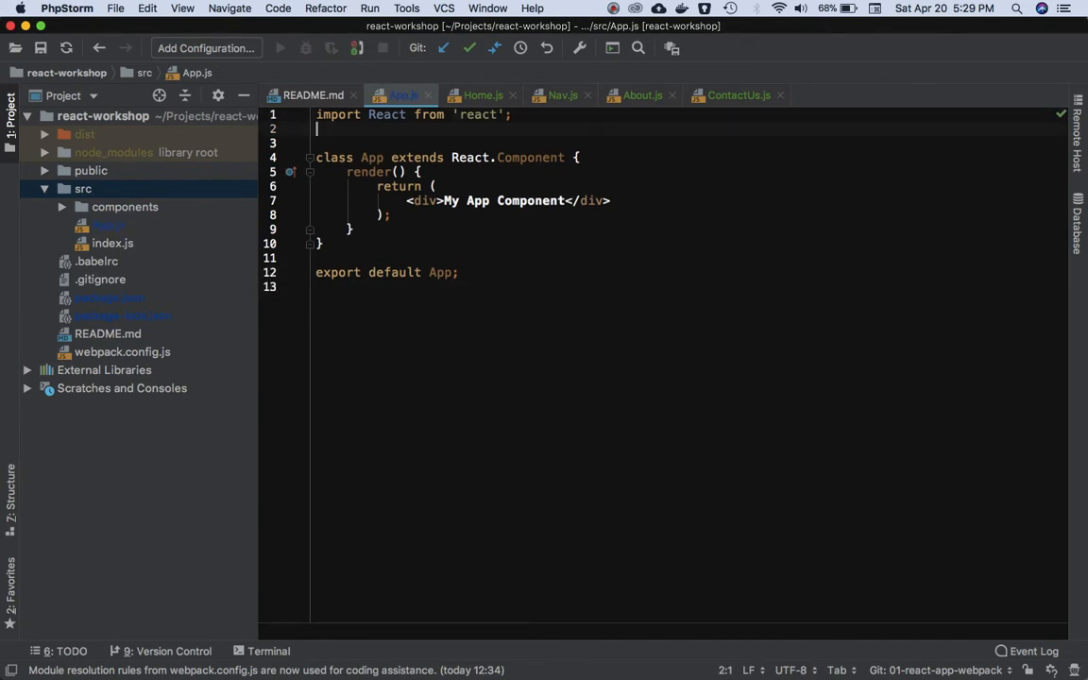
pyautogui.write('import_Rou')
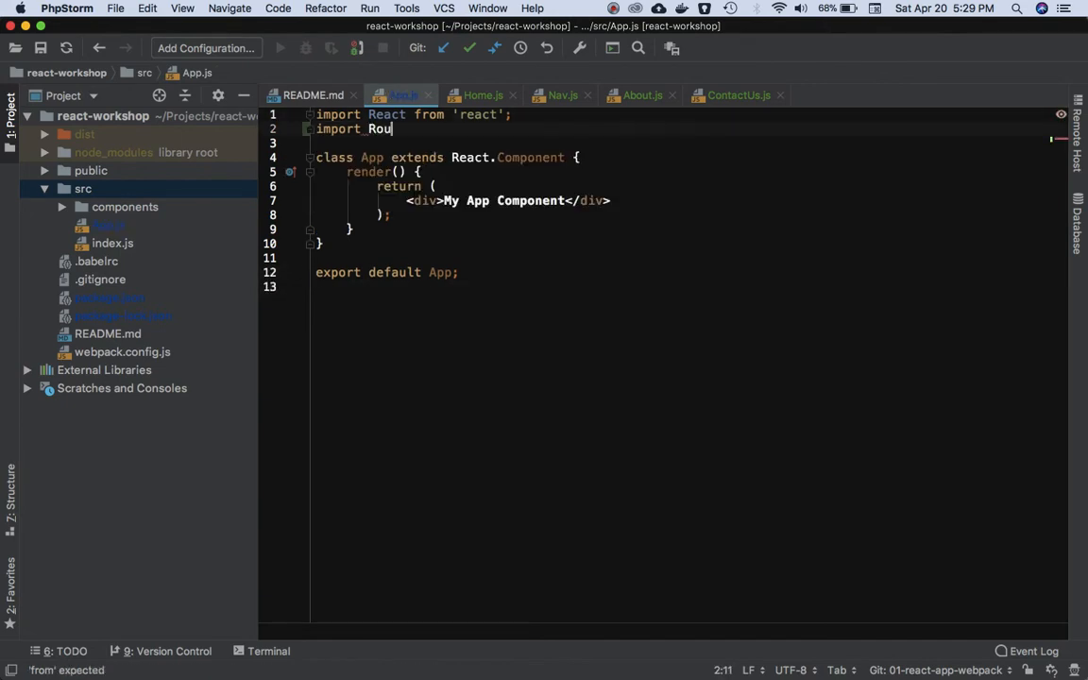
pyautogui.write('Router }')
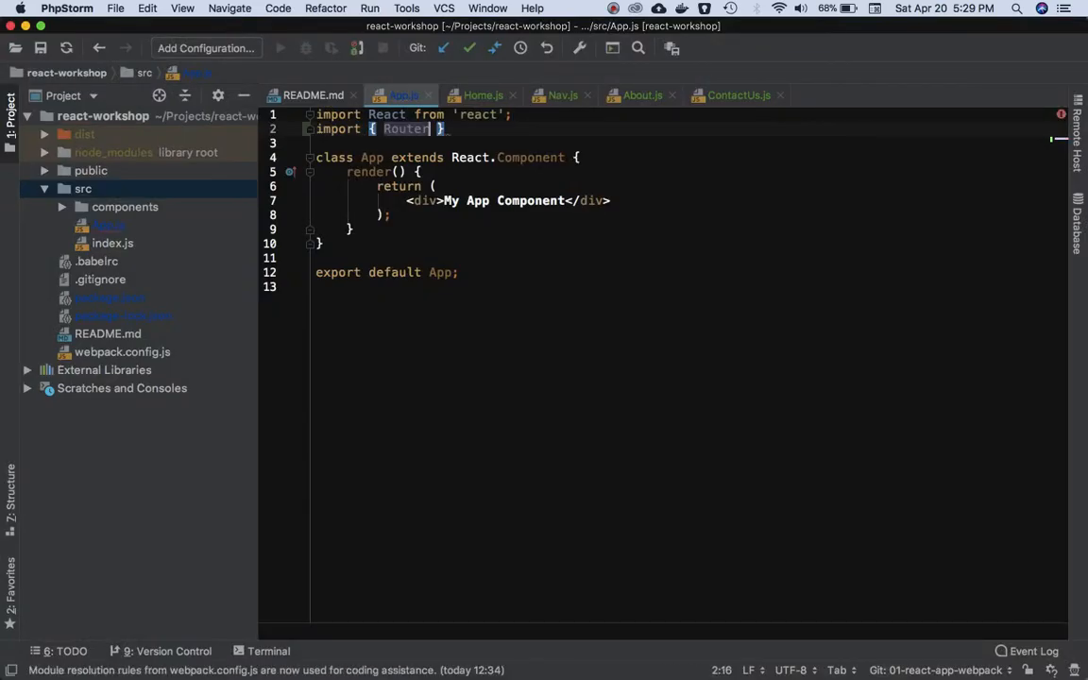
pyautogui.write("from 're")
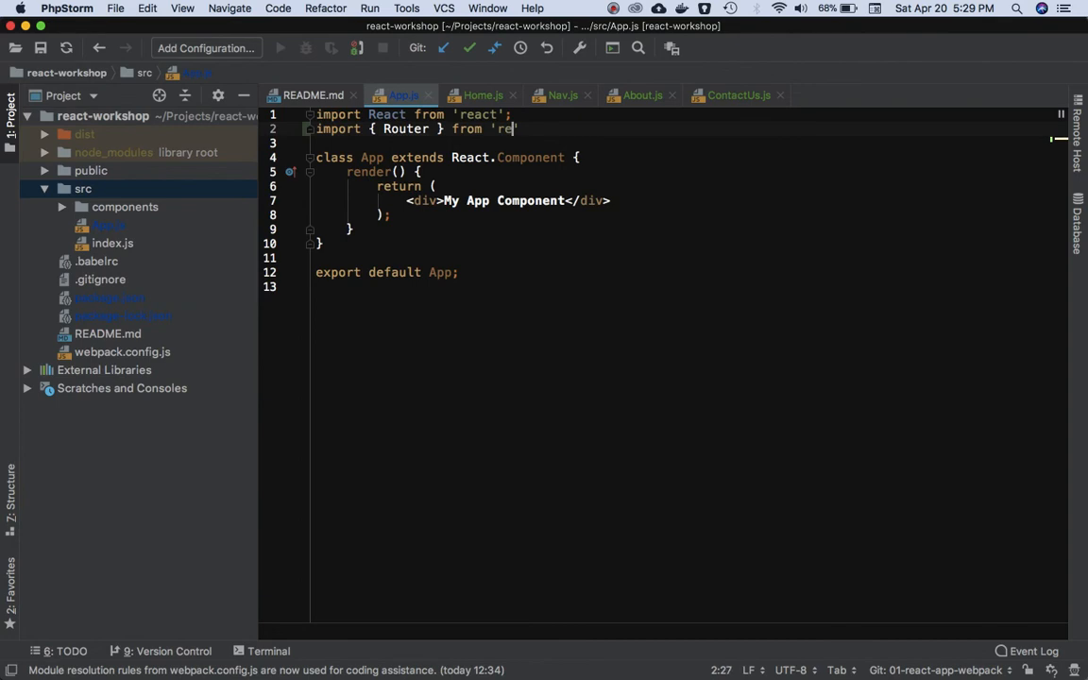
pyautogui.write('ach/router')
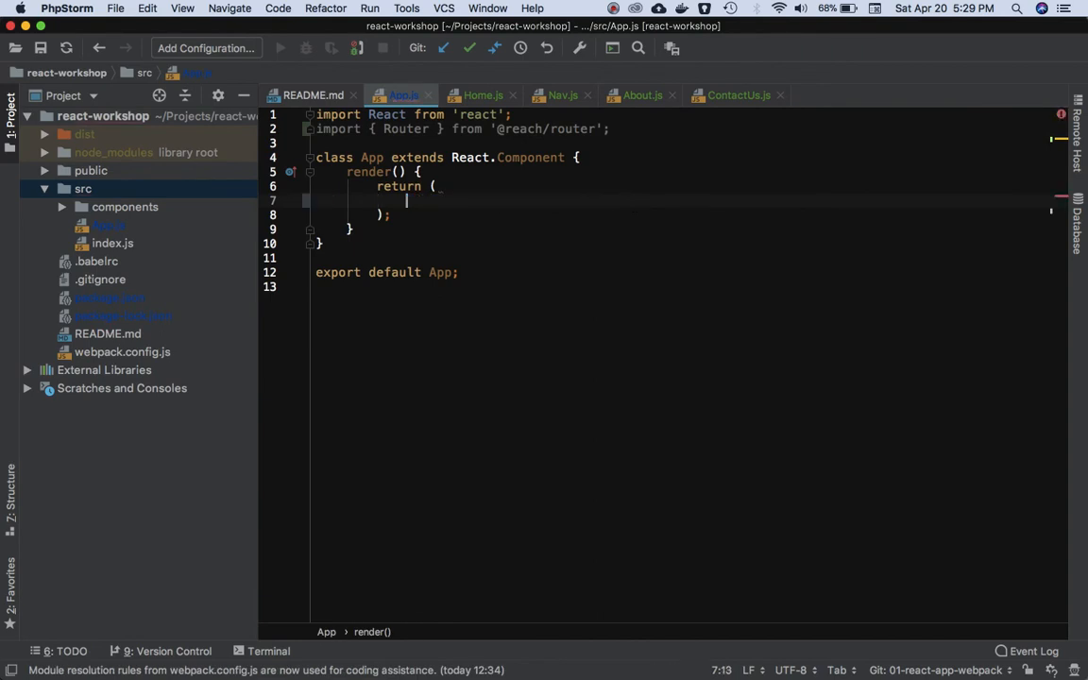
# - Wrap App's output in <Router> holding the Home route, and begin an About tag
pyautogui.write('<')
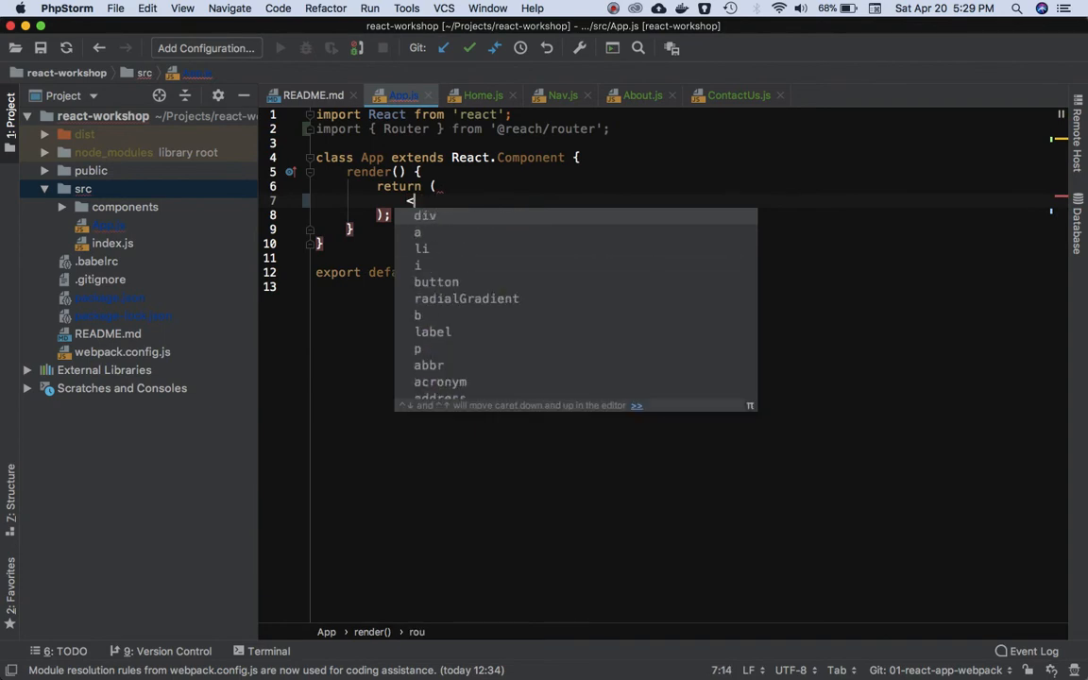
pyautogui.write('Router>')
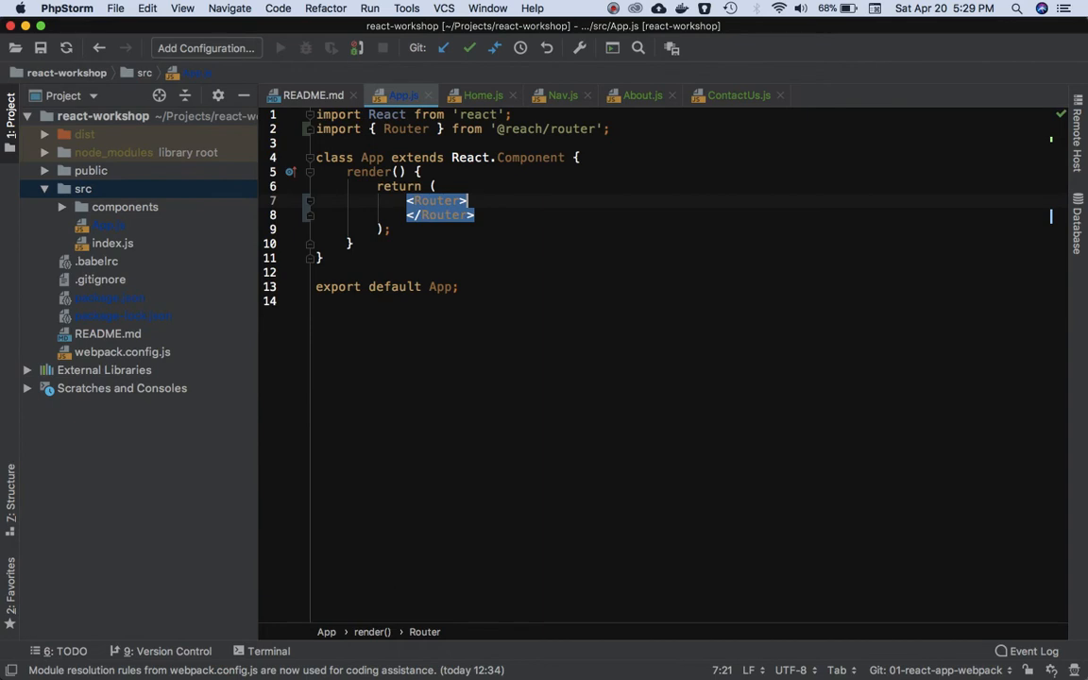
pyautogui.press('enter')
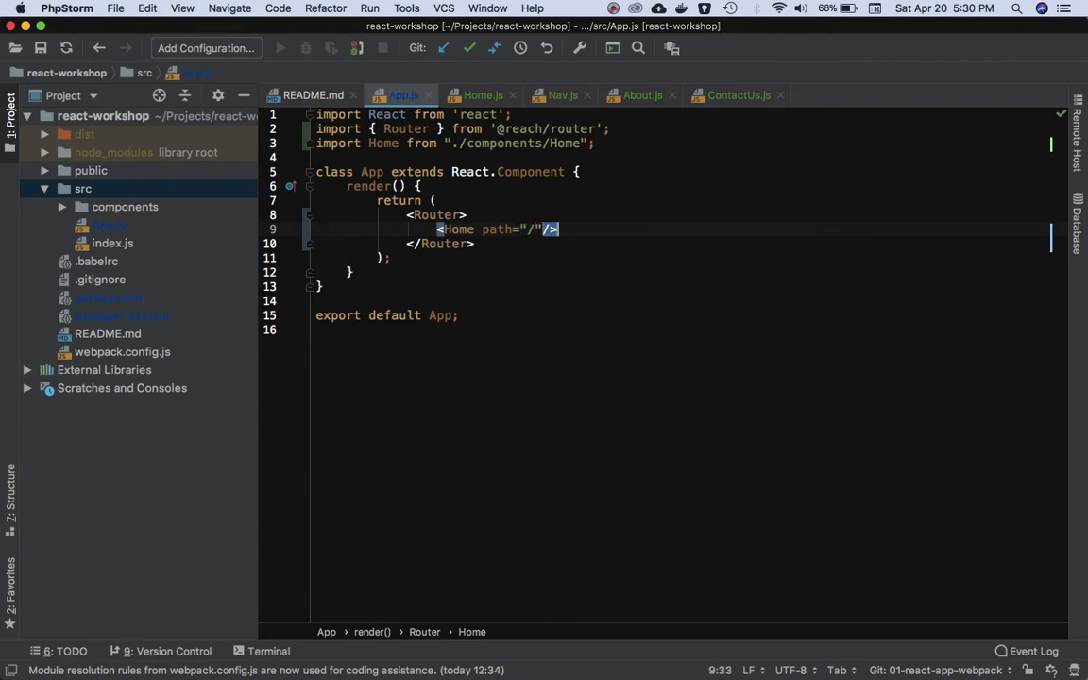
pyautogui.write('<')
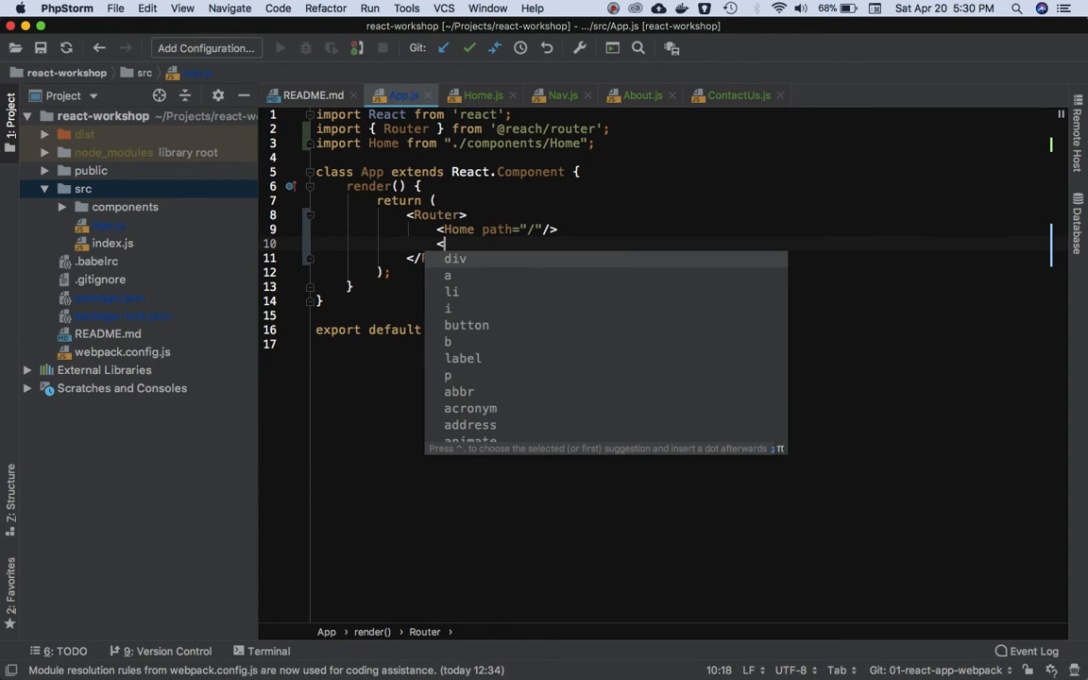
pyautogui.write('Ab')
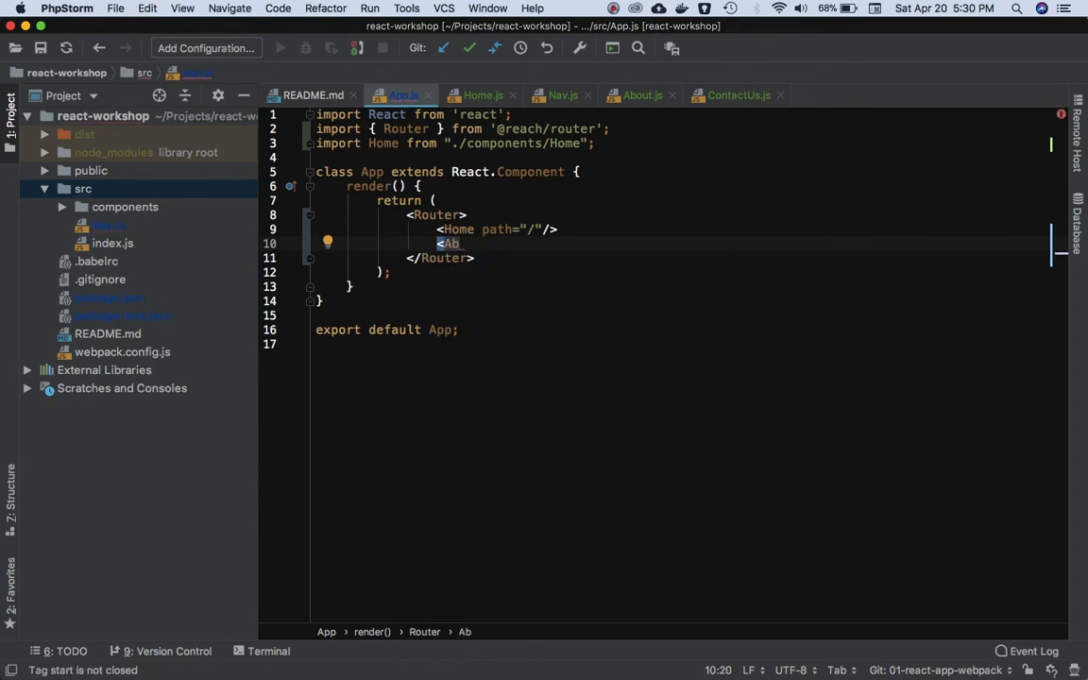
pyautogui.write('o')
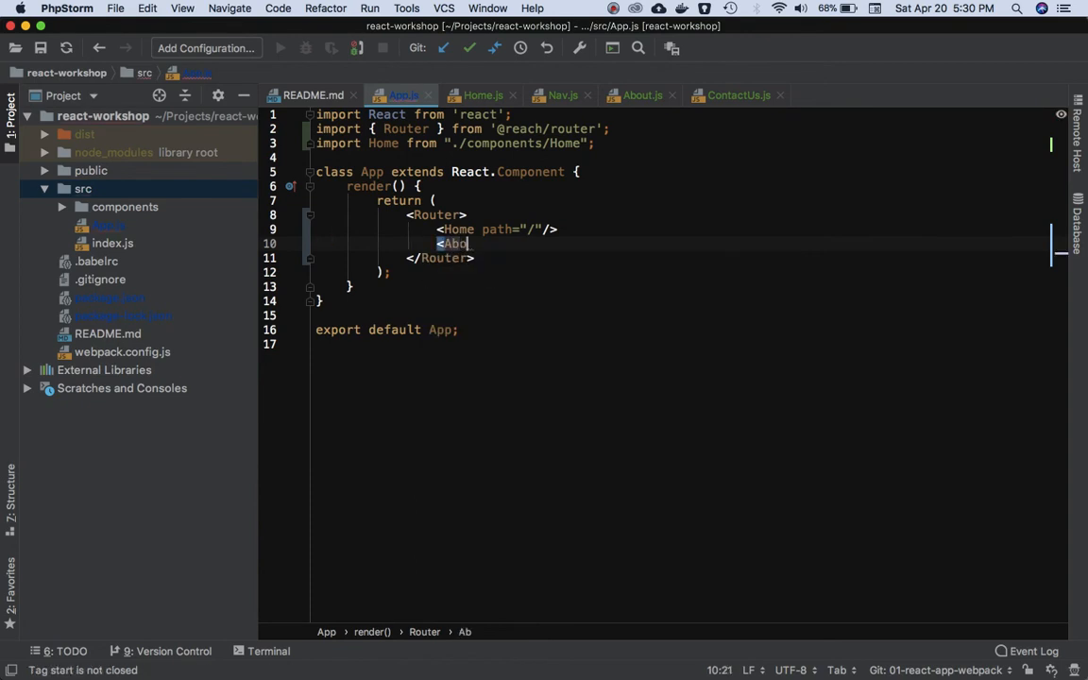
pyautogui.write('out')
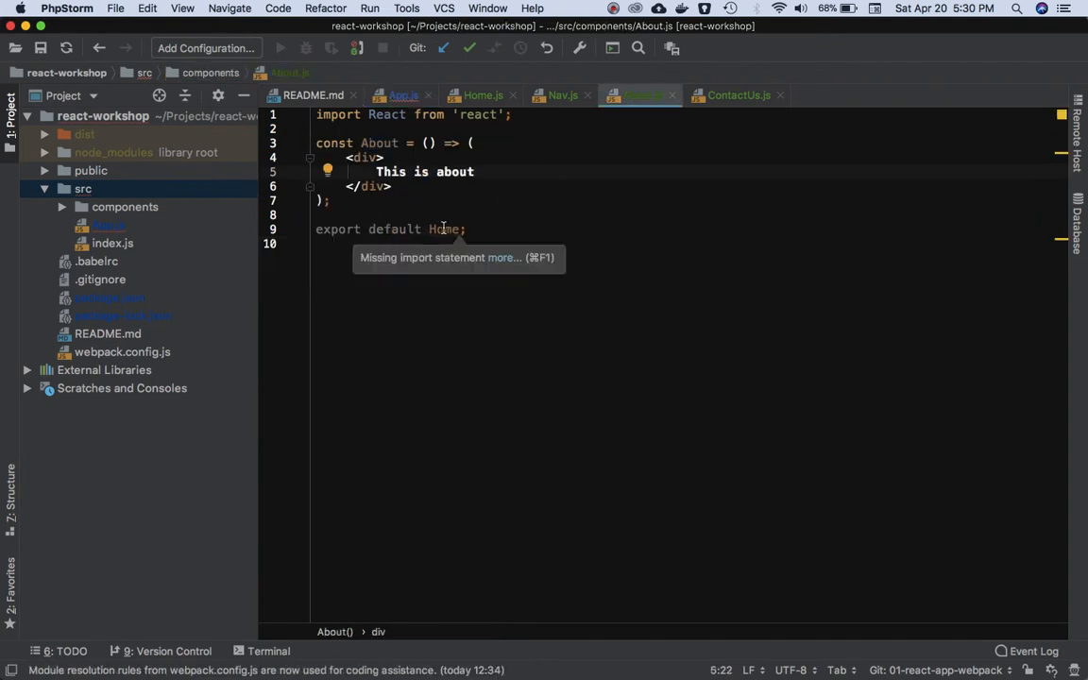
# - Auto-import About into App.js and add the About route under Home
pyautogui.write('About')
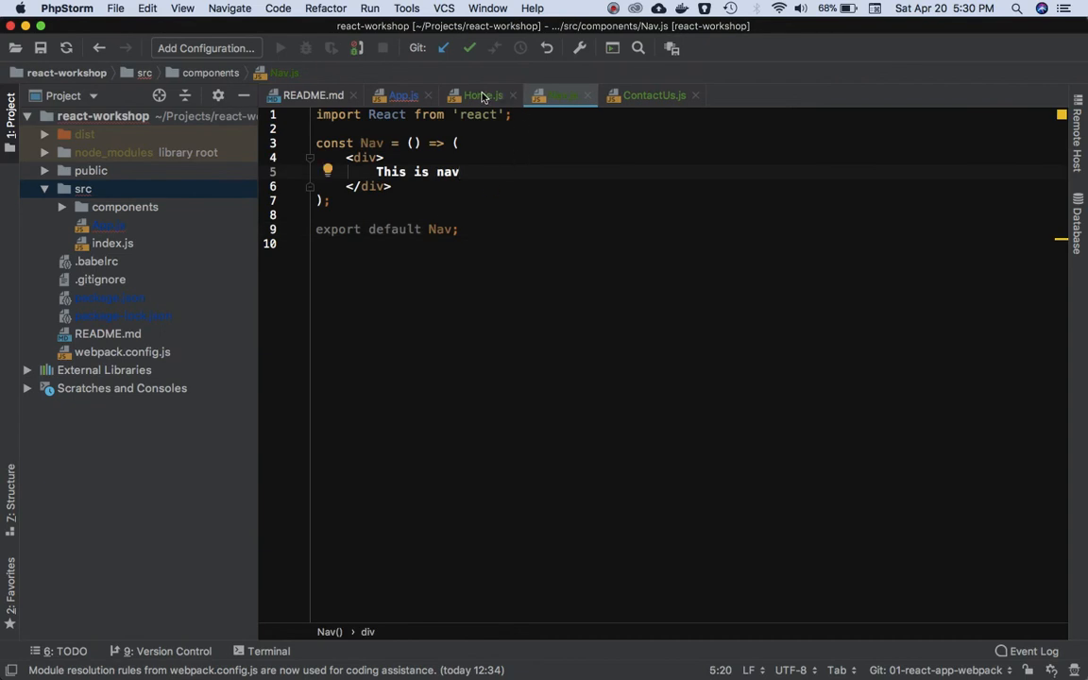
pyautogui.click(400, 94)
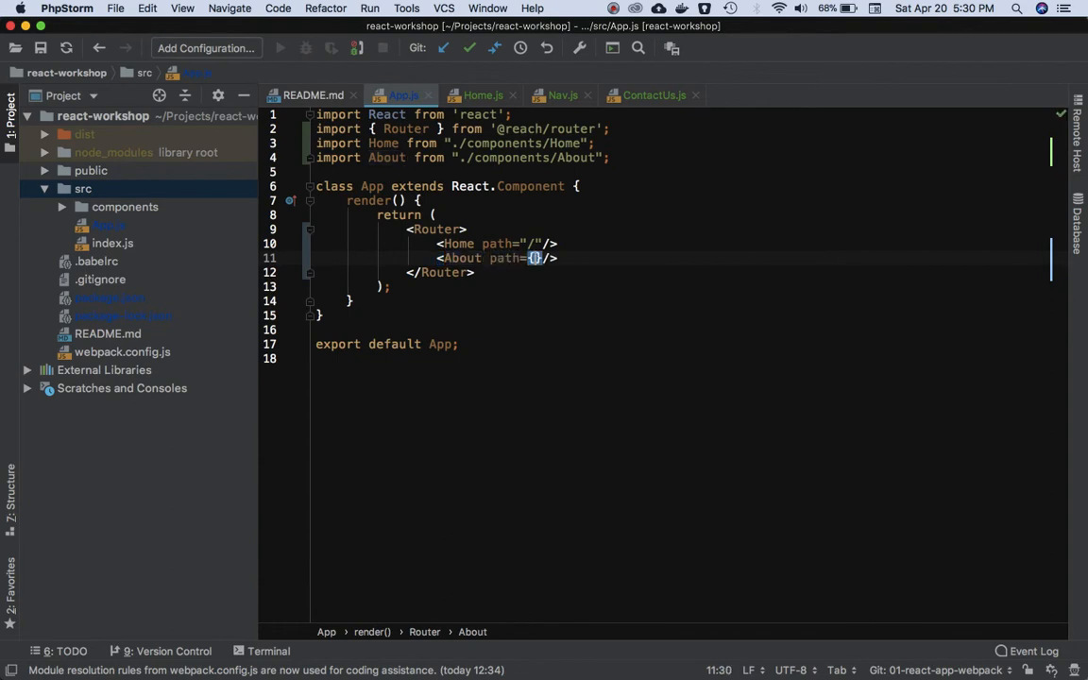
# - Route About at '/about' and add an auto-imported <ContactUs path="/contact-us"/> route
pyautogui.write('/about"')
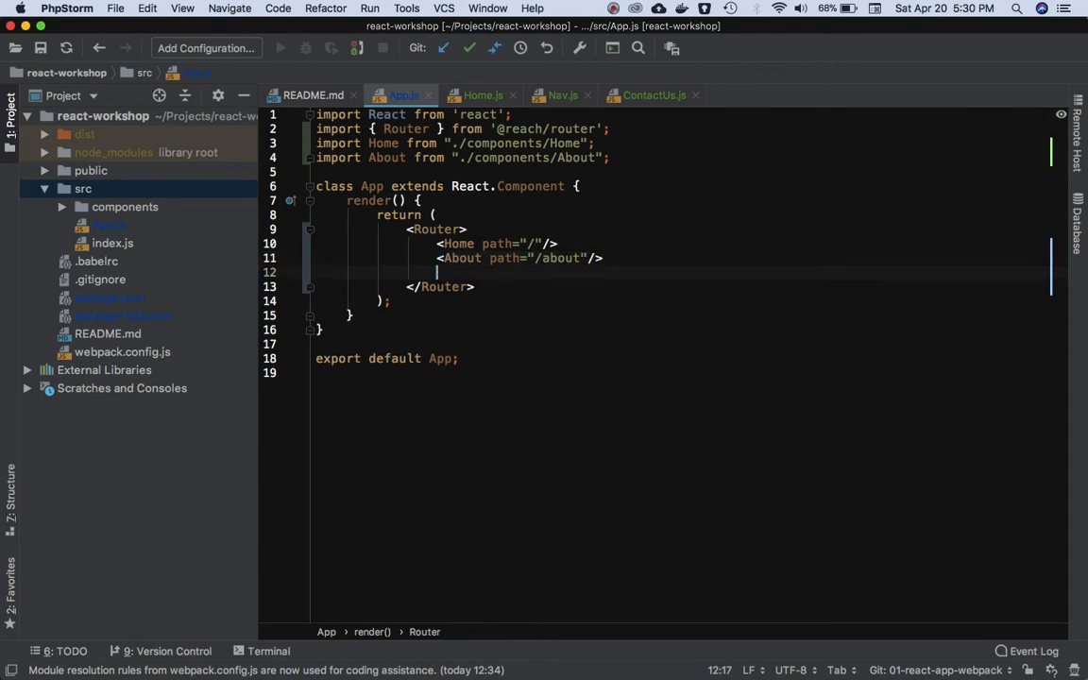
pyautogui.write('<')
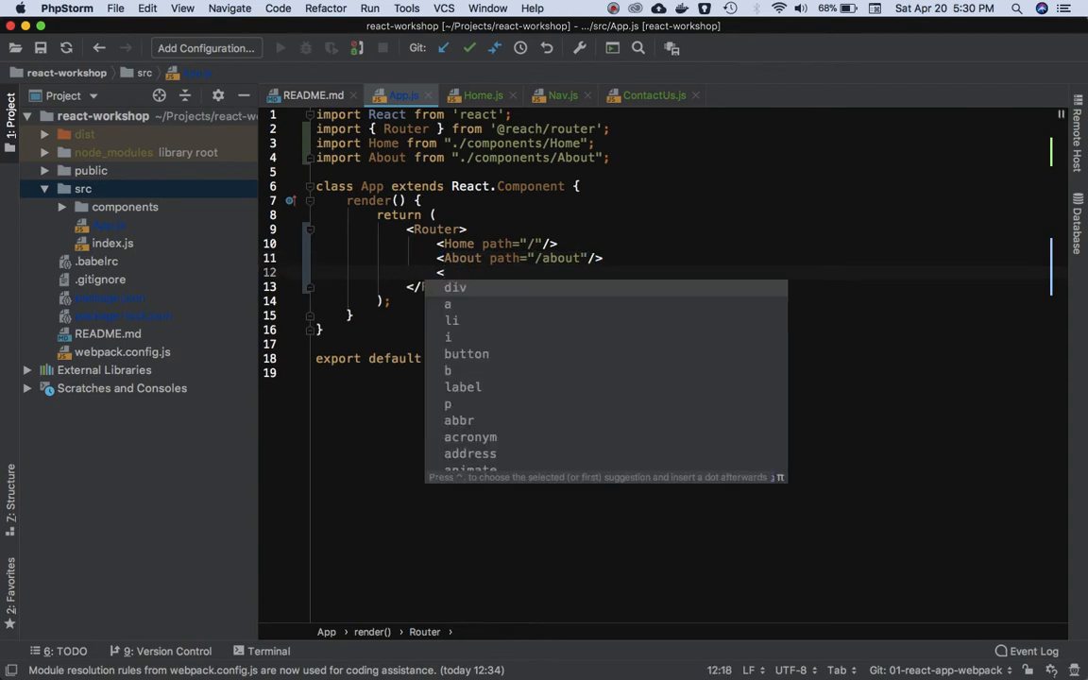
pyautogui.write('ContactUs/>')
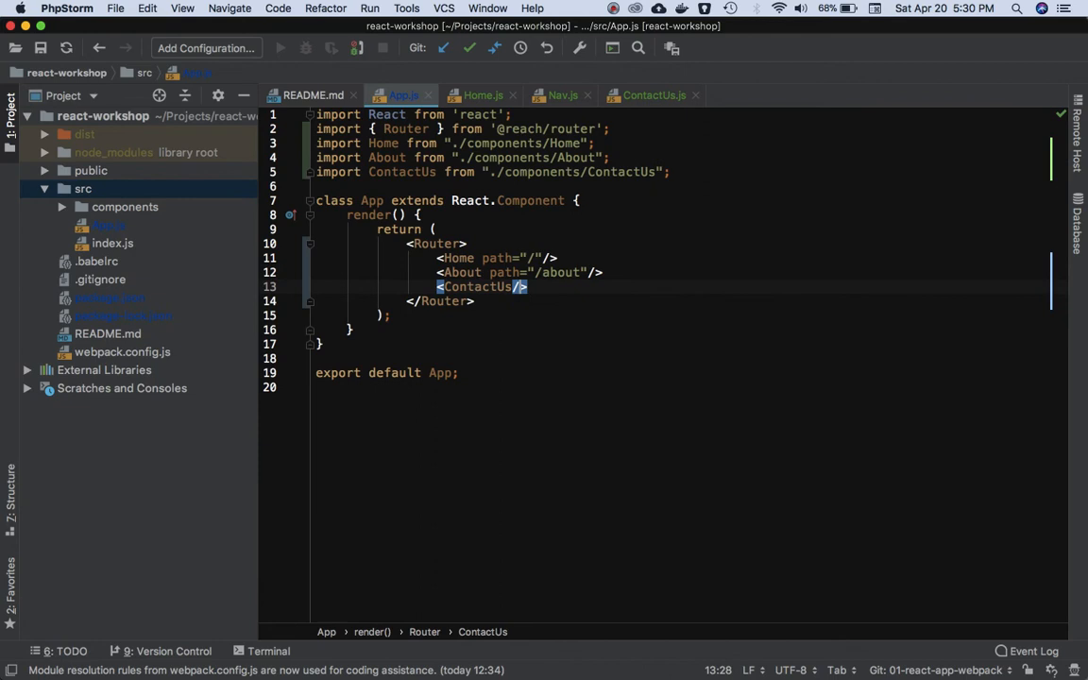
pyautogui.write('path="')
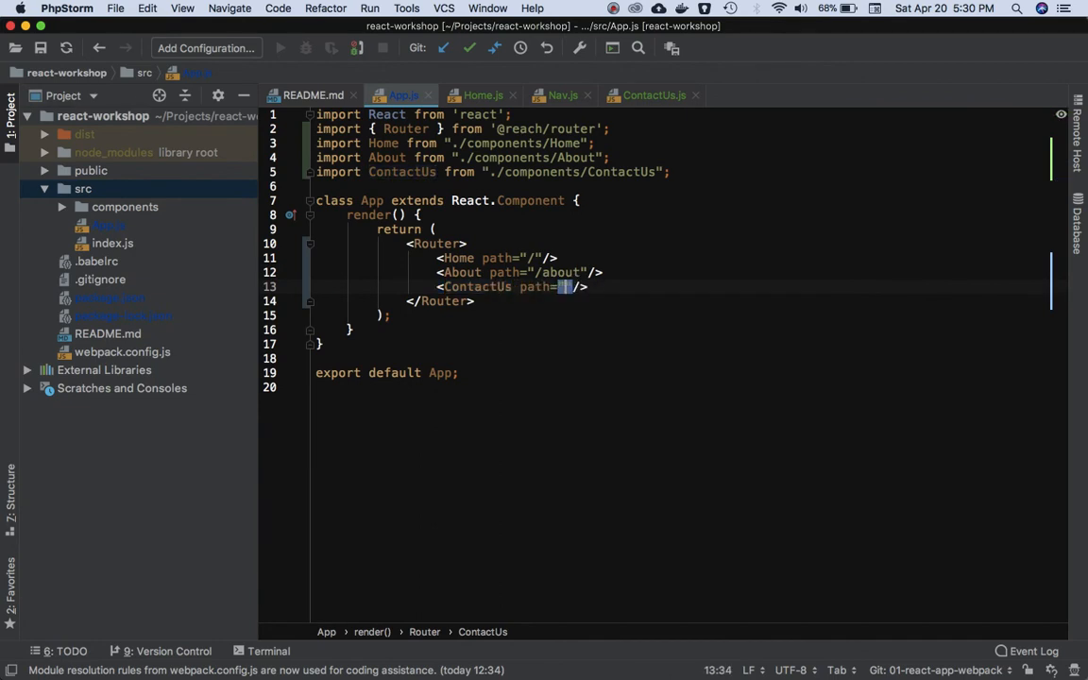
pyautogui.write('/contact')
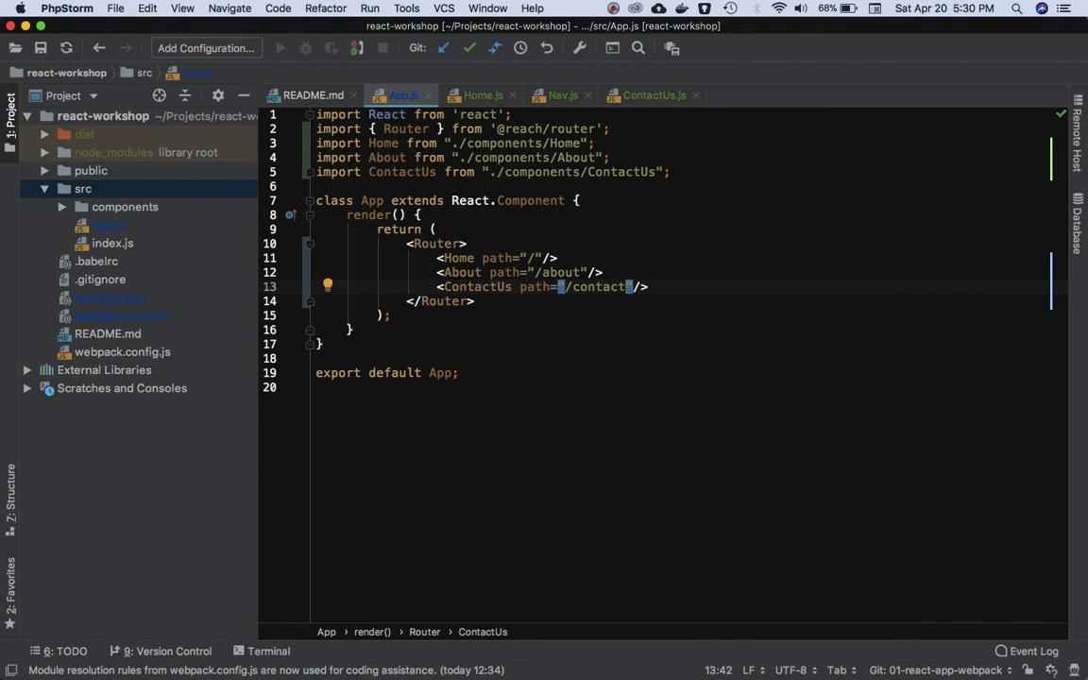
pyautogui.write('-us')
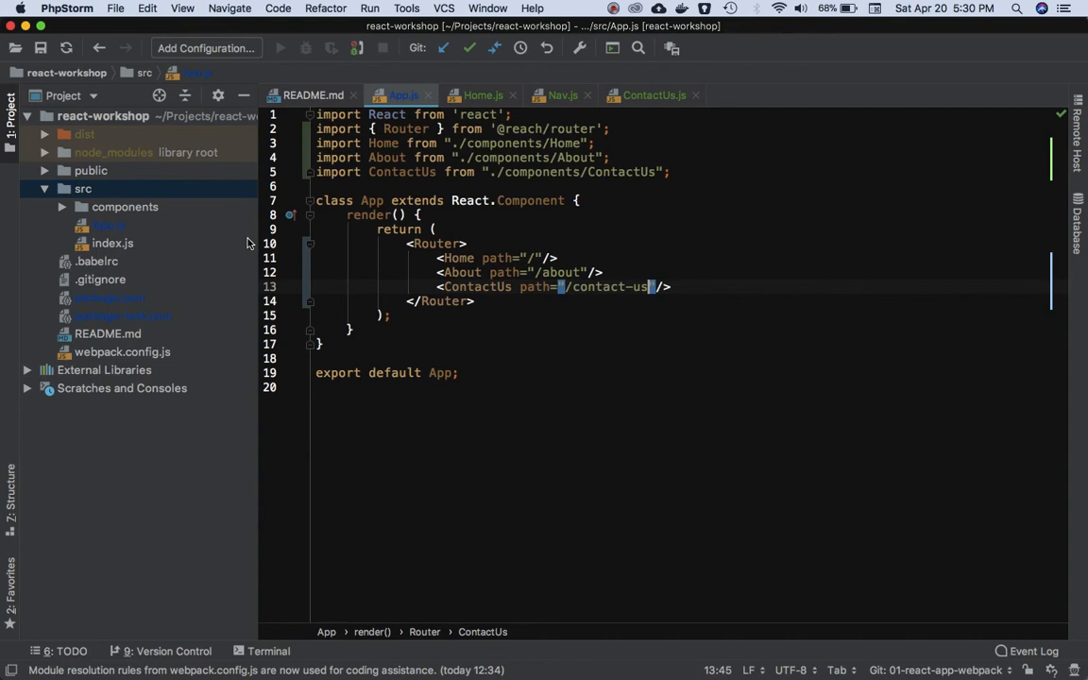
pyautogui.click(125, 205)
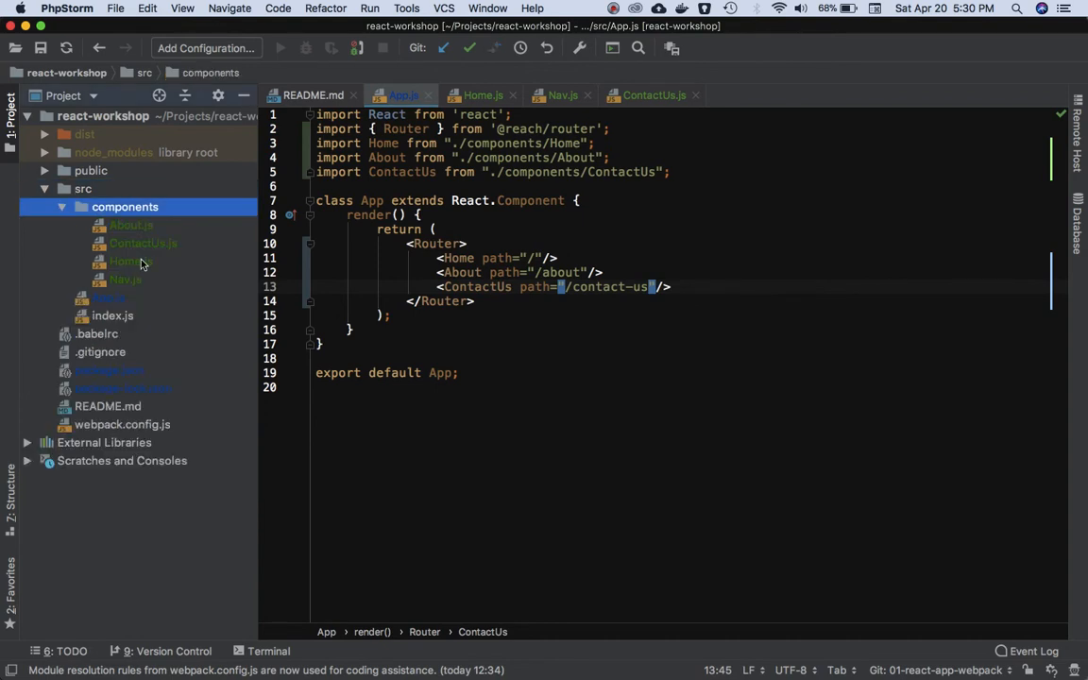
pyautogui.click(126, 278)
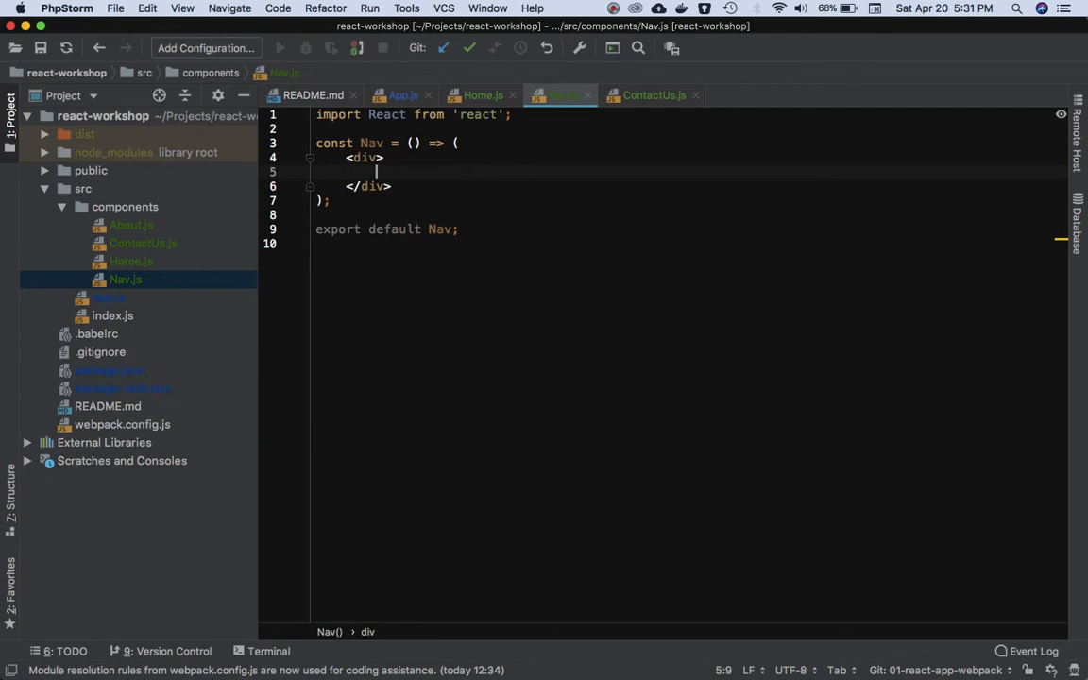
pyautogui.write('<')
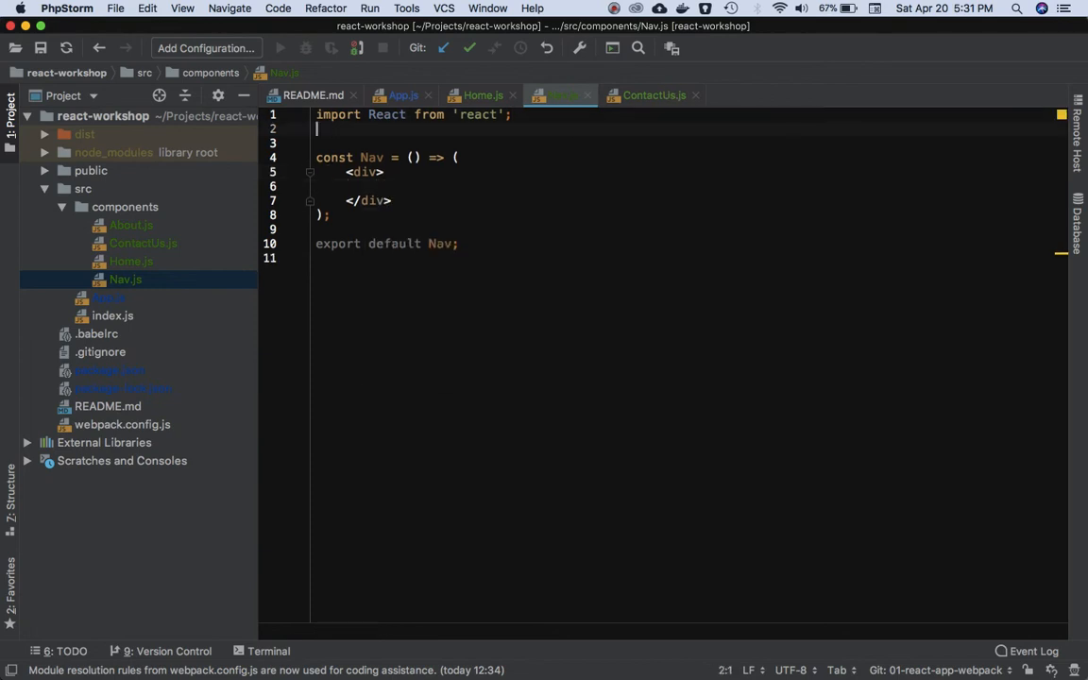
pyautogui.write('import { L')
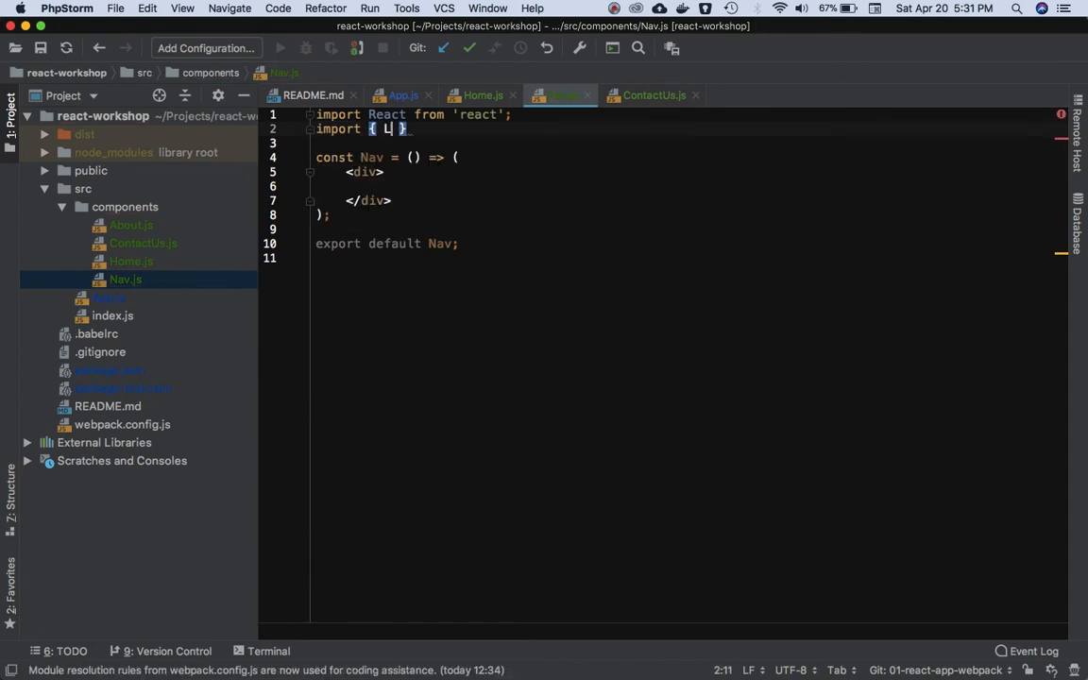
pyautogui.write('ink')
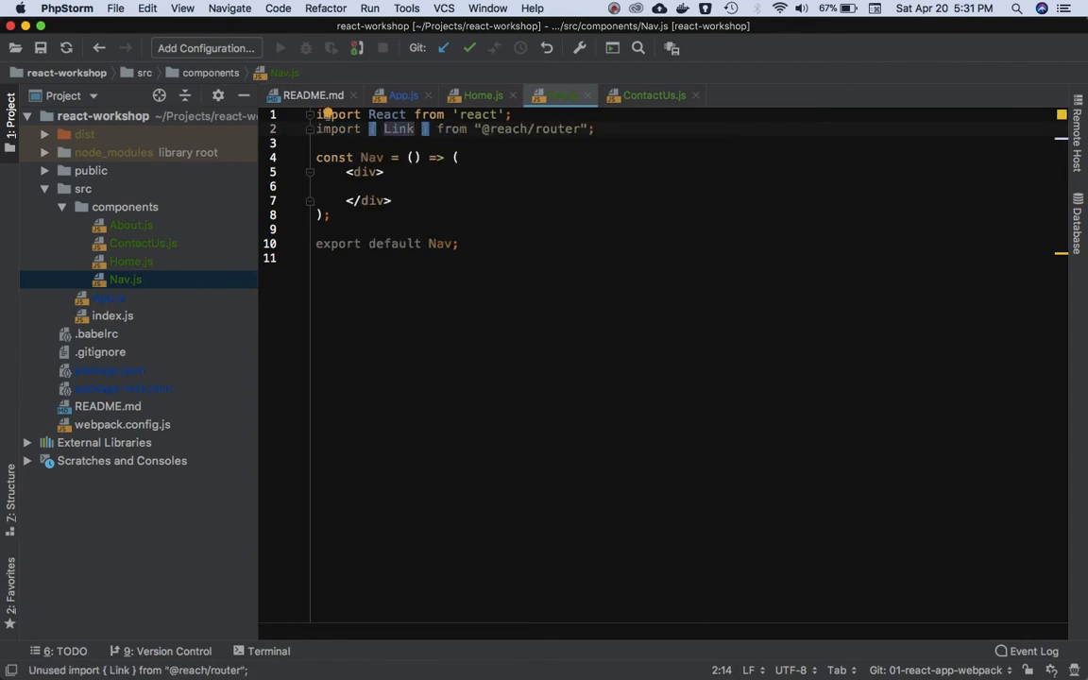
# - Render <Link to="/">Home</Link> inside the nav's div
pyautogui.click(376, 185)
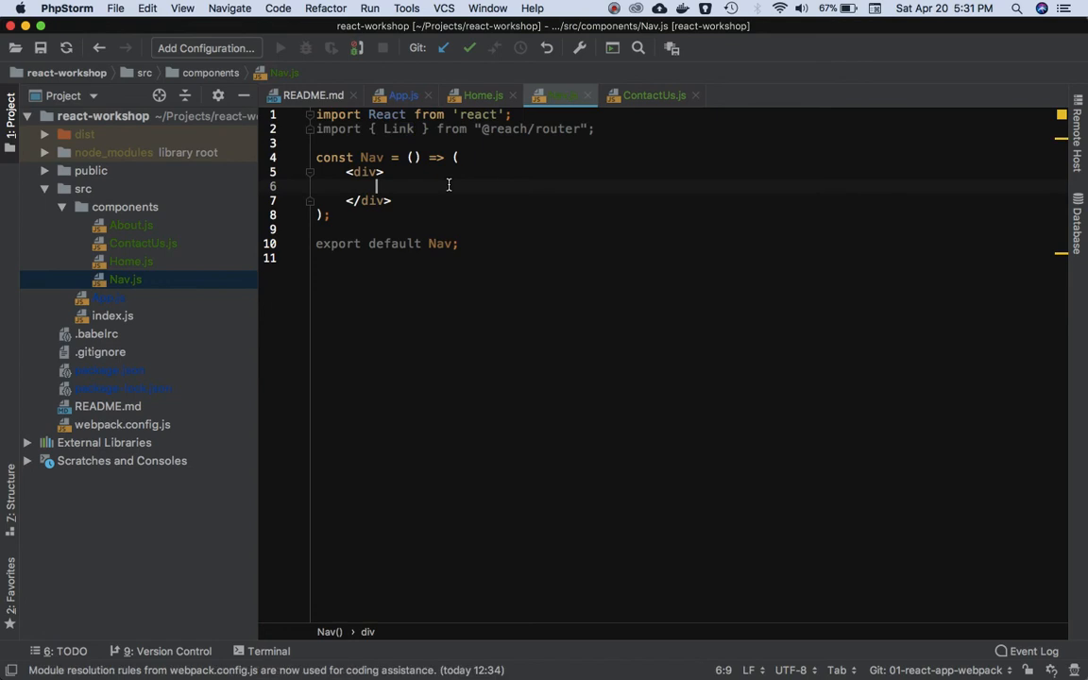
pyautogui.write('<a')
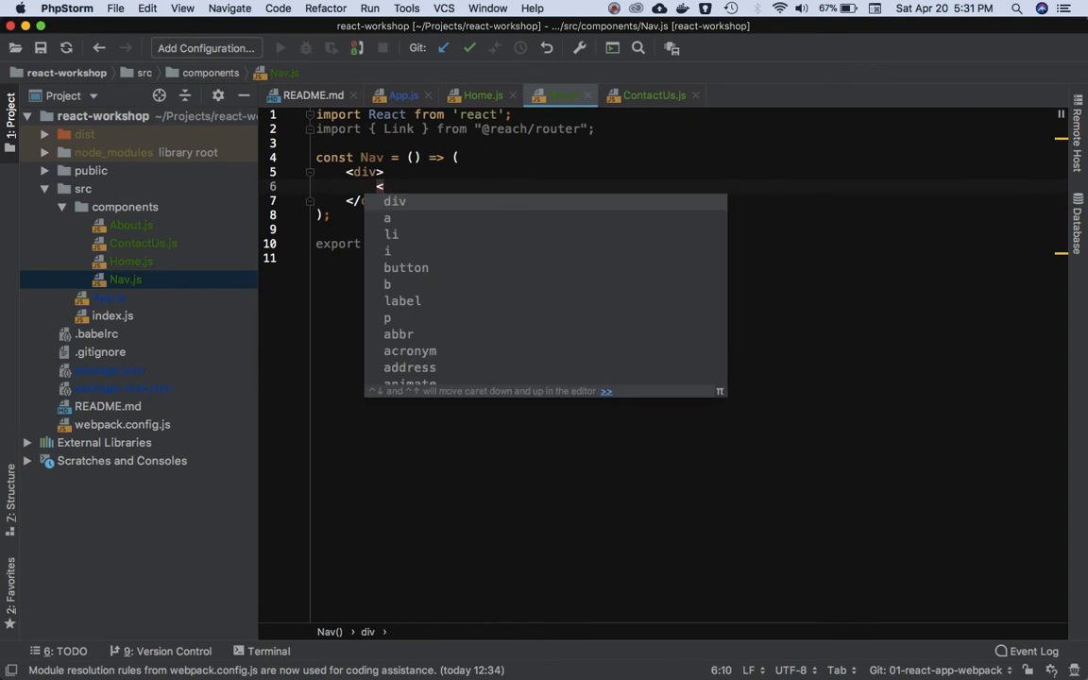
pyautogui.write('Link/>')
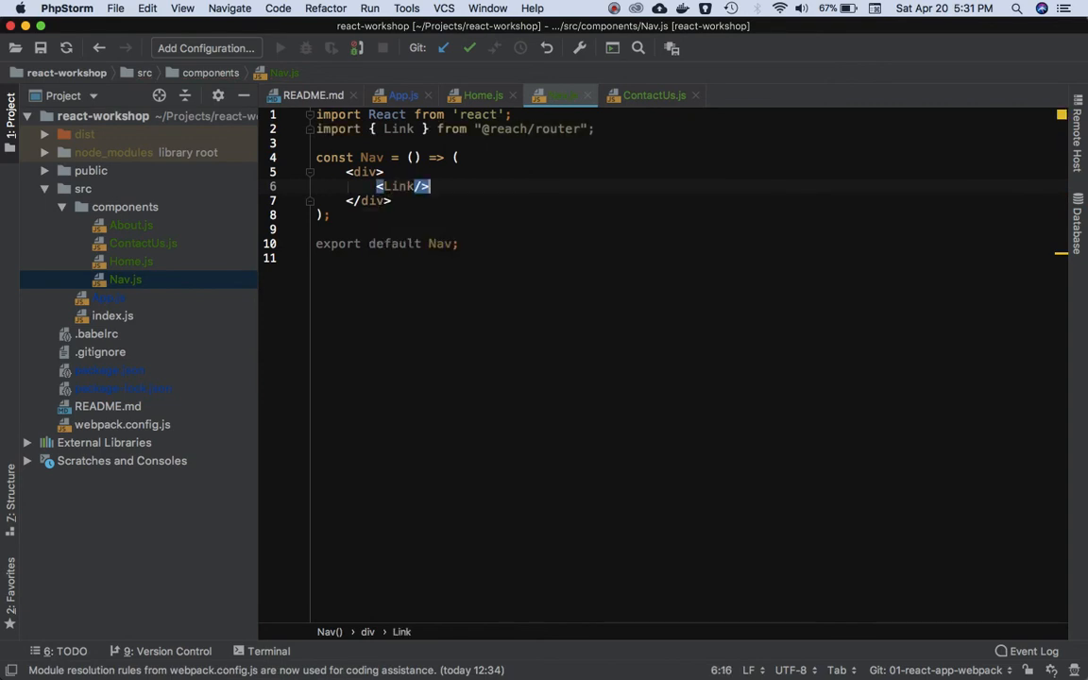
pyautogui.write('href')
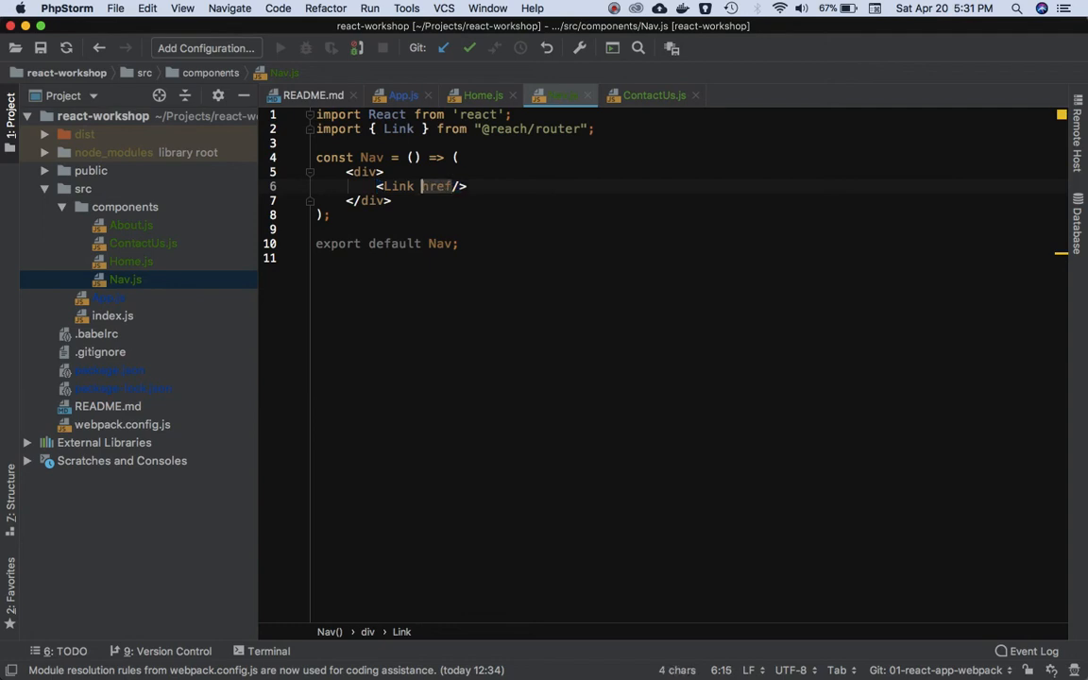
pyautogui.write('to=')
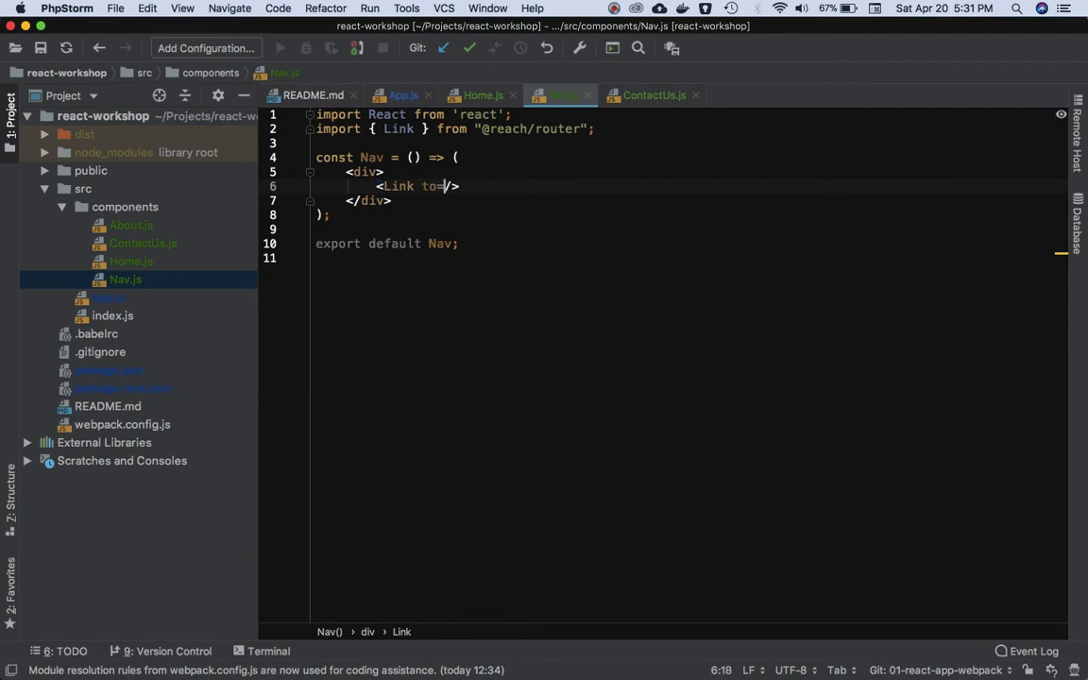
pyautogui.write('""><')
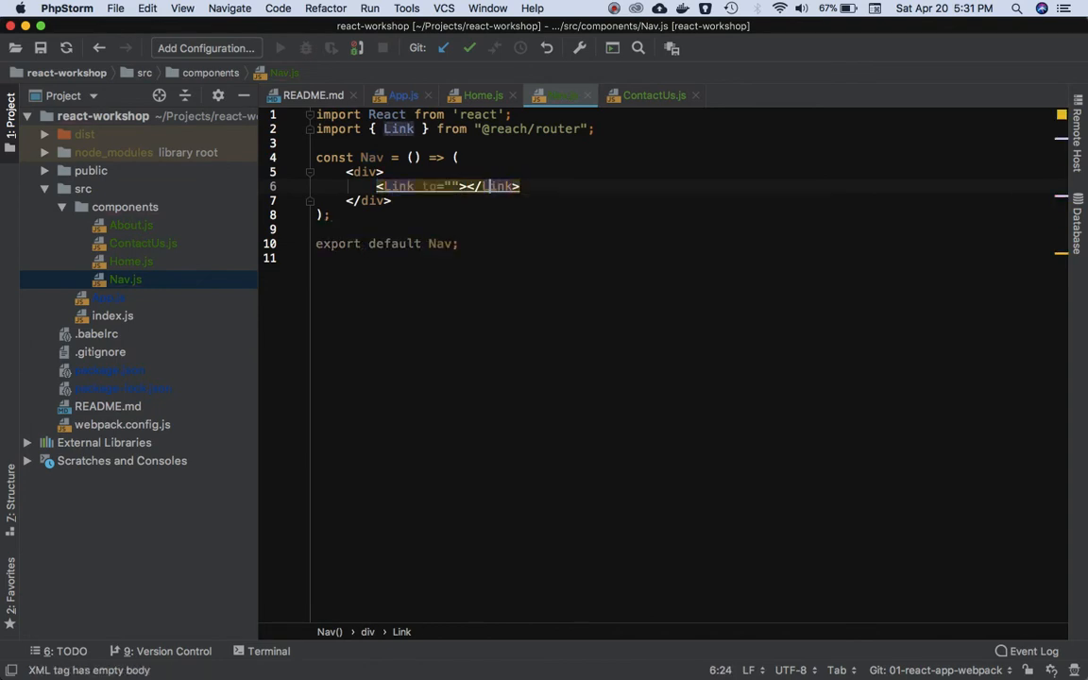
pyautogui.write('/')
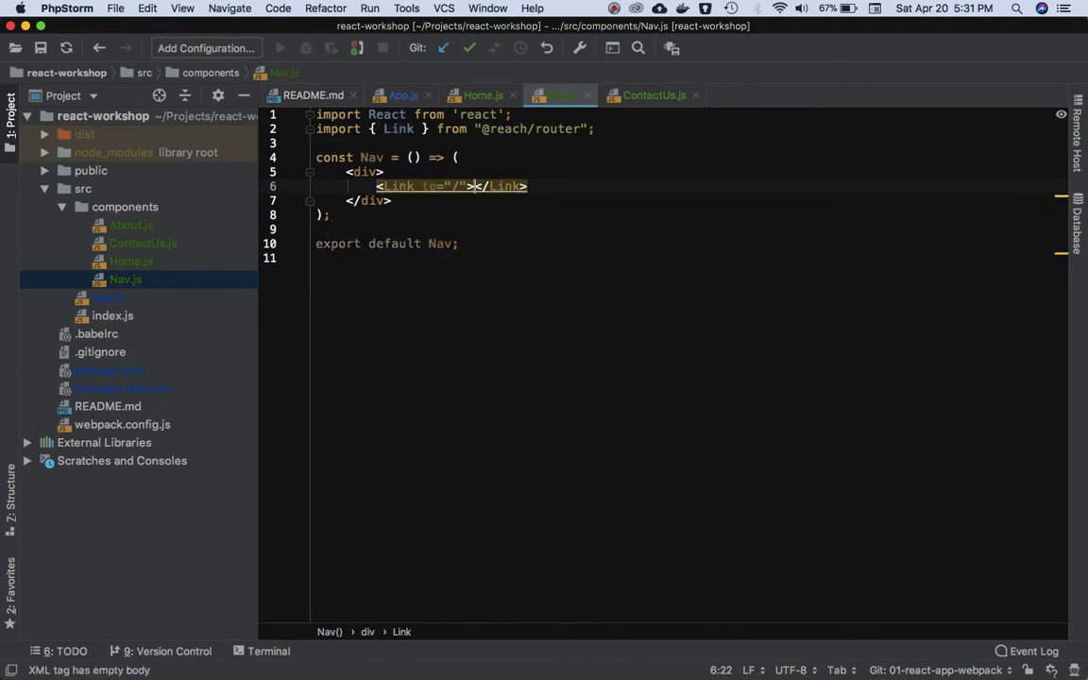
pyautogui.write('Home')
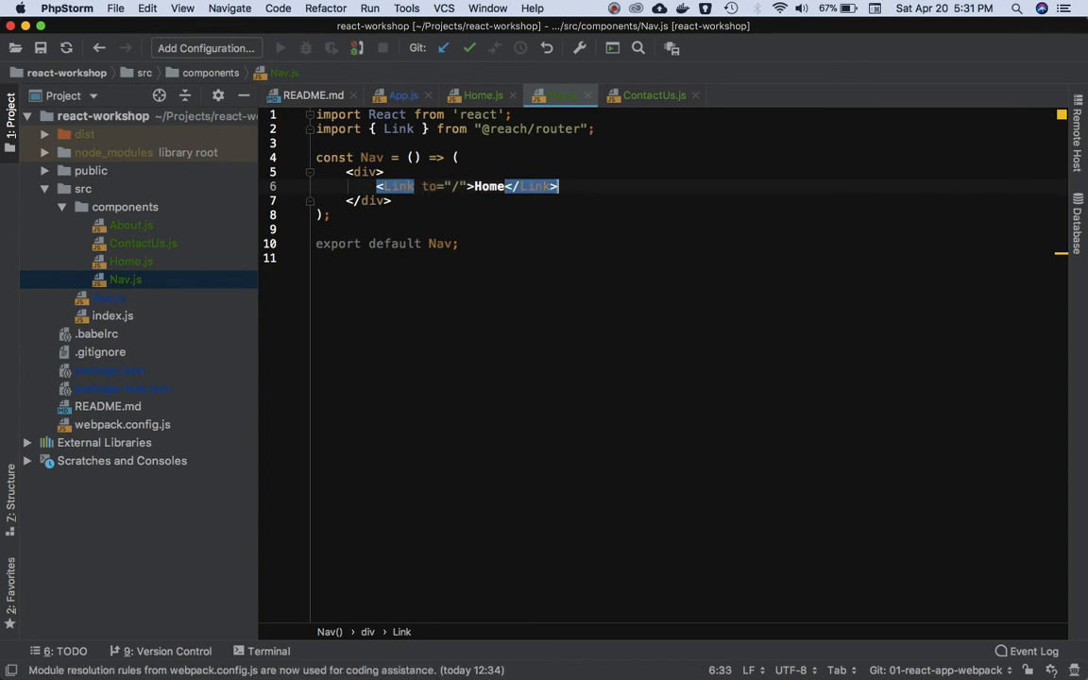
pyautogui.write('<')
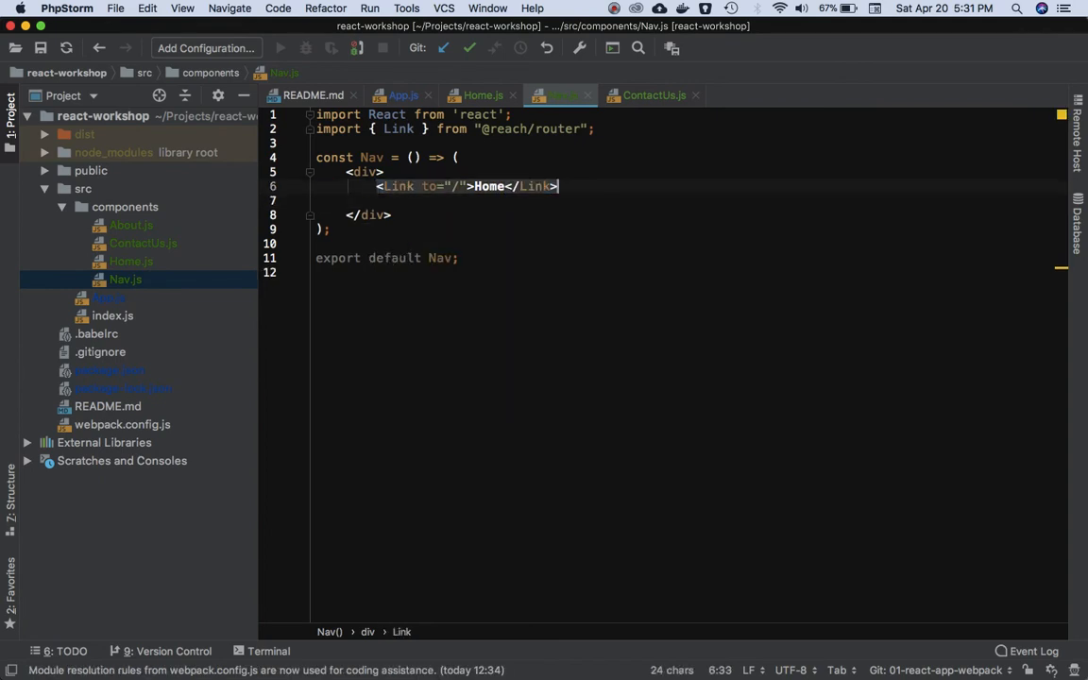
# - Duplicate the Home link twice and edit the copies to About (/about) and Contact Us (/contact-us)
pyautogui.press('cmd+d')
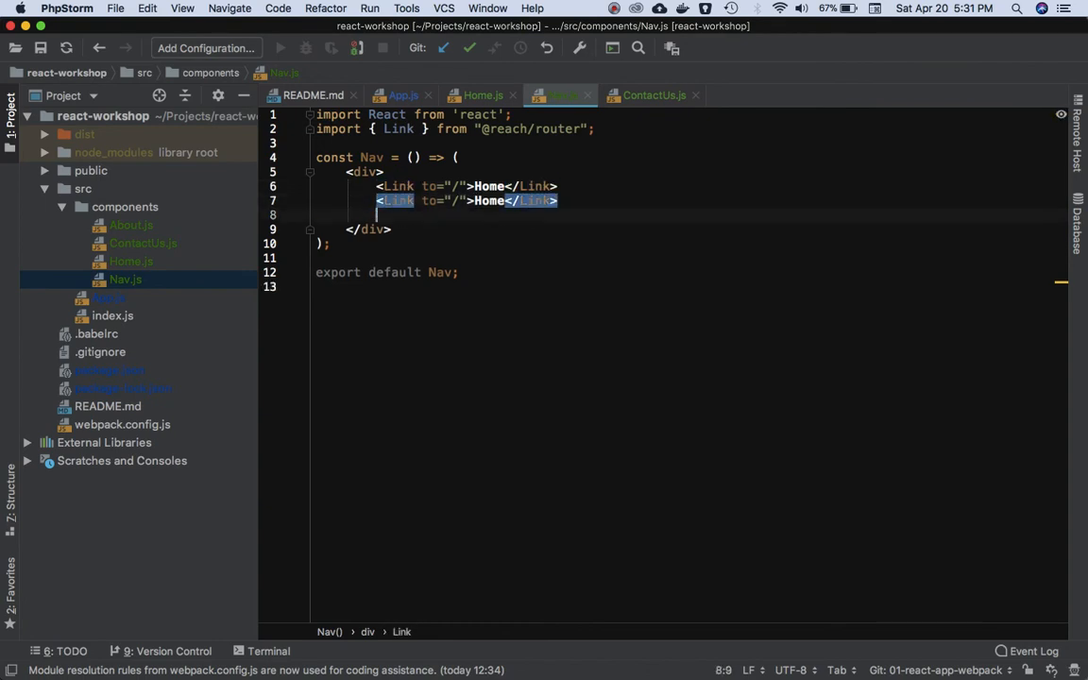
pyautogui.press('cmd+d')
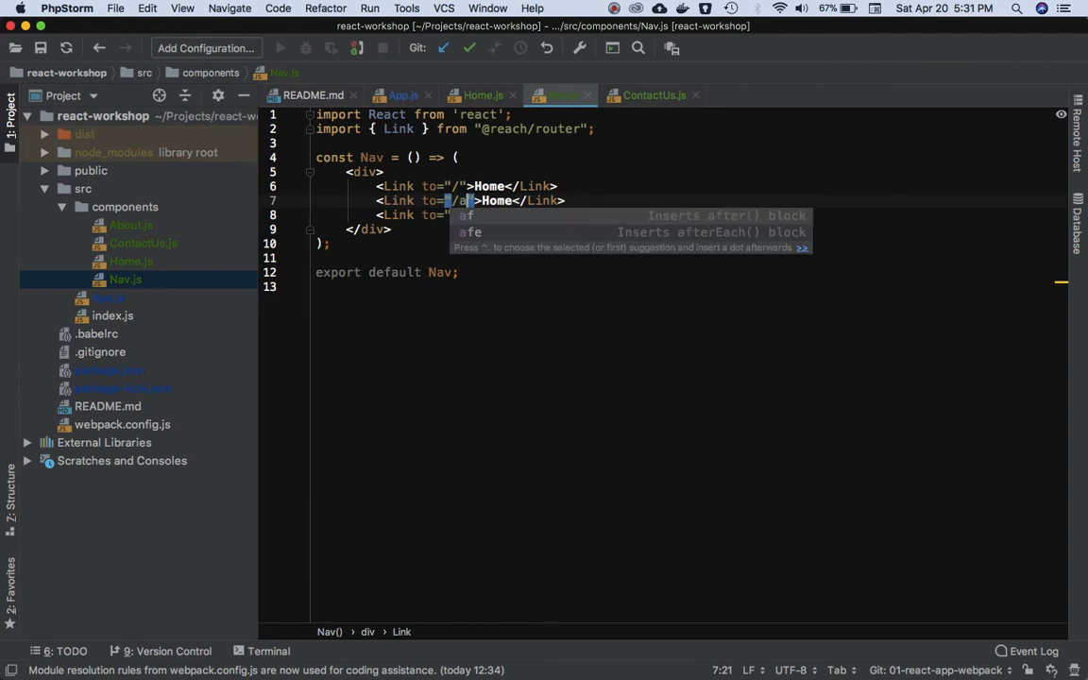
pyautogui.write('about')
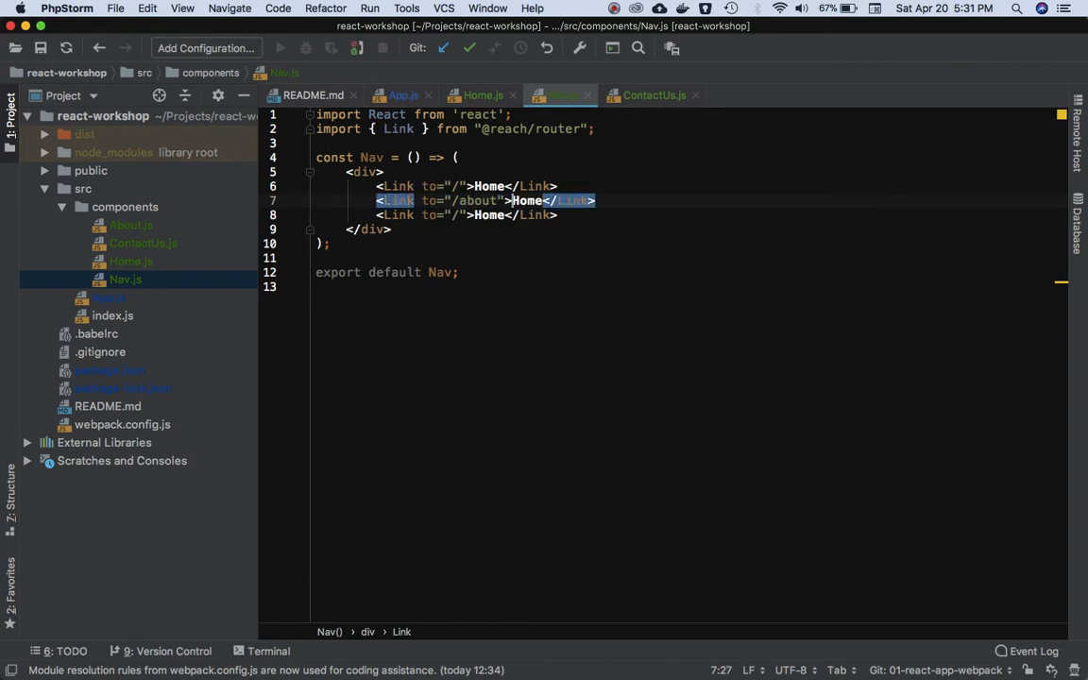
pyautogui.write('About')
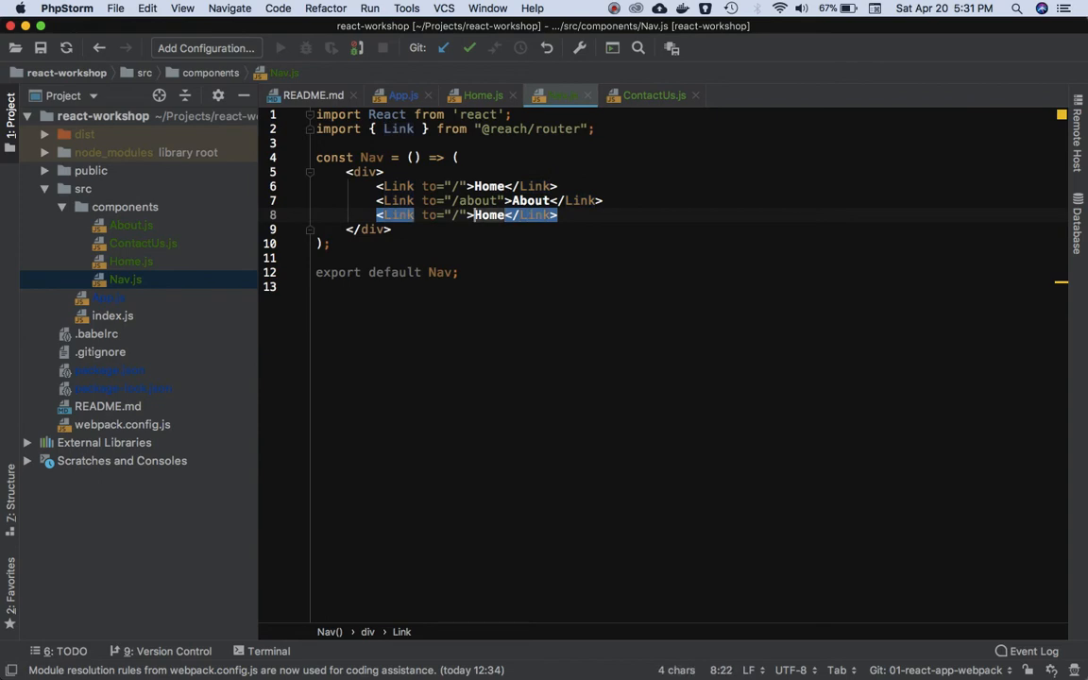
pyautogui.write('Contact Us')
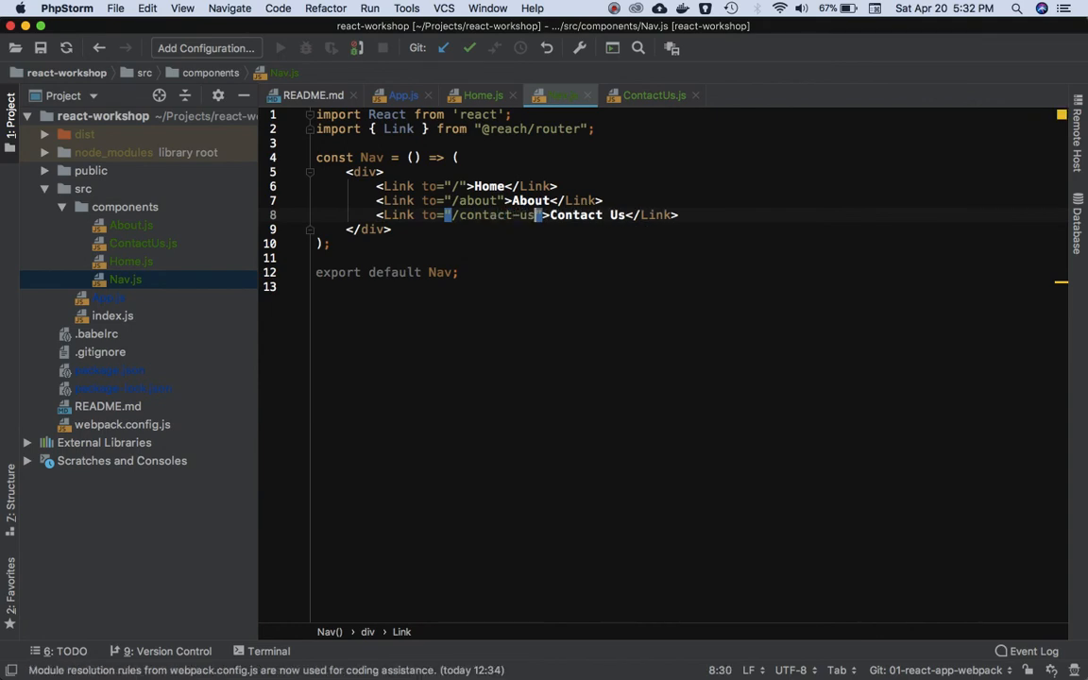
# - Start the app's dev server with 'npm run dev' in the terminal
pyautogui.click(454, 647)
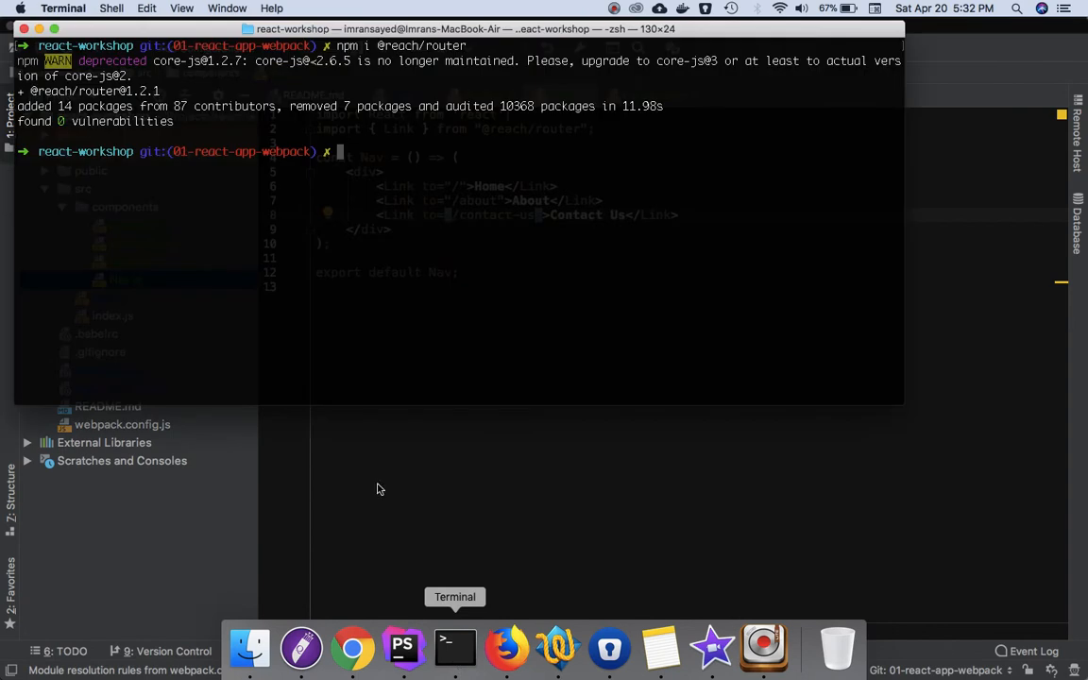
pyautogui.write('npm run d')
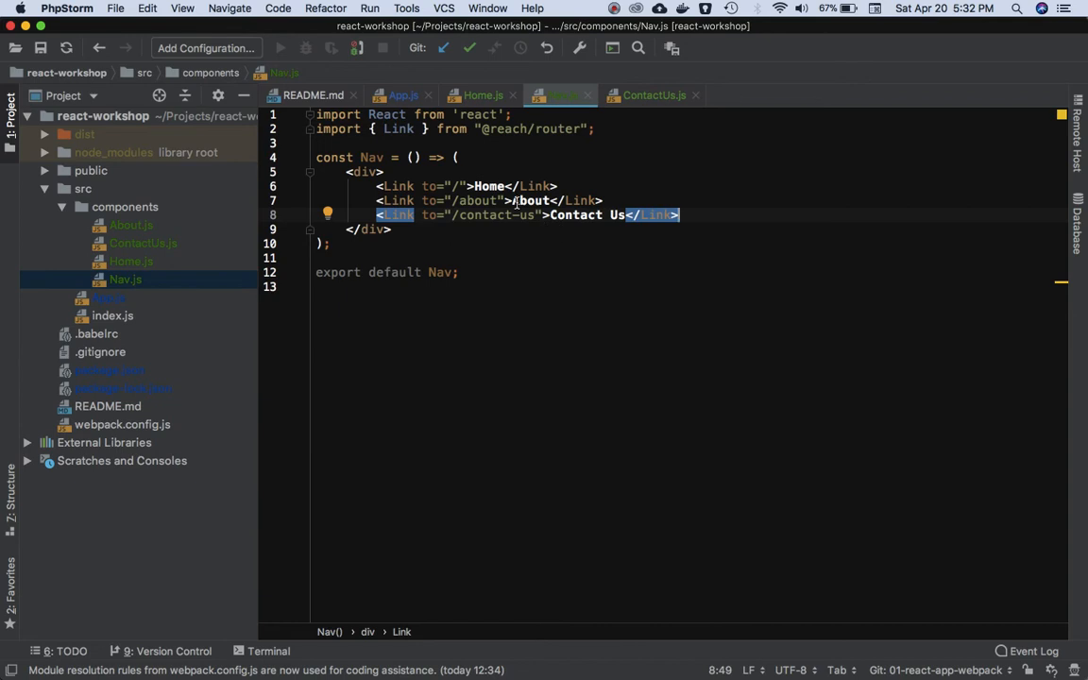
# - Import Nav and render <Nav/> in Home.js, close other tabs, and open About.js
pyautogui.click(481, 95)
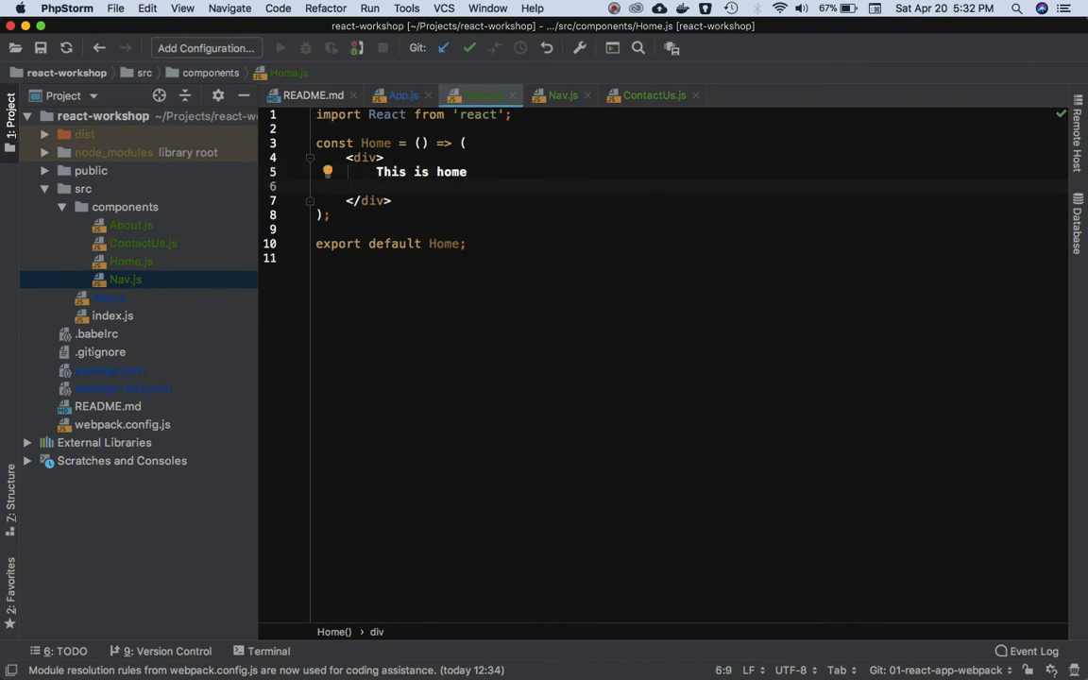
pyautogui.write('<Nav/>')
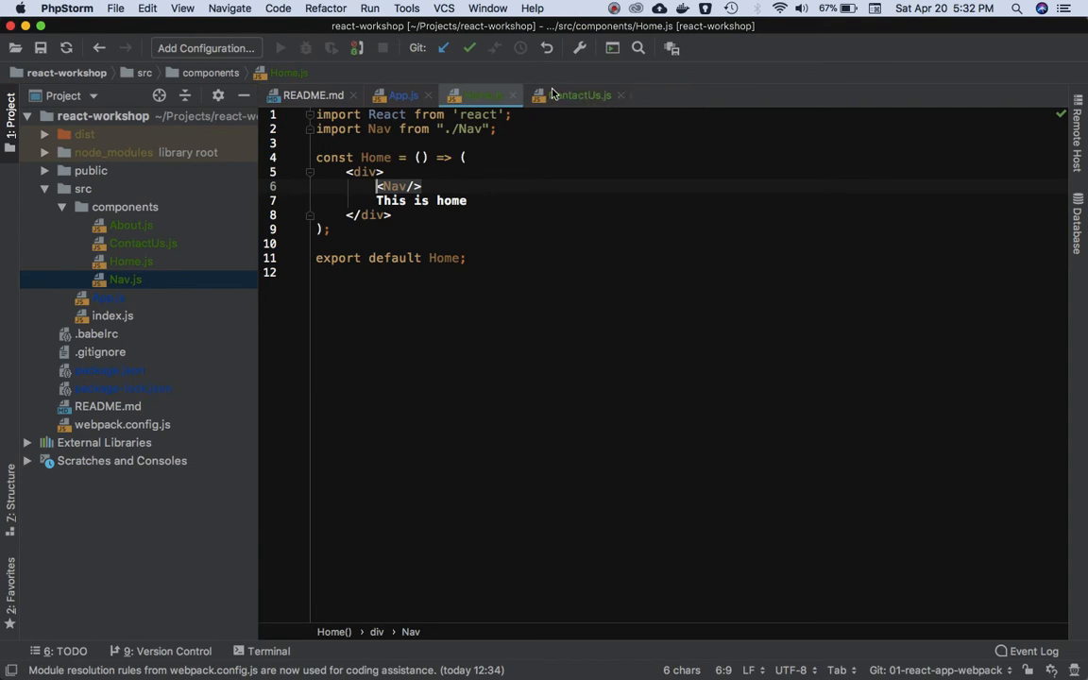
pyautogui.click(577, 94)
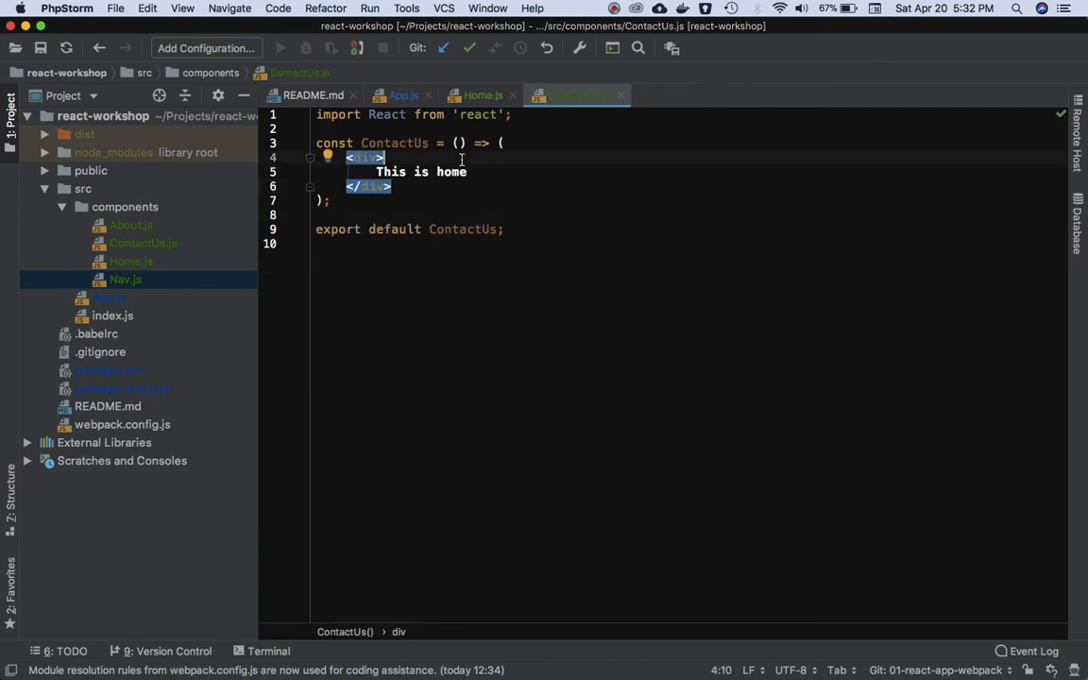
pyautogui.click(482, 95)
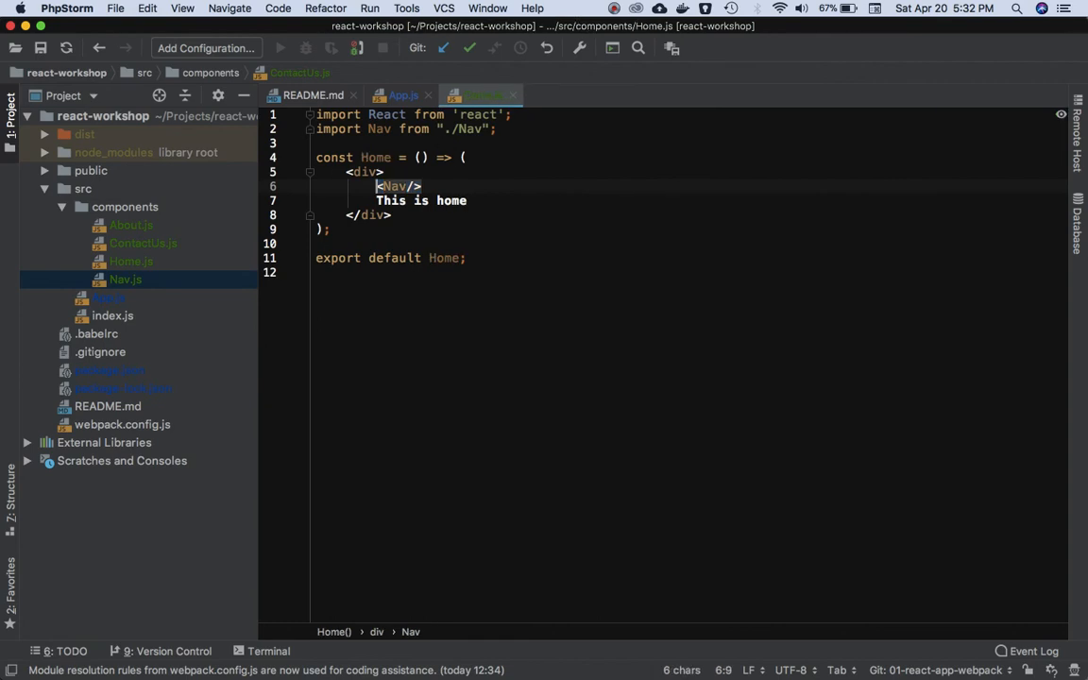
pyautogui.click(311, 95)
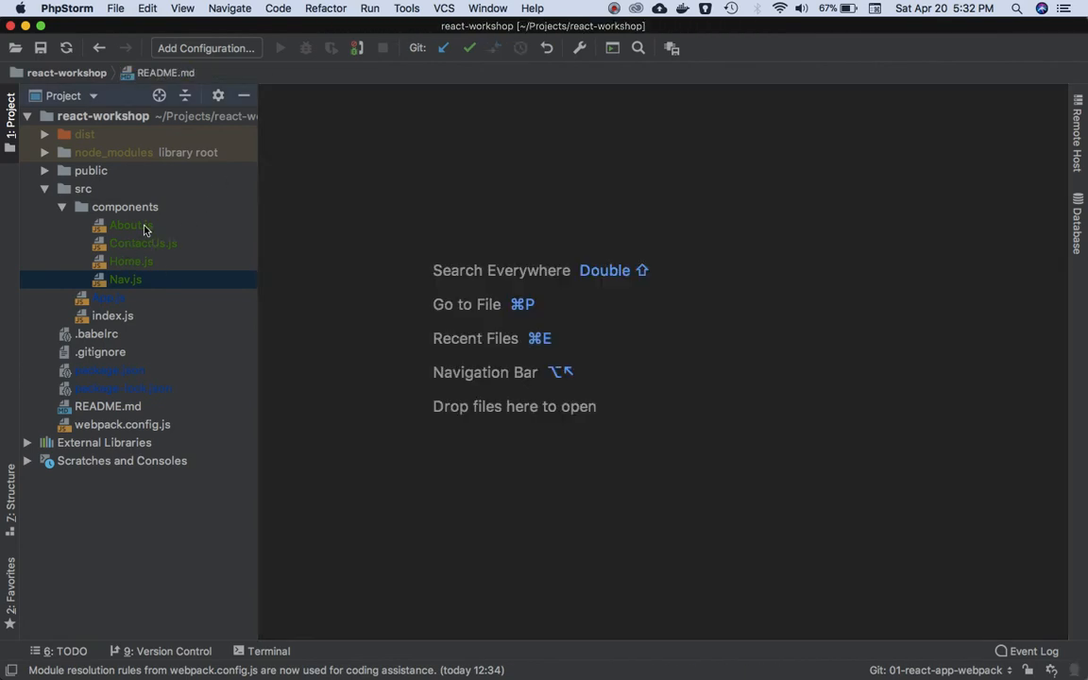
pyautogui.doubleClick(124, 225)
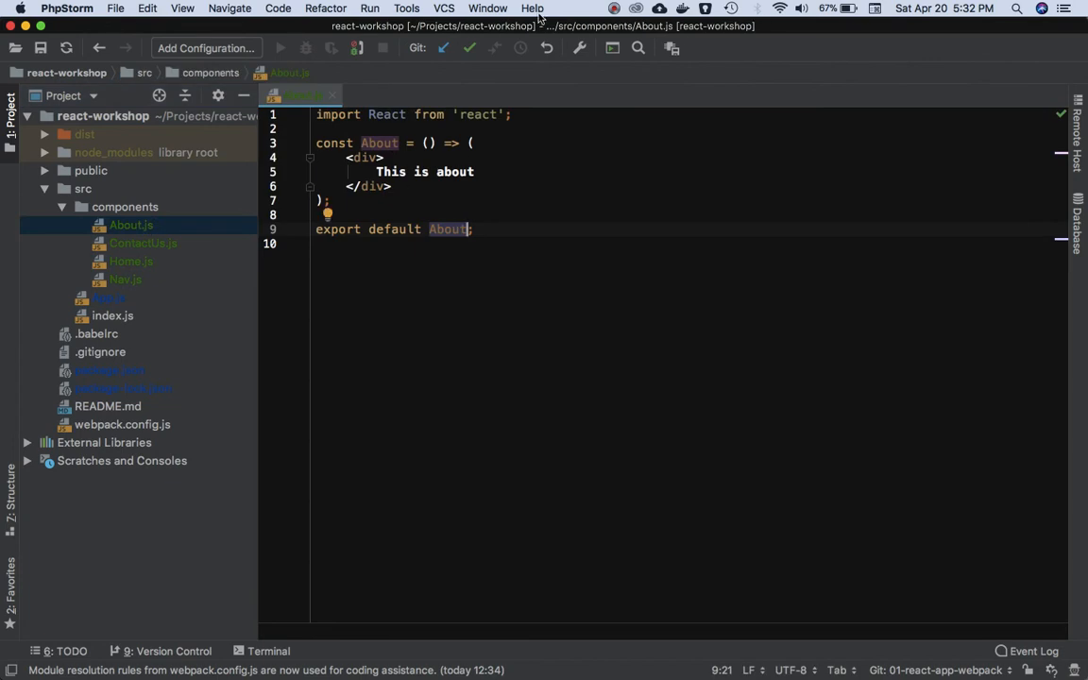
pyautogui.click(614, 8)
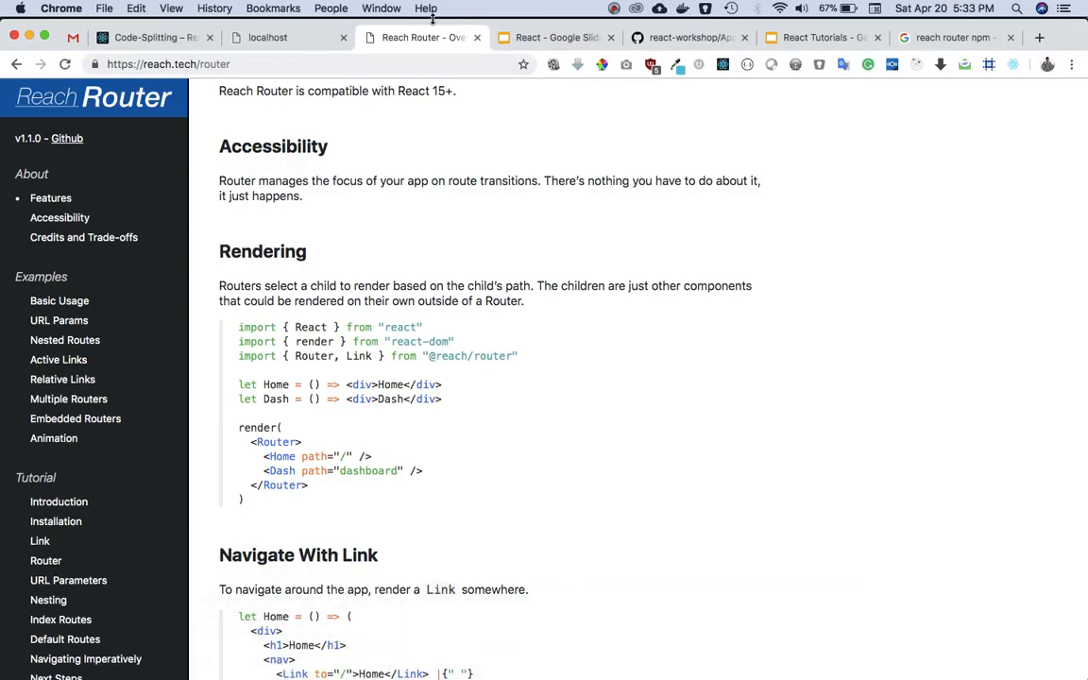
pyautogui.click(267, 37)
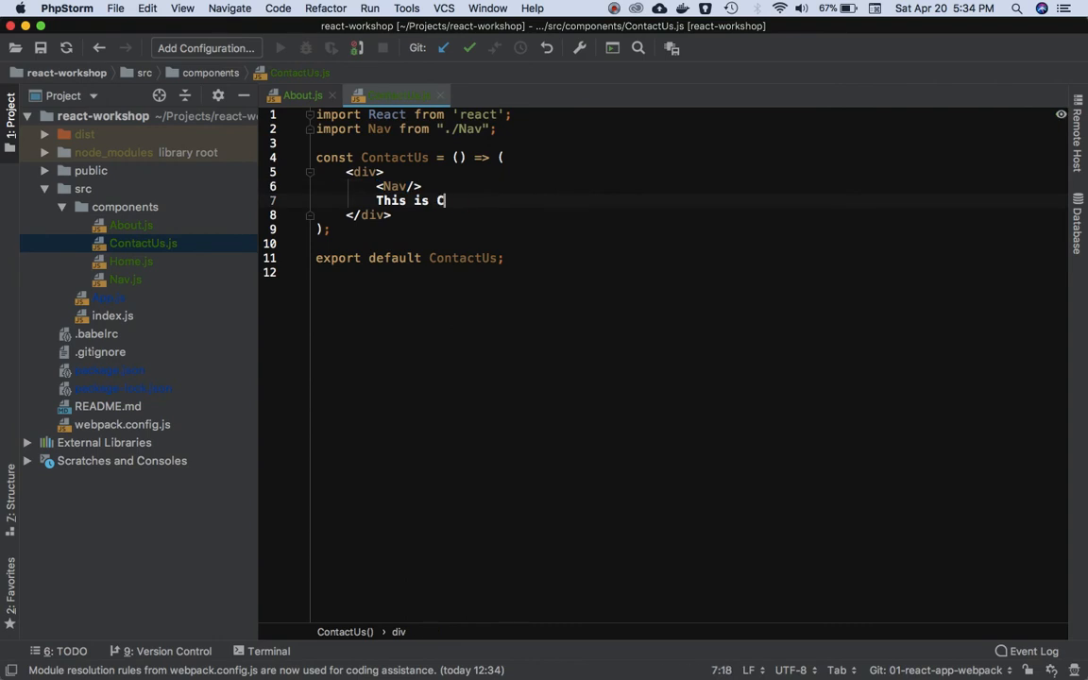
# - Change the Contact Us page text to 'This is Contact Us'
pyautogui.write('ontact Us')
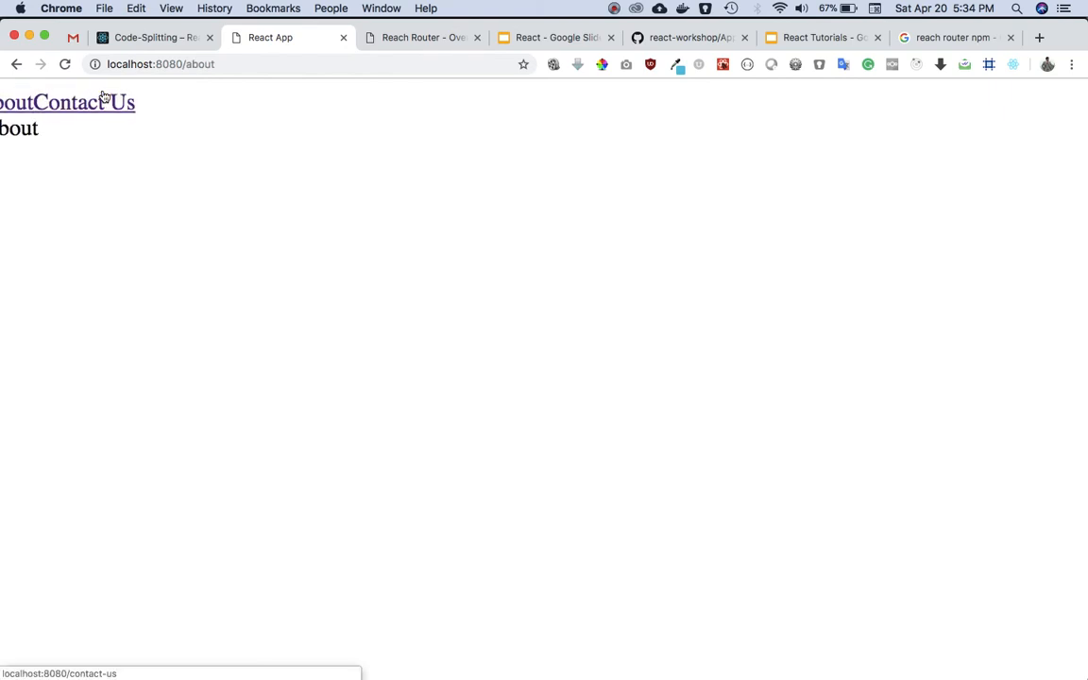
# - Follow the Contact Us nav link from About, then the Home link back
pyautogui.click(113, 102)
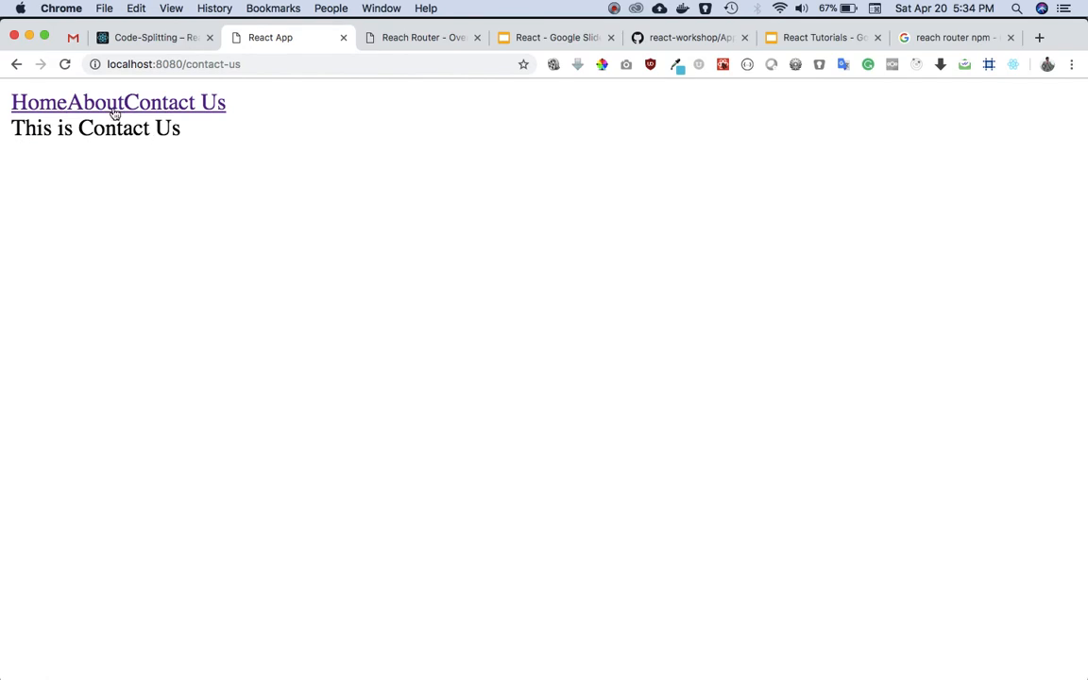
pyautogui.click(36, 102)
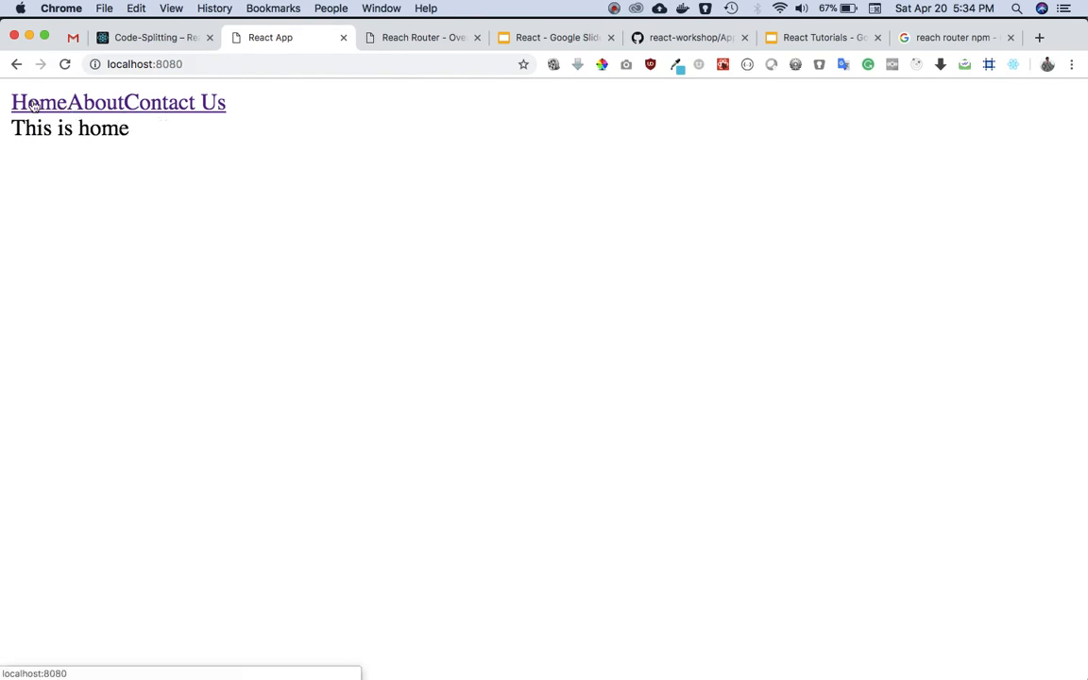
pyautogui.moveTo(252, 79)
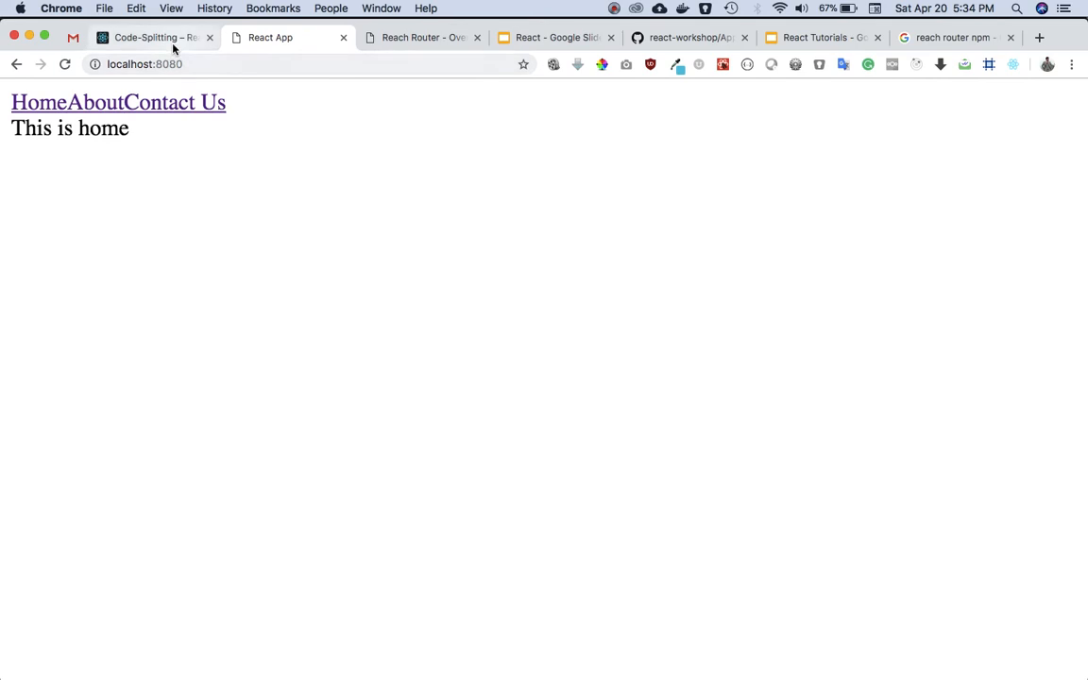
# - Scroll the Code-Splitting docs to the route-based example and highlight 'Route' and 'exact'
pyautogui.click(151, 37)
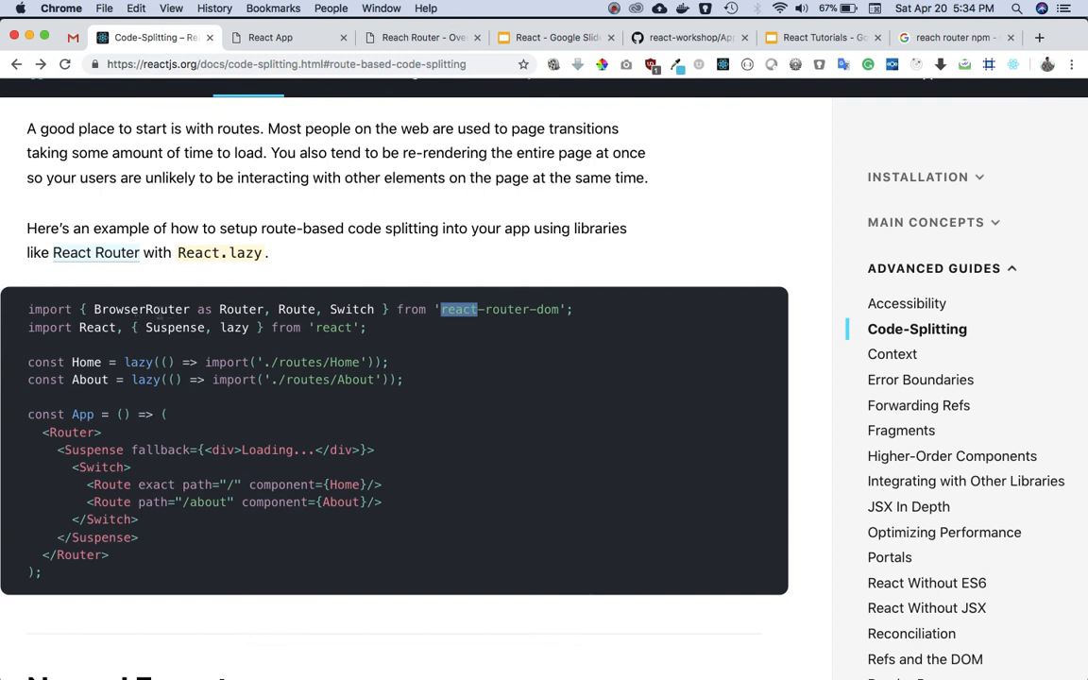
pyautogui.moveTo(285, 297)
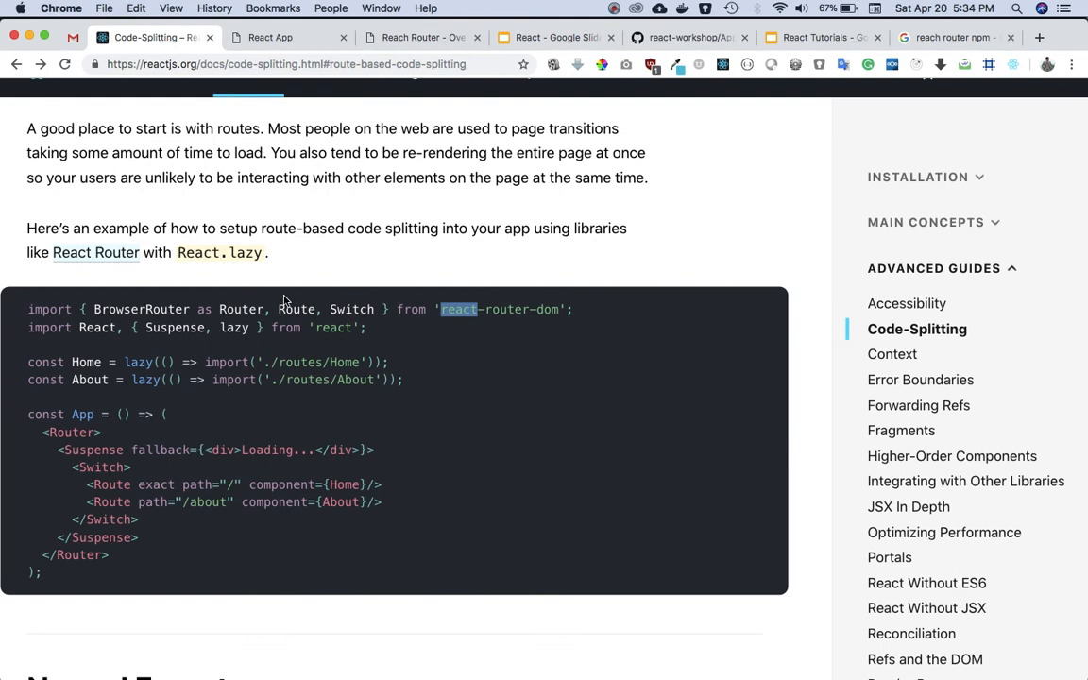
pyautogui.scroll(-3)
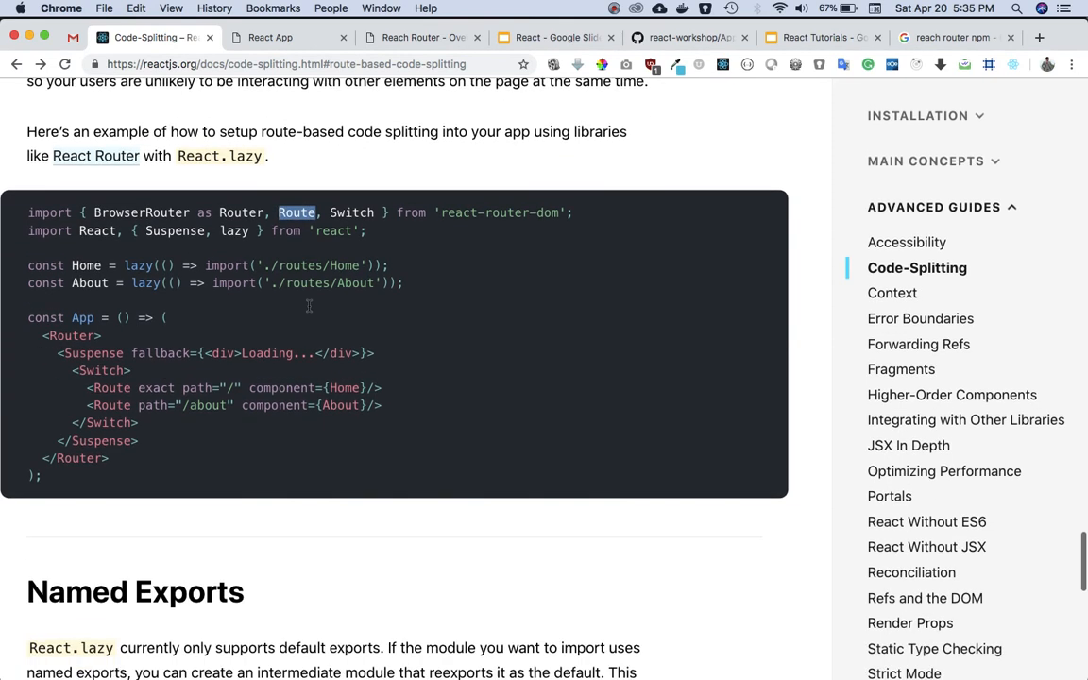
pyautogui.doubleClick(156, 387)
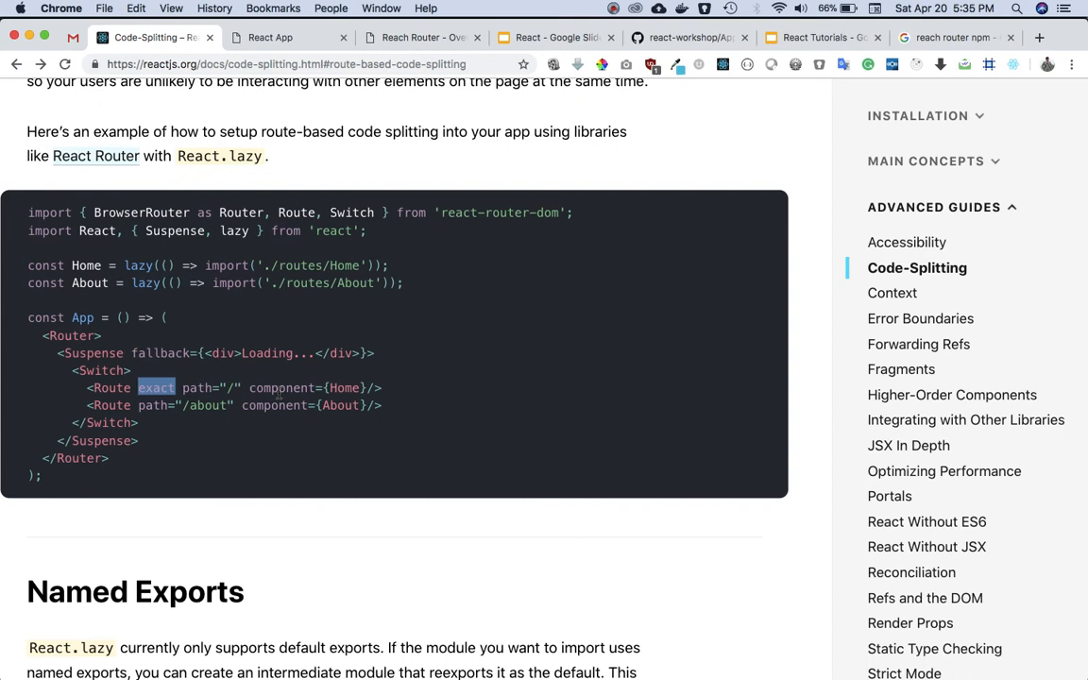
pyautogui.doubleClick(280, 387)
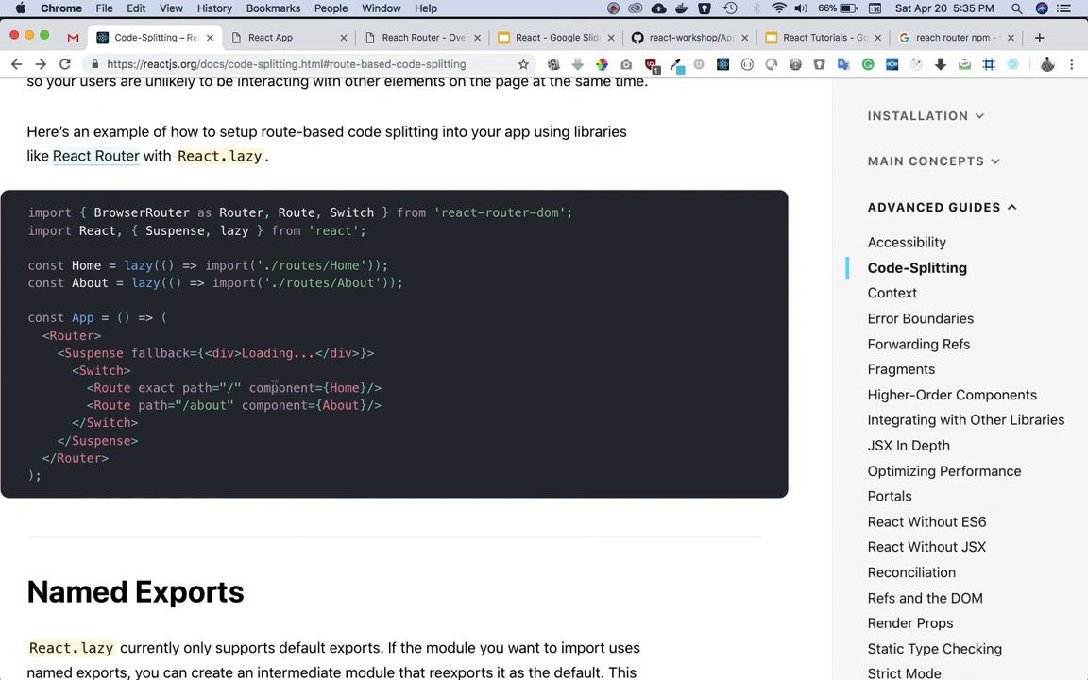
pyautogui.doubleClick(281, 387)
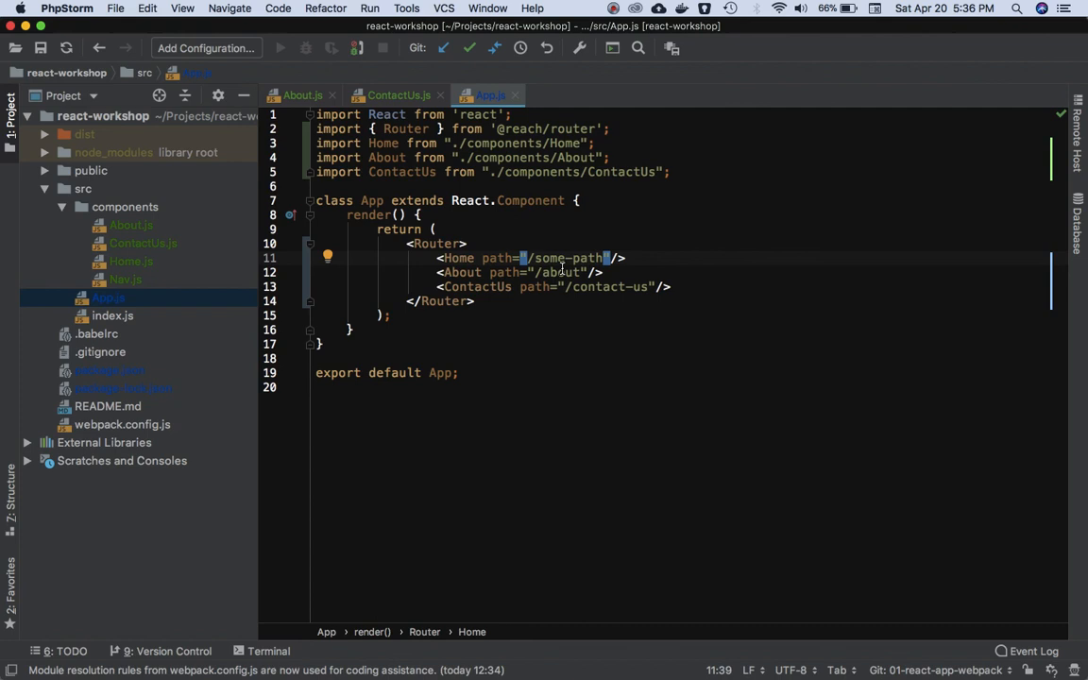
# - Edit the Home route's path attribute in App.js to '/some-path'
pyautogui.press('Backspace')
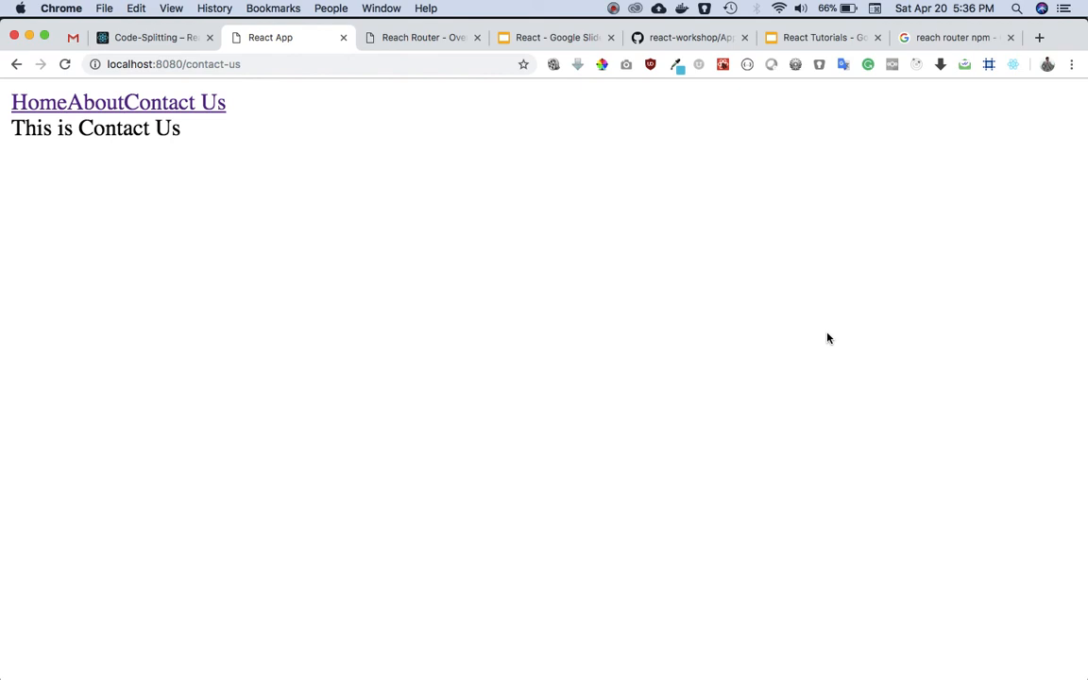
pyautogui.moveTo(621, 7)
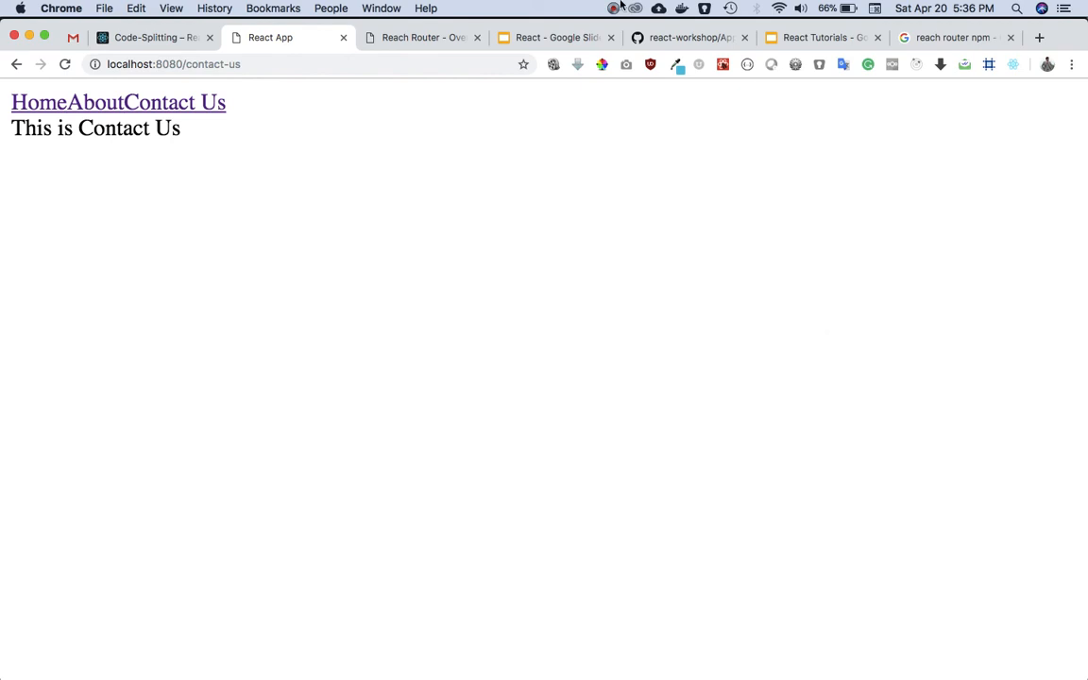